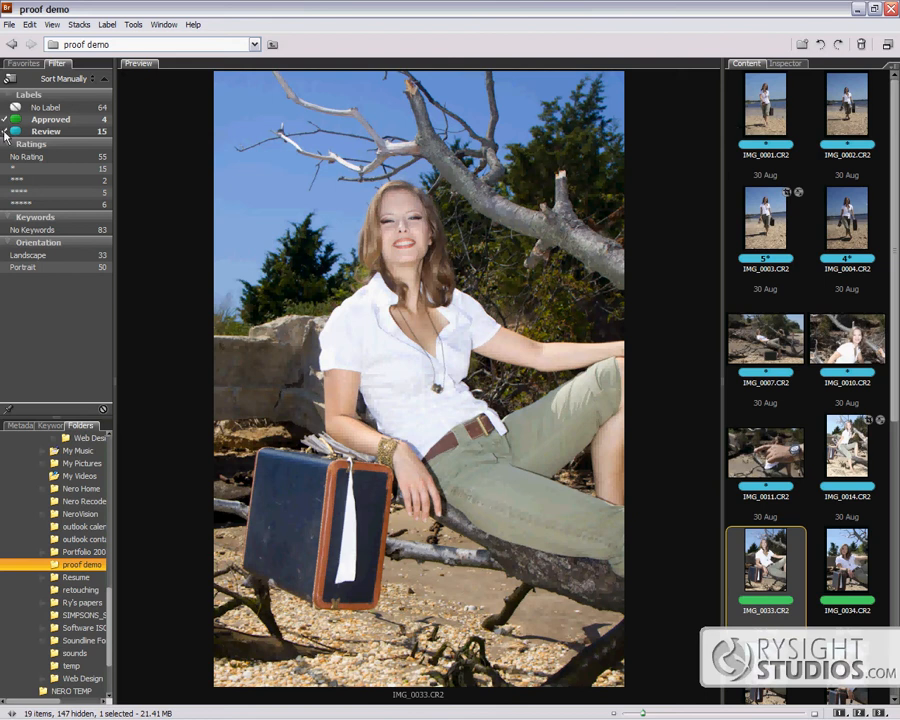
{"action": "mouse_move", "coordinate": [120, 104]}
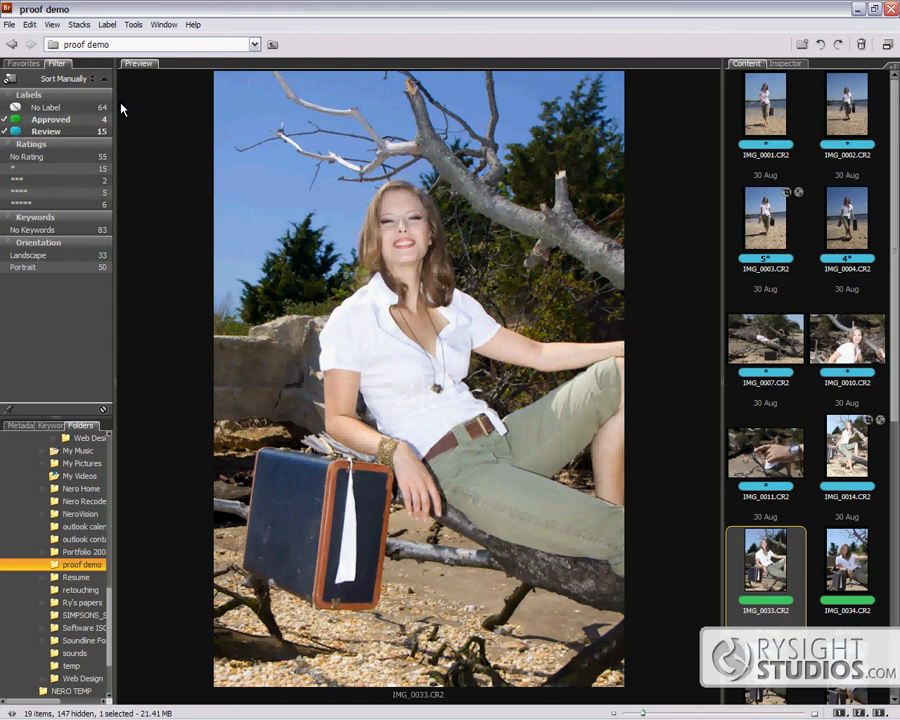
Preview the beach walking shots, the branch portraits and the seated suitcase shot one by one.
{"action": "left_click", "coordinate": [764, 104]}
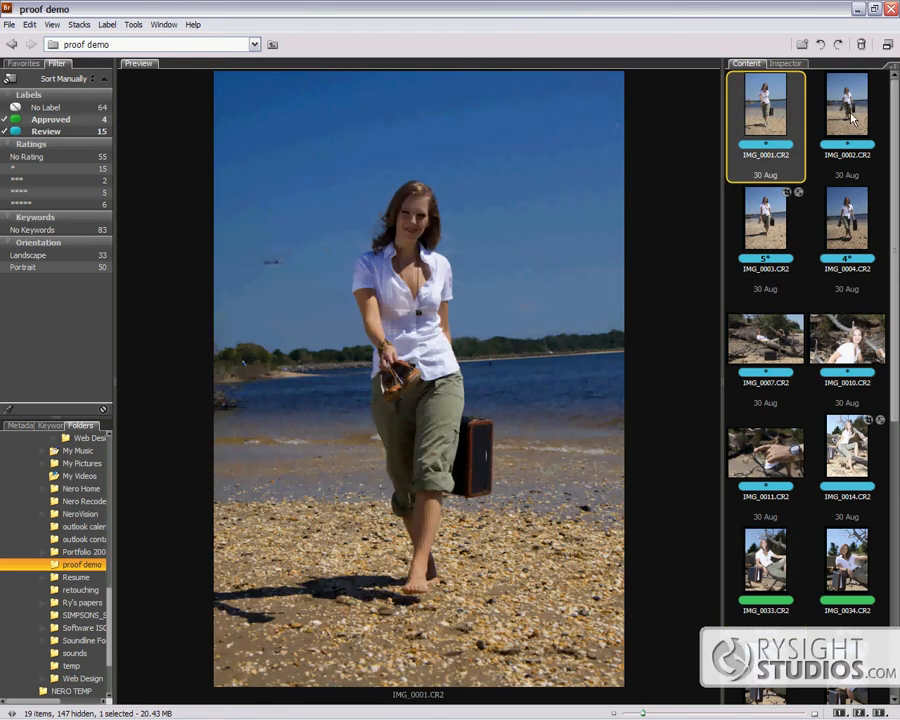
{"action": "left_click", "coordinate": [764, 220]}
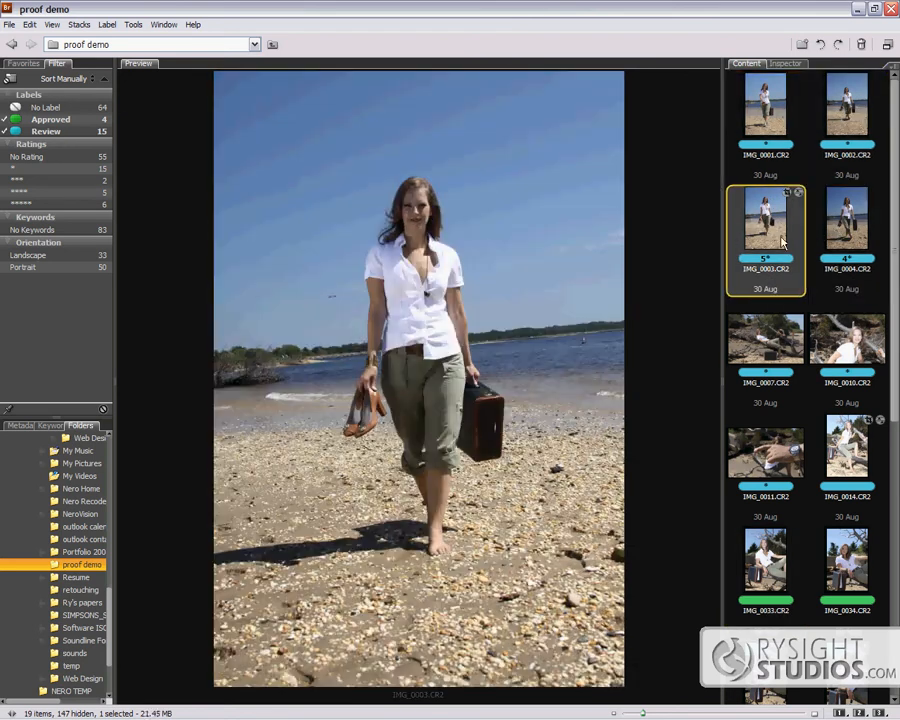
{"action": "left_click", "coordinate": [846, 340]}
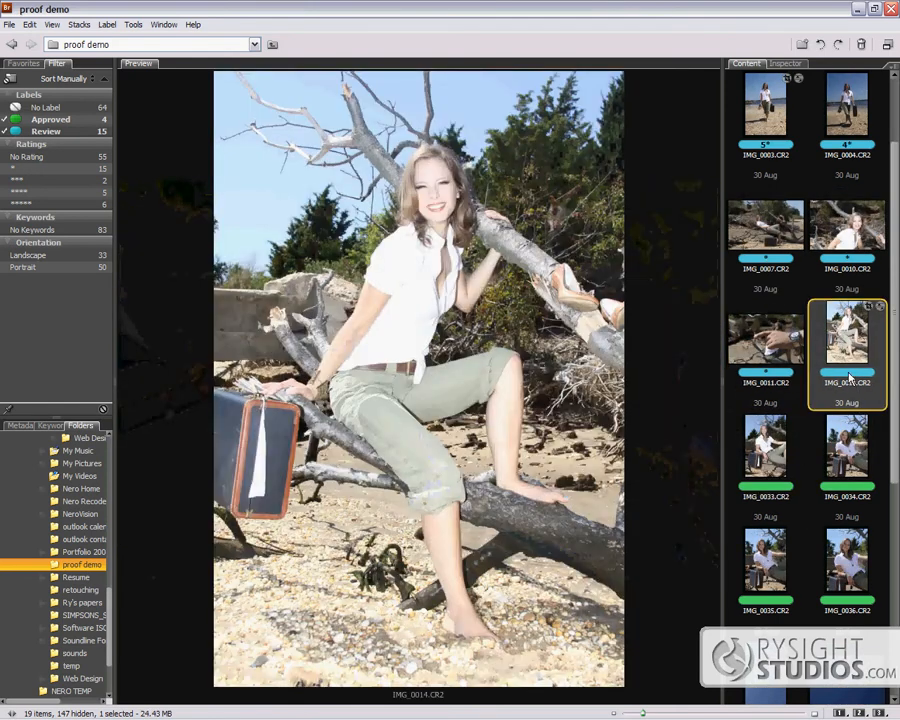
{"action": "left_click", "coordinate": [764, 340]}
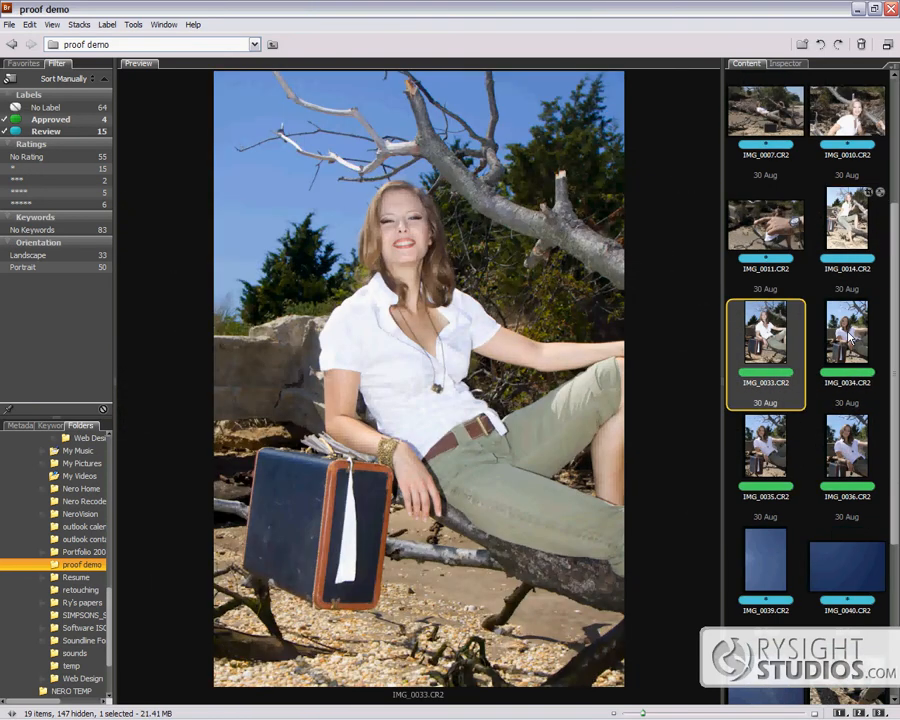
{"action": "left_click", "coordinate": [846, 218]}
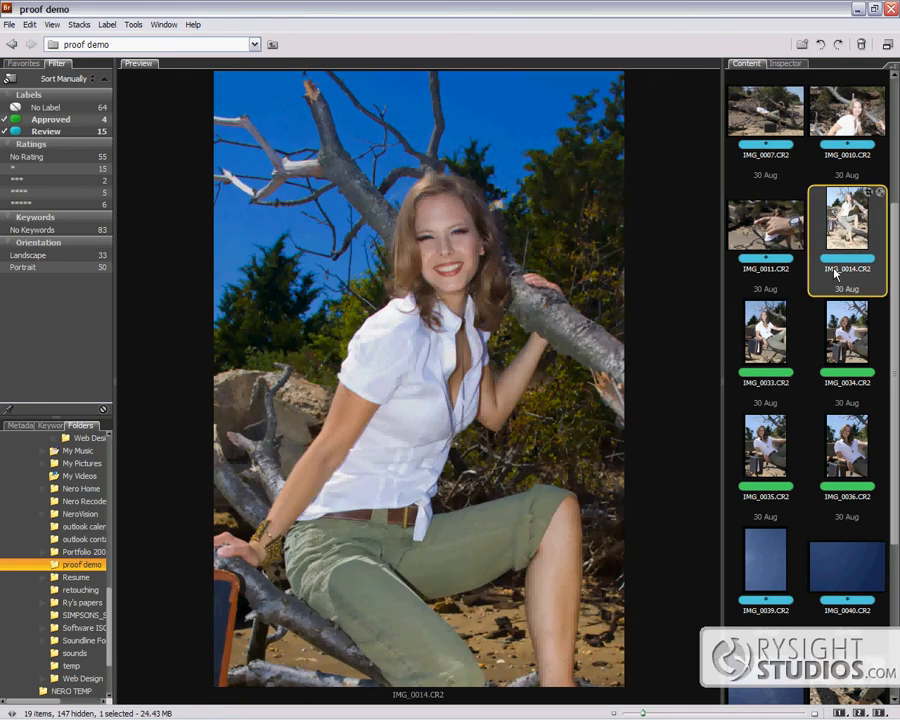
{"action": "scroll", "scroll_direction": "down", "scroll_amount": 3}
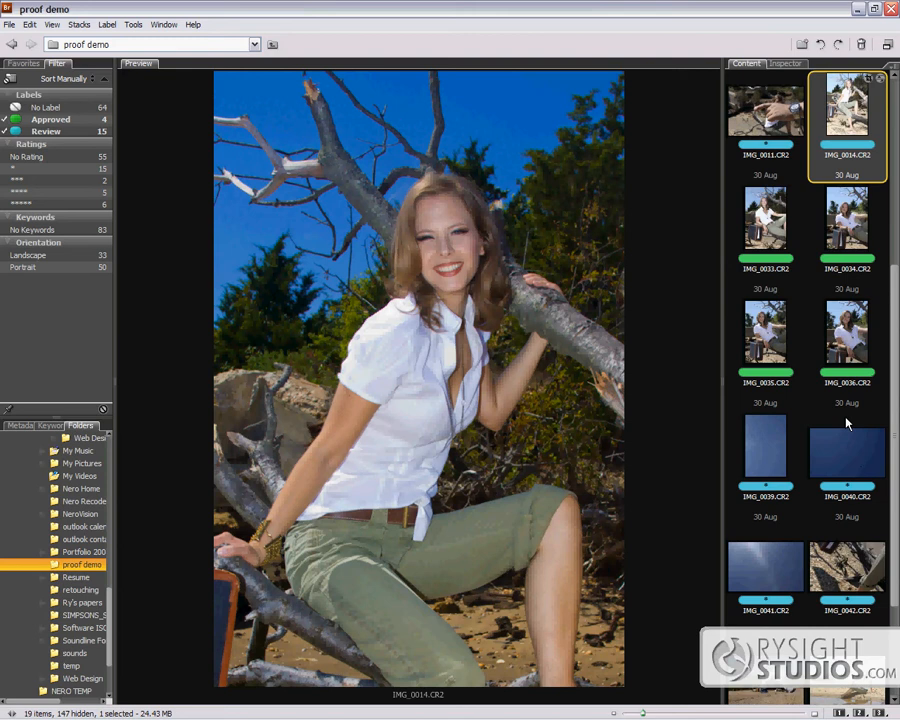
{"action": "scroll", "scroll_direction": "down", "scroll_amount": 3}
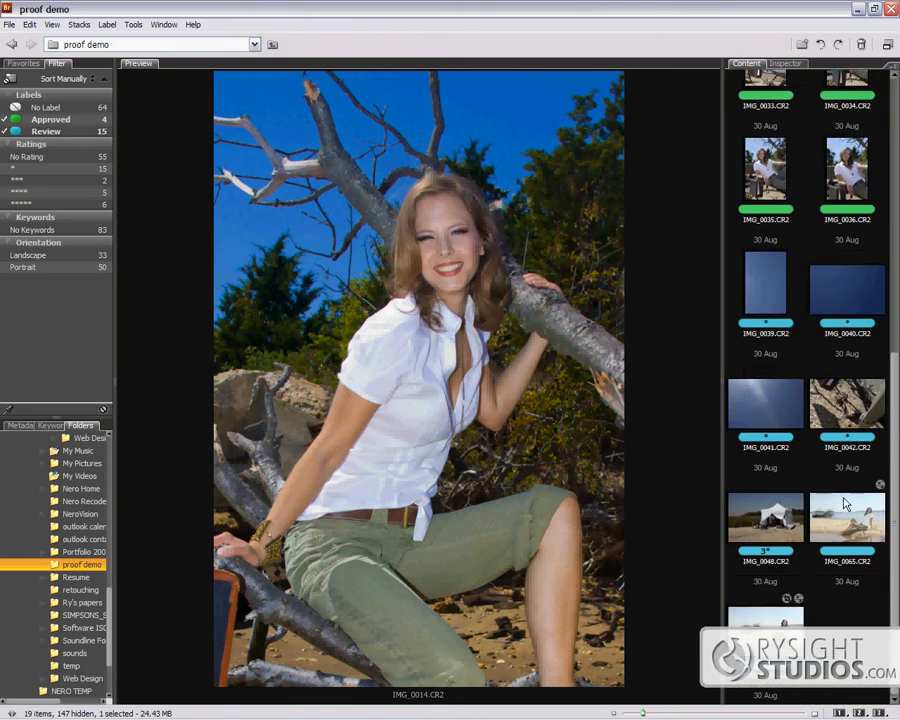
{"action": "scroll", "scroll_direction": "up", "scroll_amount": 3}
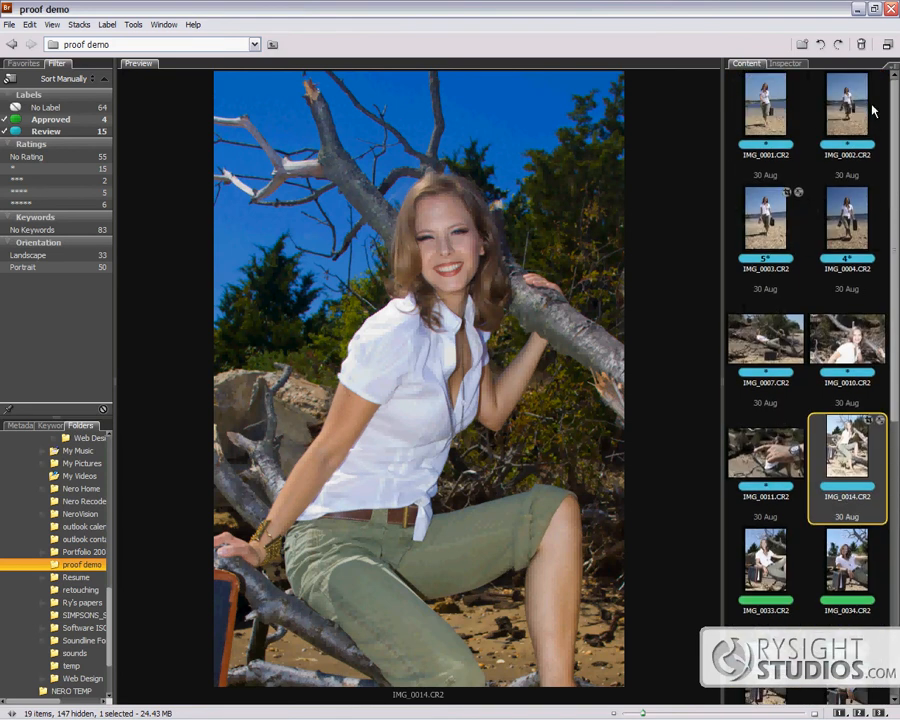
Compare the four beach walking shots side by side, then clear the label filters to show all 83 photos.
{"action": "left_click", "coordinate": [848, 220]}
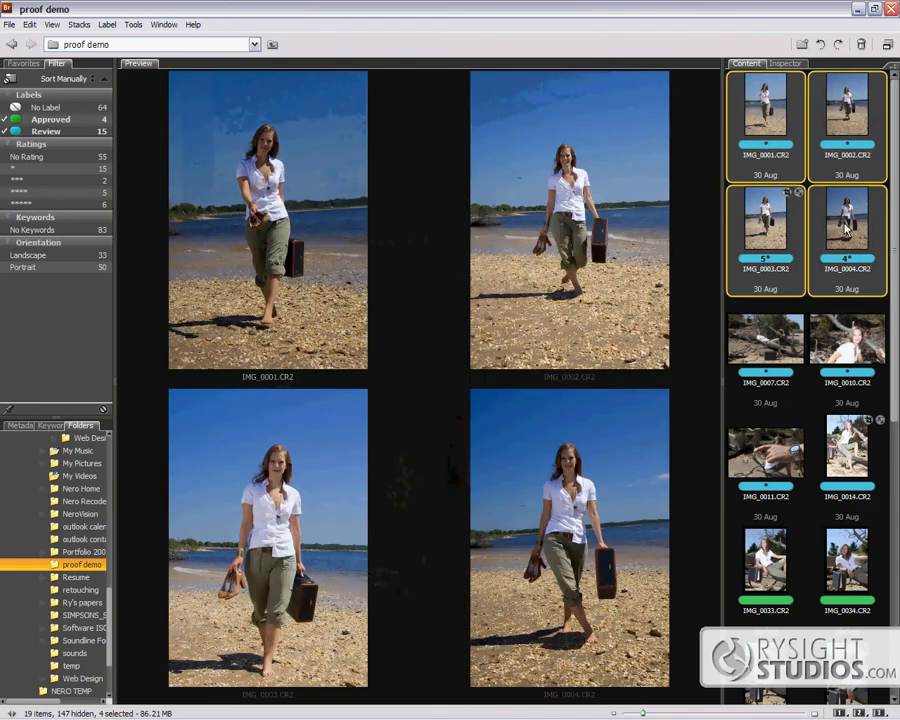
{"action": "mouse_move", "coordinate": [740, 314]}
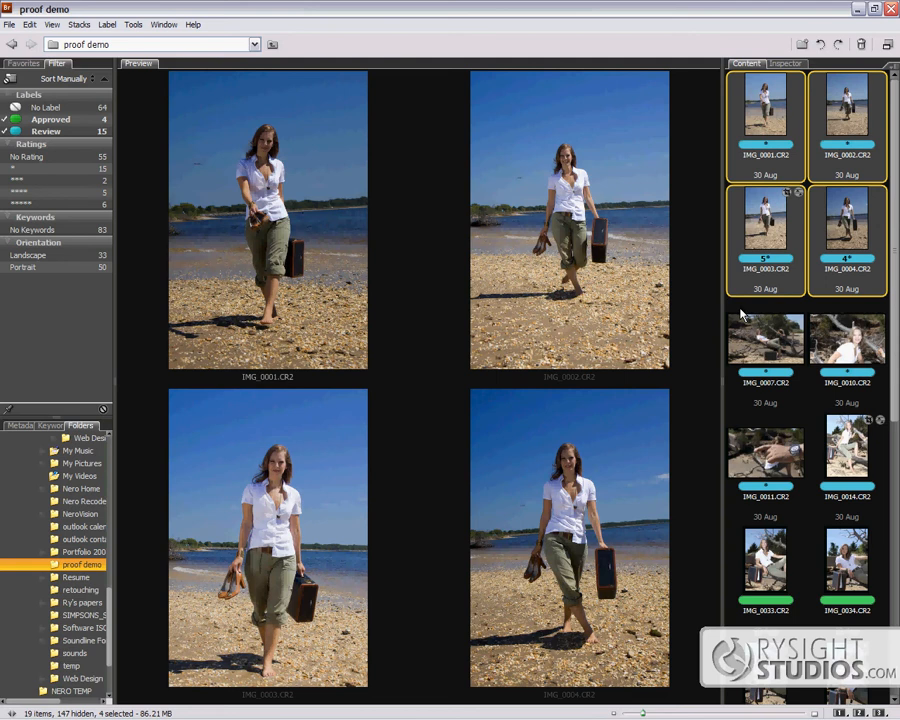
{"action": "left_click", "coordinate": [848, 340]}
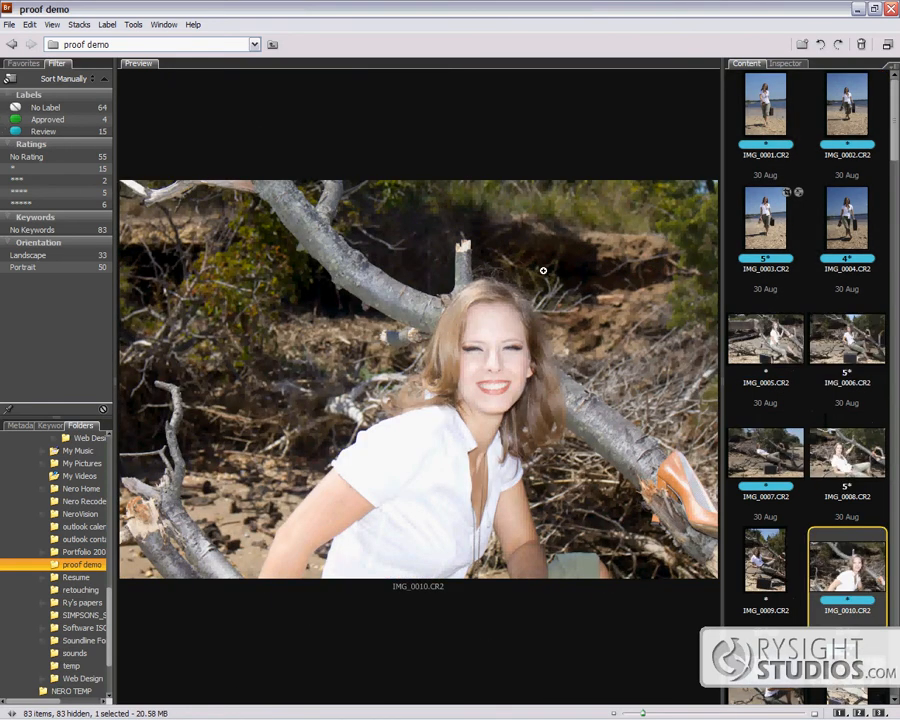
{"action": "scroll", "scroll_direction": "down", "scroll_amount": 3}
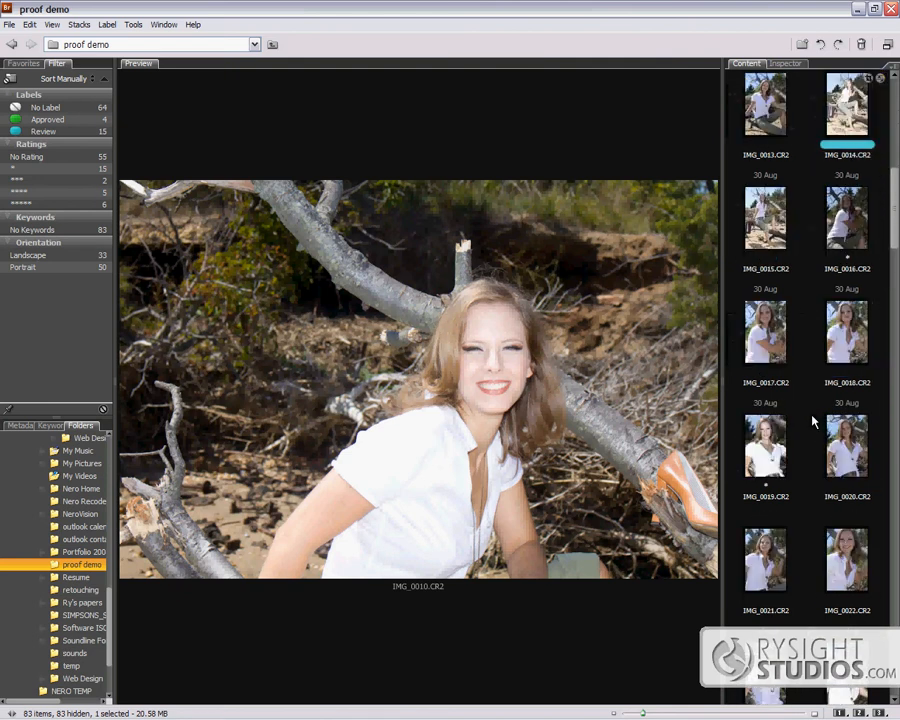
{"action": "scroll", "scroll_direction": "down", "scroll_amount": 3}
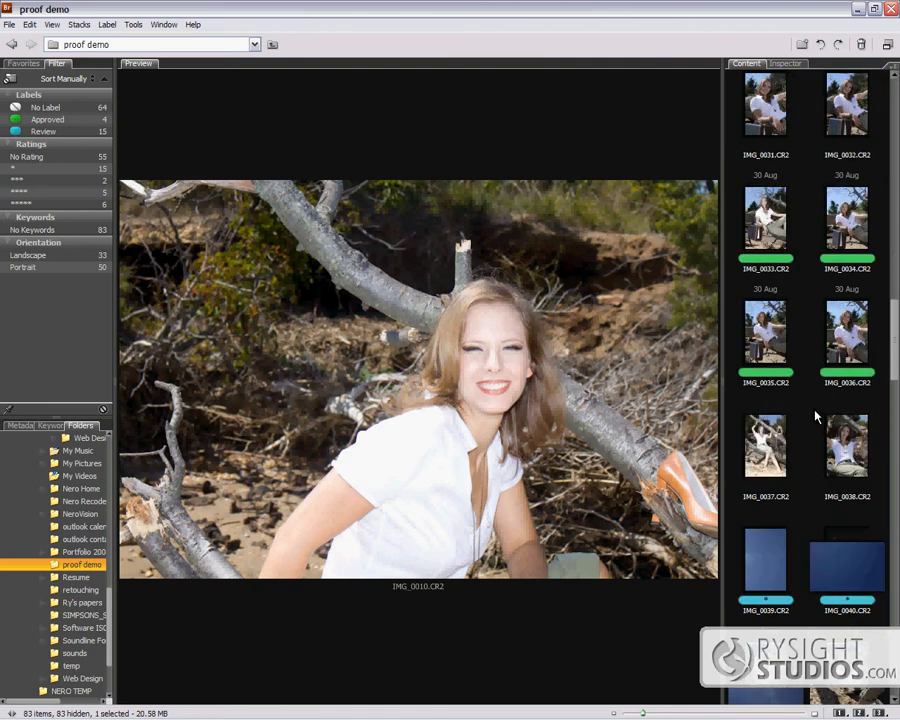
Preview the blue sky outtakes, the arm-and-rocks close-up and the blurry hand-and-watch shot.
{"action": "left_click", "coordinate": [764, 456]}
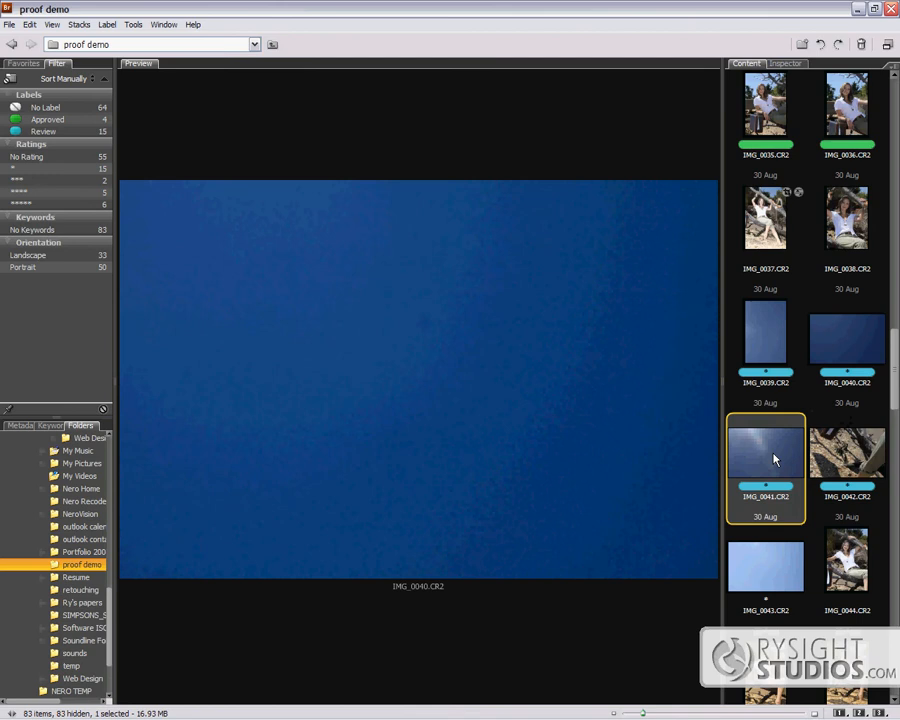
{"action": "left_click", "coordinate": [846, 456]}
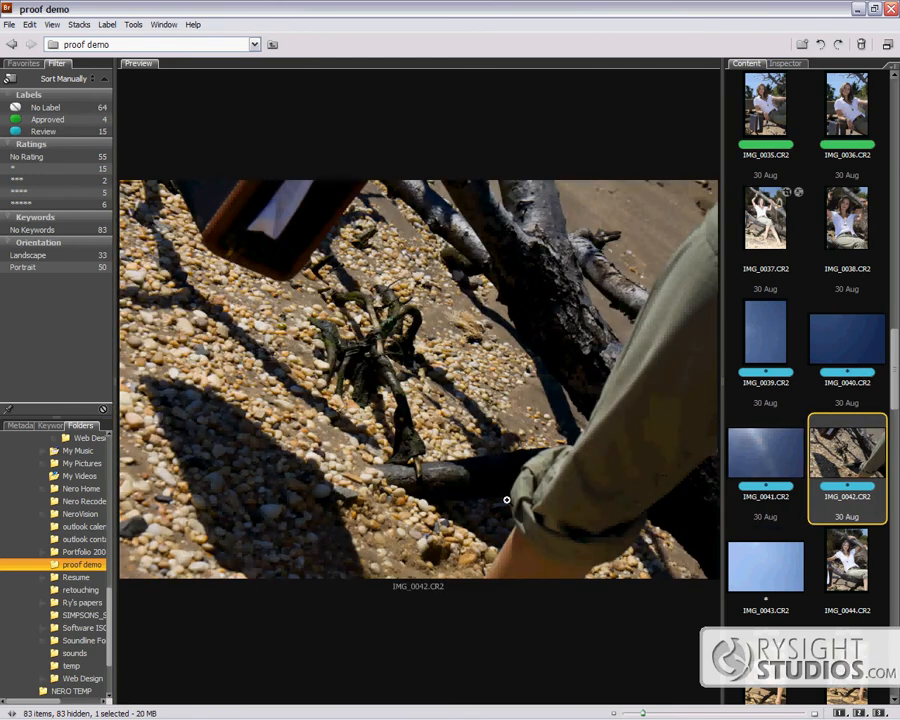
{"action": "mouse_move", "coordinate": [696, 484]}
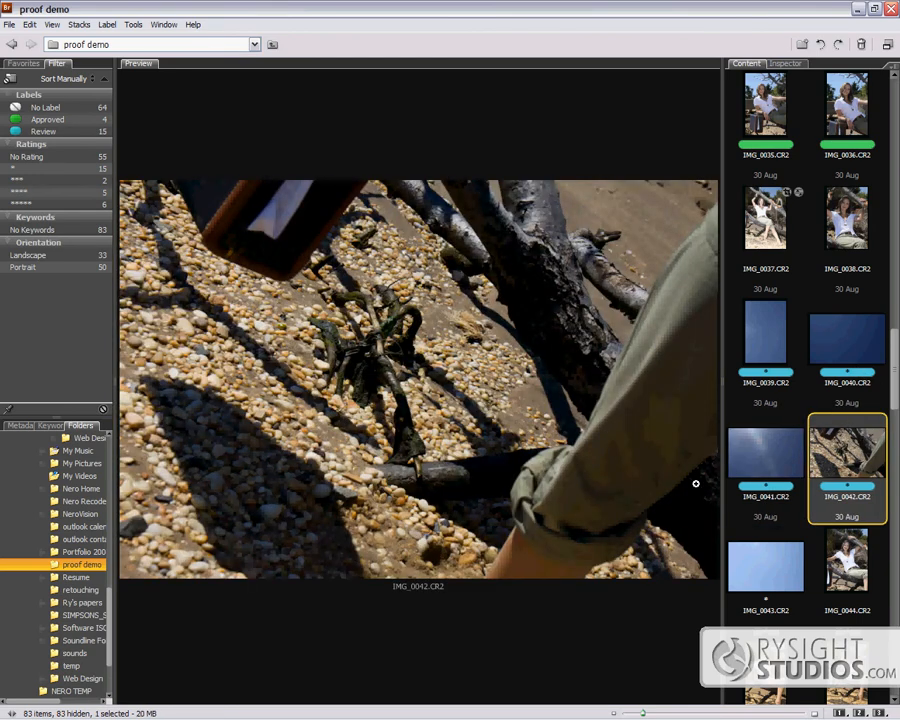
{"action": "mouse_move", "coordinate": [796, 340]}
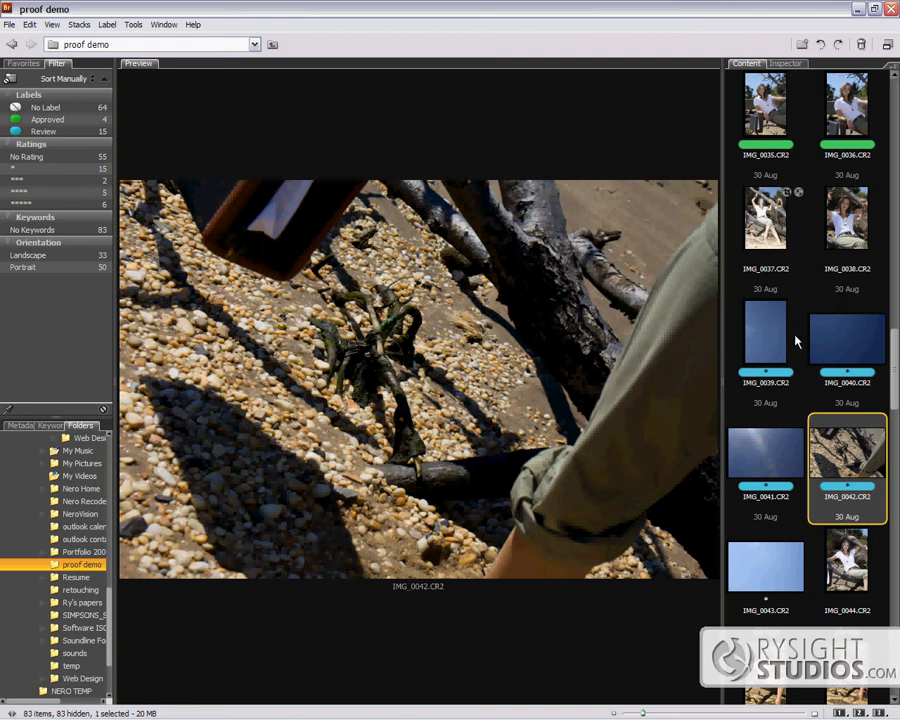
{"action": "mouse_move", "coordinate": [816, 448]}
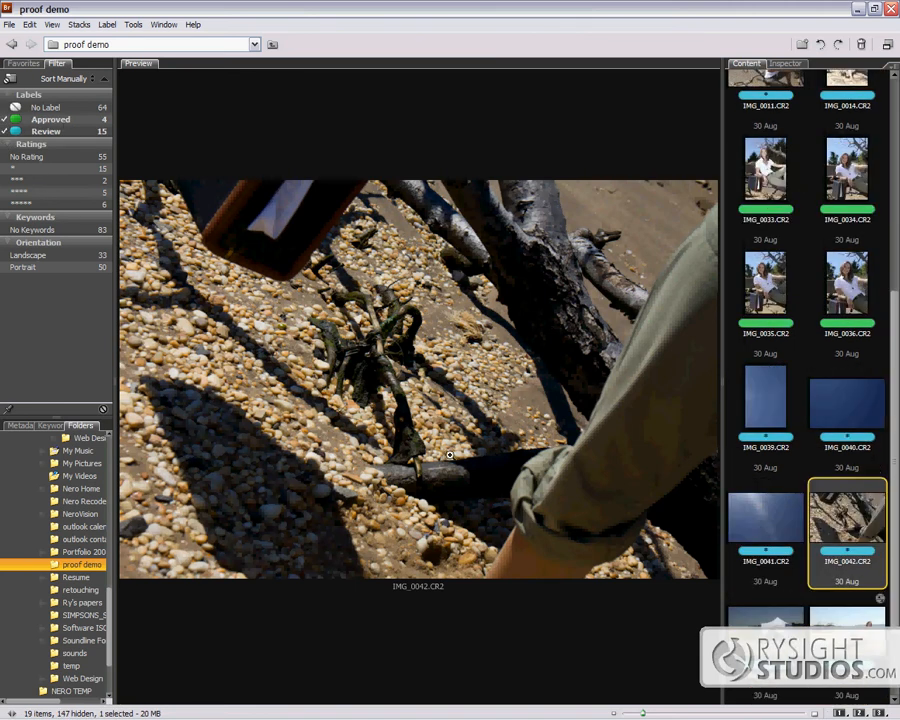
{"action": "mouse_move", "coordinate": [798, 540]}
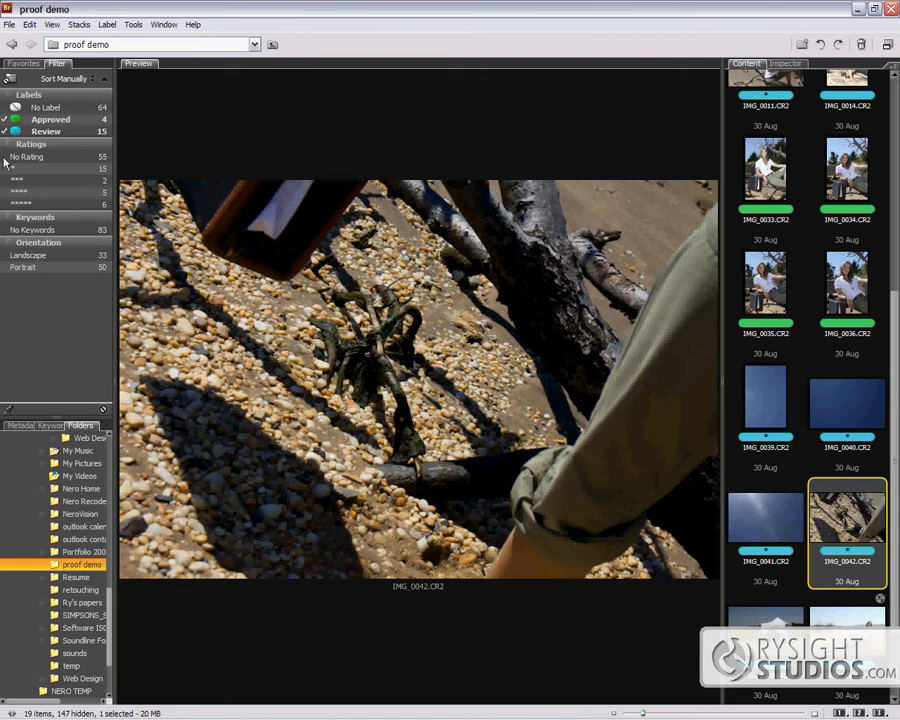
{"action": "left_click", "coordinate": [764, 520]}
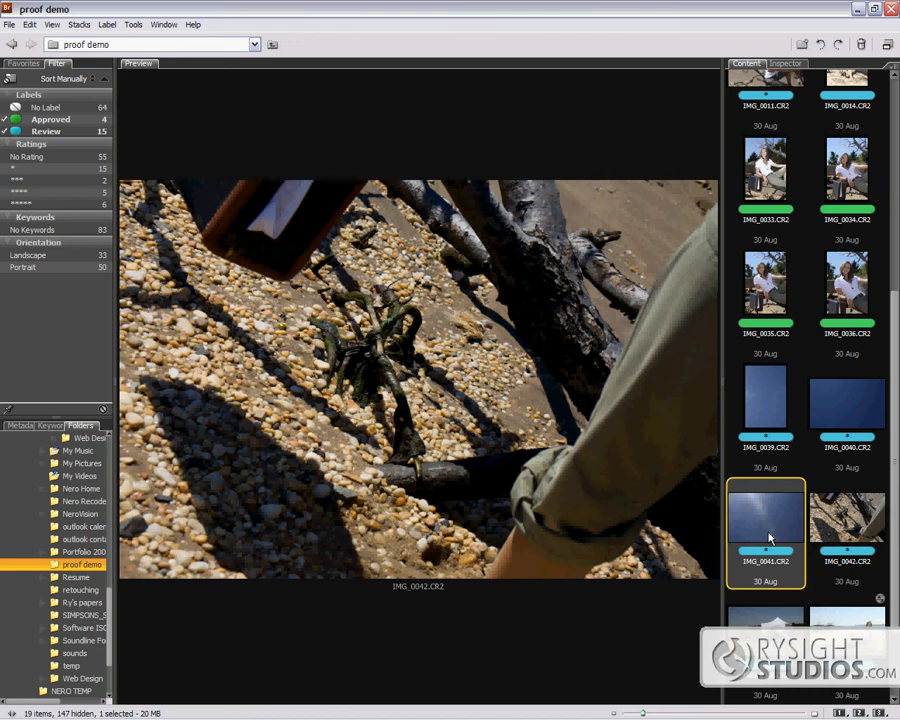
{"action": "left_click", "coordinate": [846, 400]}
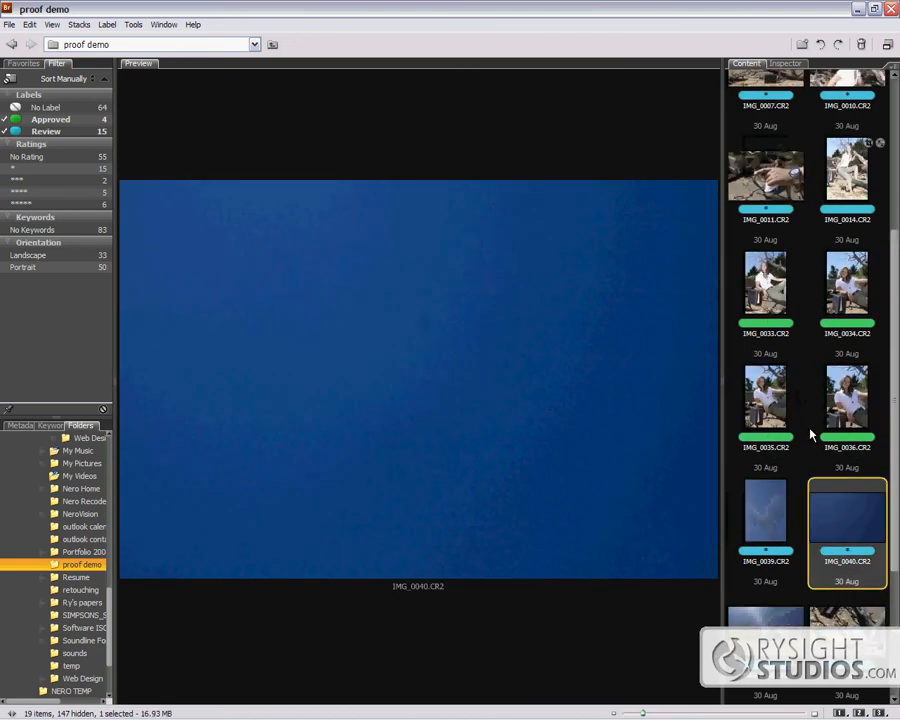
{"action": "left_click", "coordinate": [764, 176]}
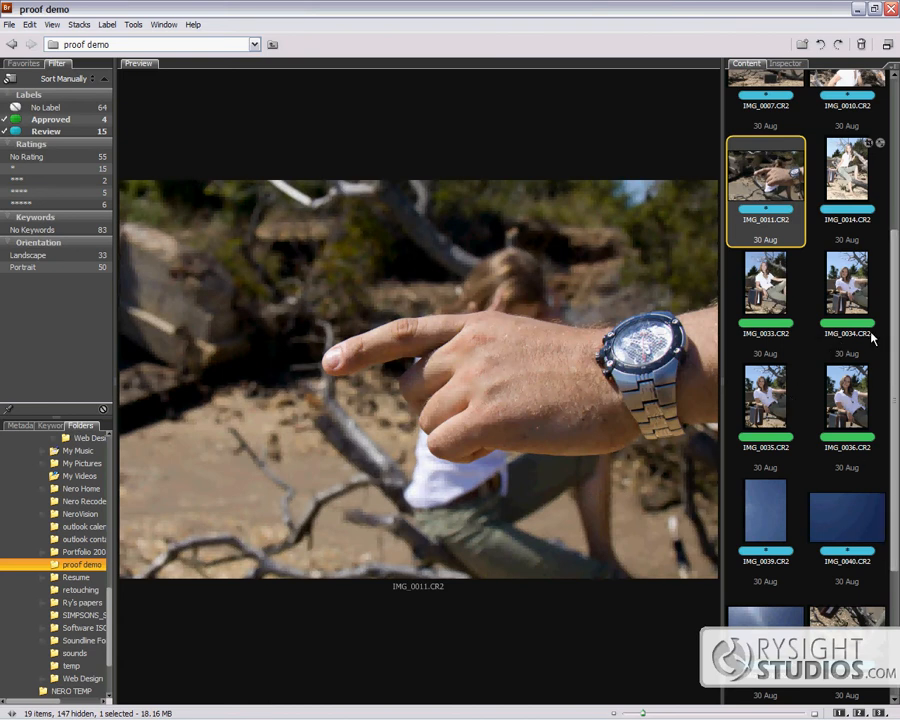
{"action": "mouse_move", "coordinate": [856, 396]}
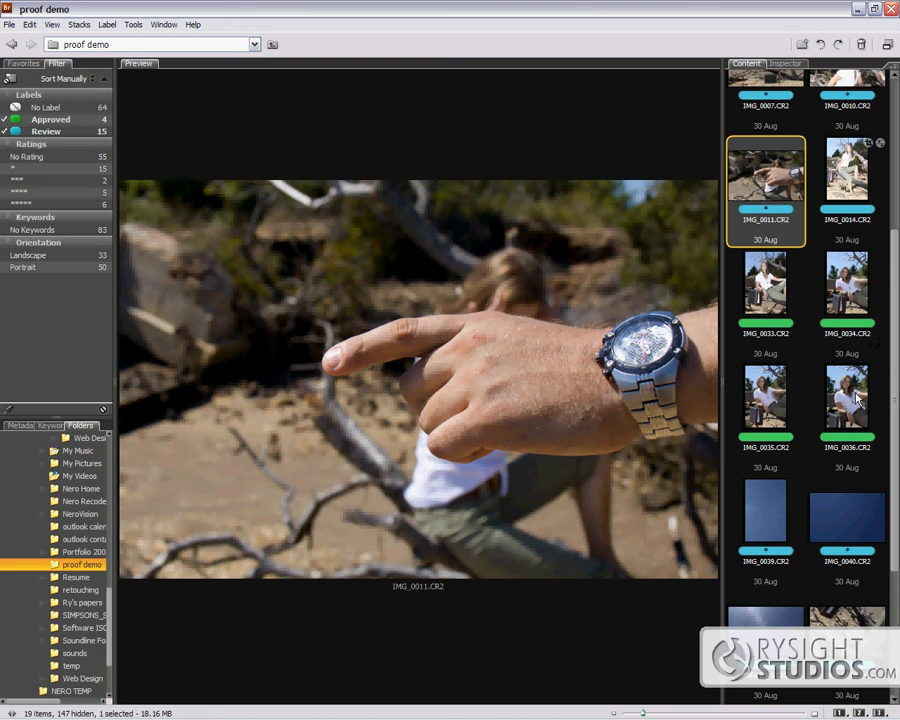
{"action": "mouse_move", "coordinate": [856, 172]}
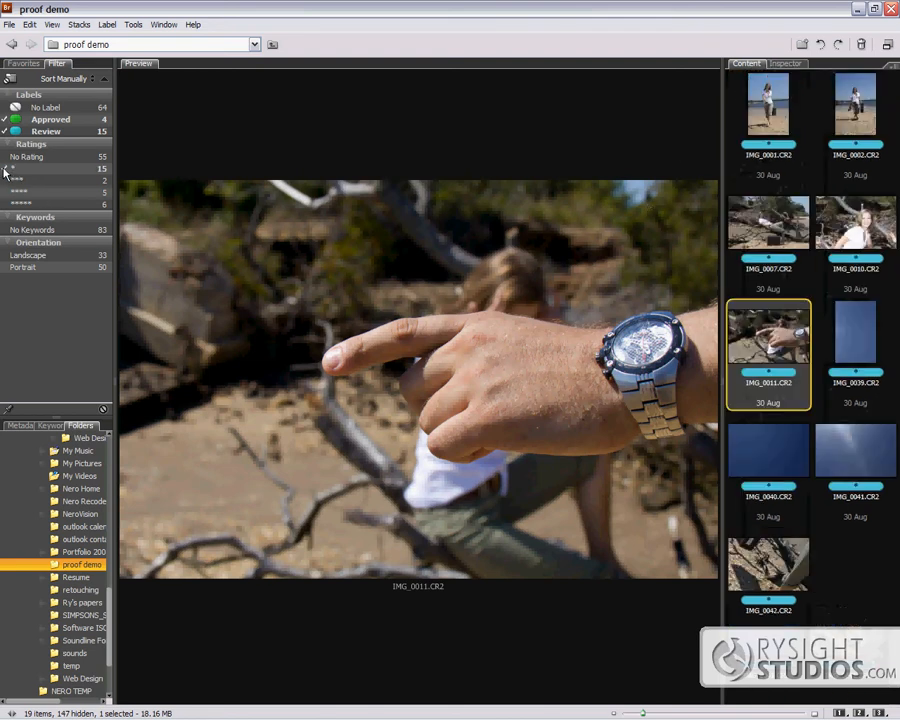
Preview the smiling close-up and reclining-tree shot, then flip between the two beach walking shots.
{"action": "left_click", "coordinate": [856, 222]}
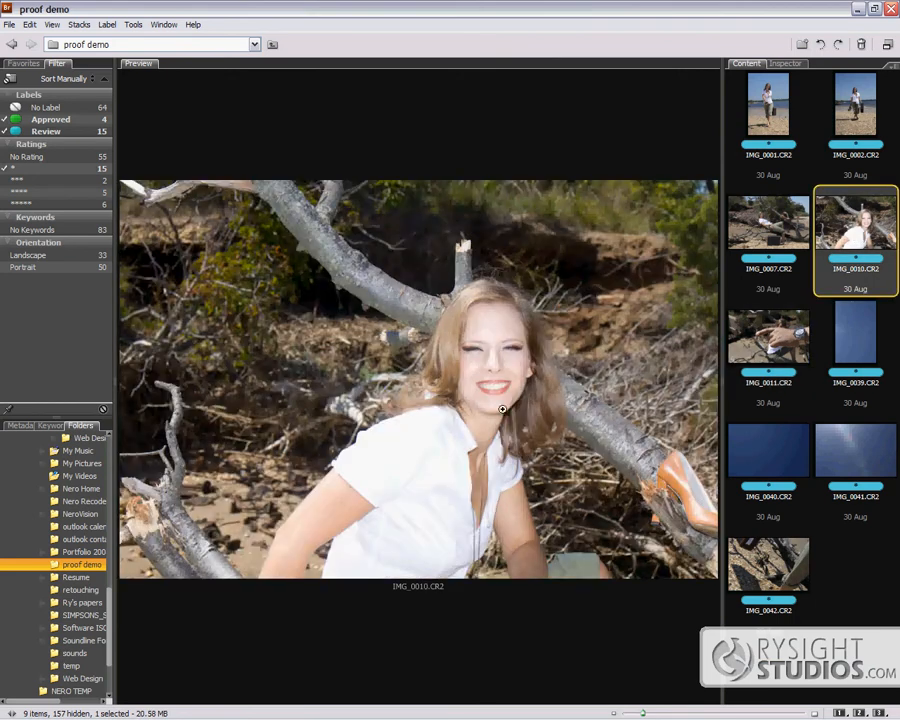
{"action": "mouse_move", "coordinate": [508, 376]}
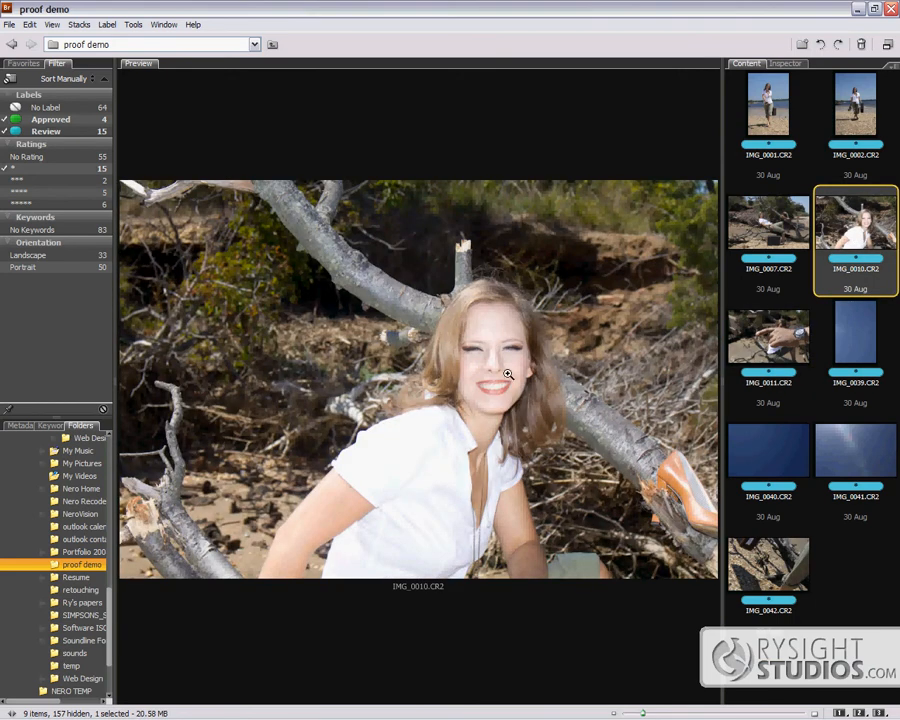
{"action": "mouse_move", "coordinate": [424, 472]}
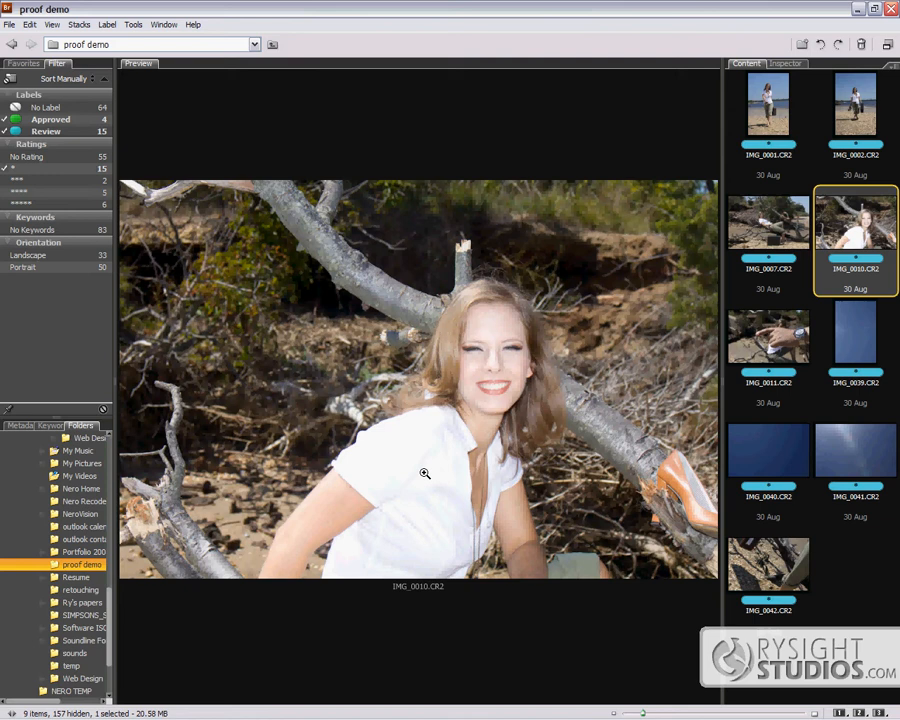
{"action": "mouse_move", "coordinate": [516, 336]}
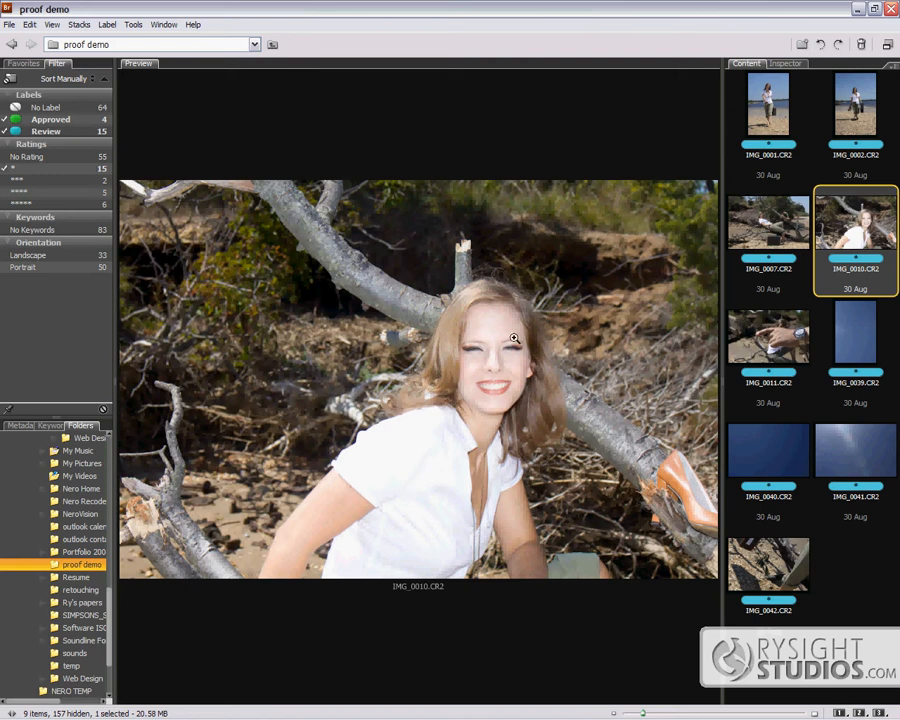
{"action": "mouse_move", "coordinate": [476, 348]}
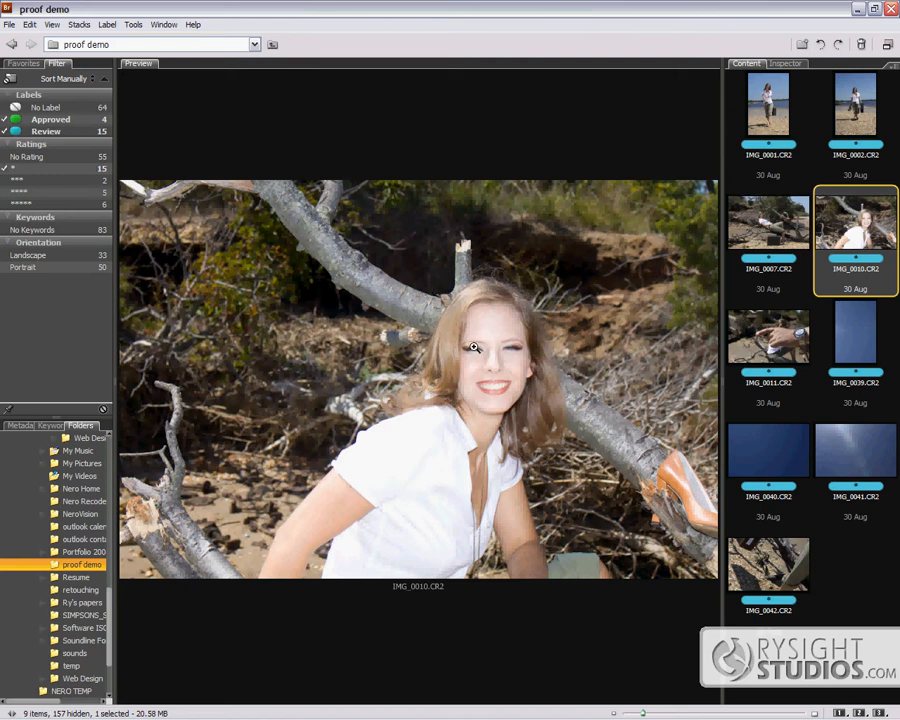
{"action": "mouse_move", "coordinate": [610, 432]}
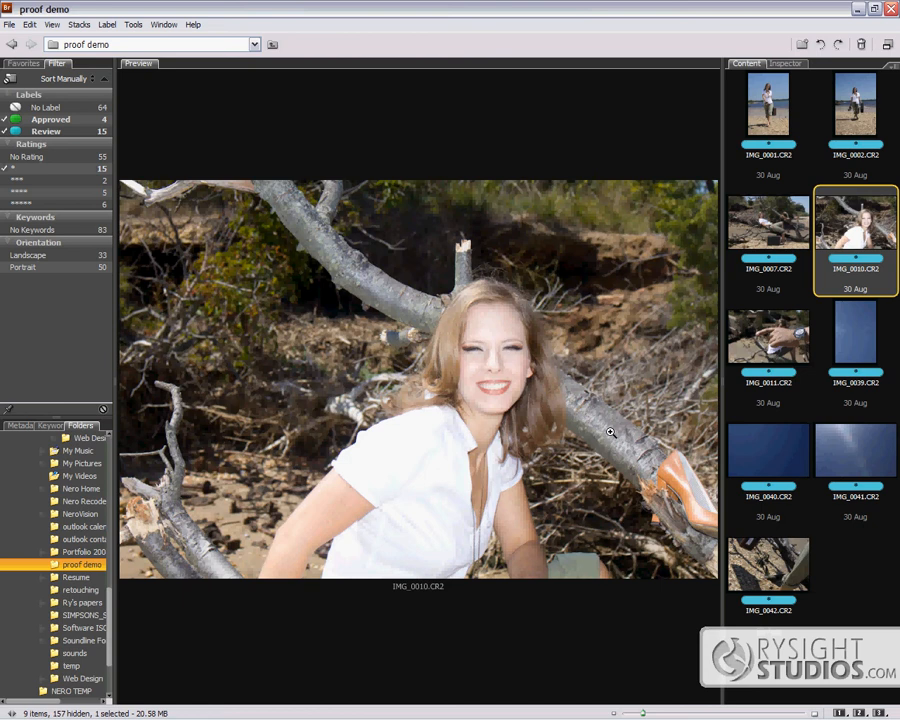
{"action": "mouse_move", "coordinate": [778, 224]}
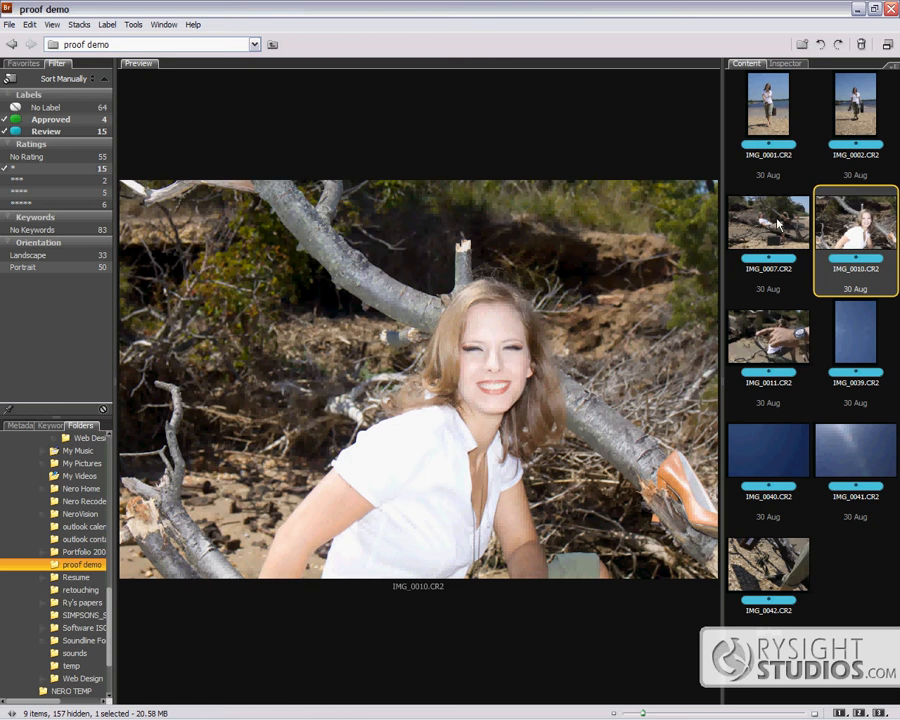
{"action": "left_click", "coordinate": [768, 218]}
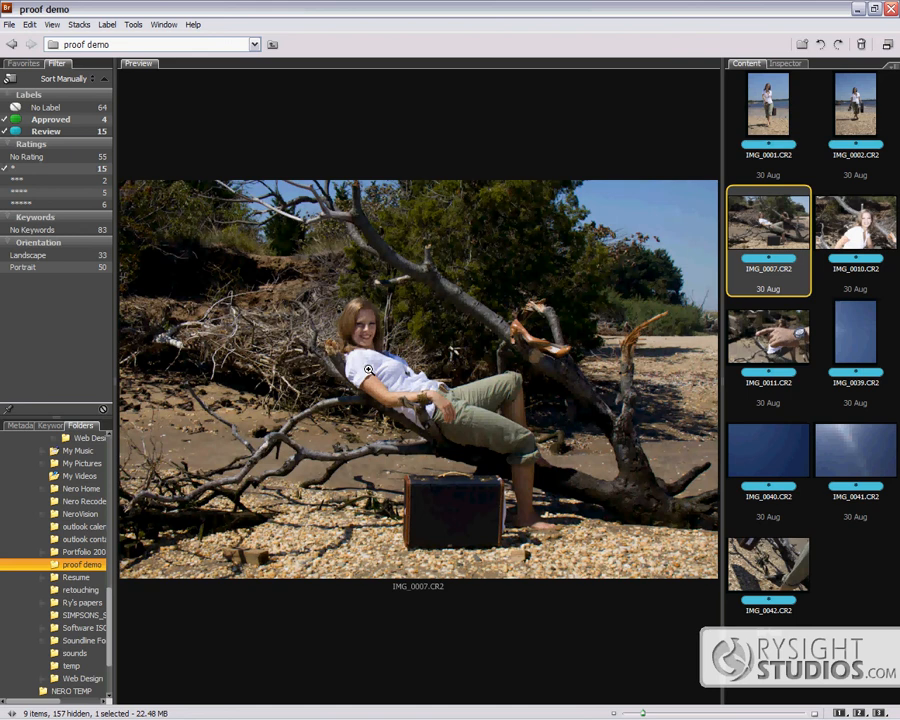
{"action": "mouse_move", "coordinate": [384, 340]}
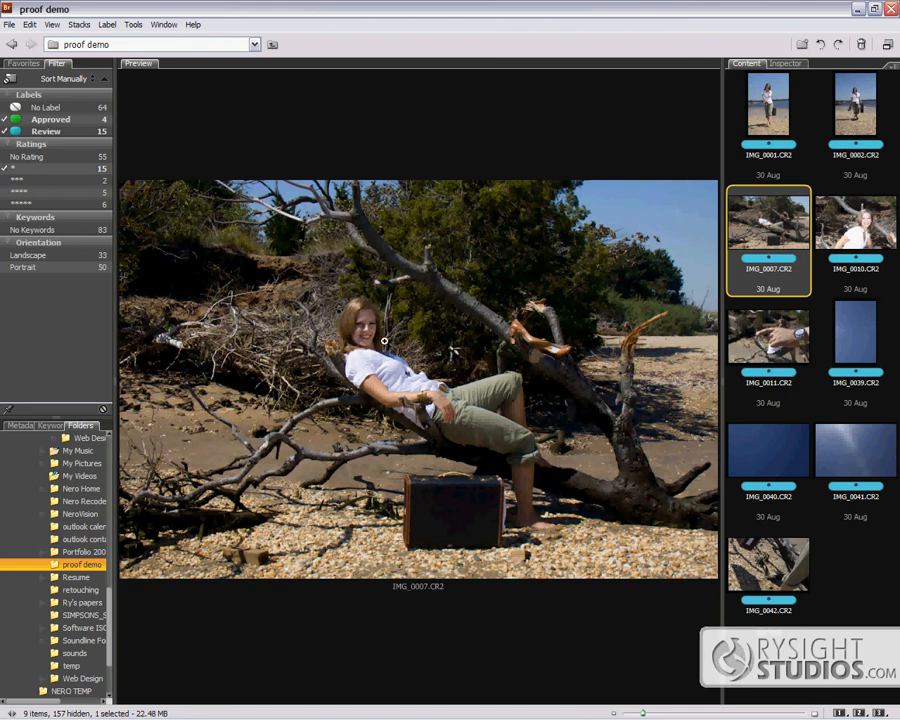
{"action": "mouse_move", "coordinate": [502, 482]}
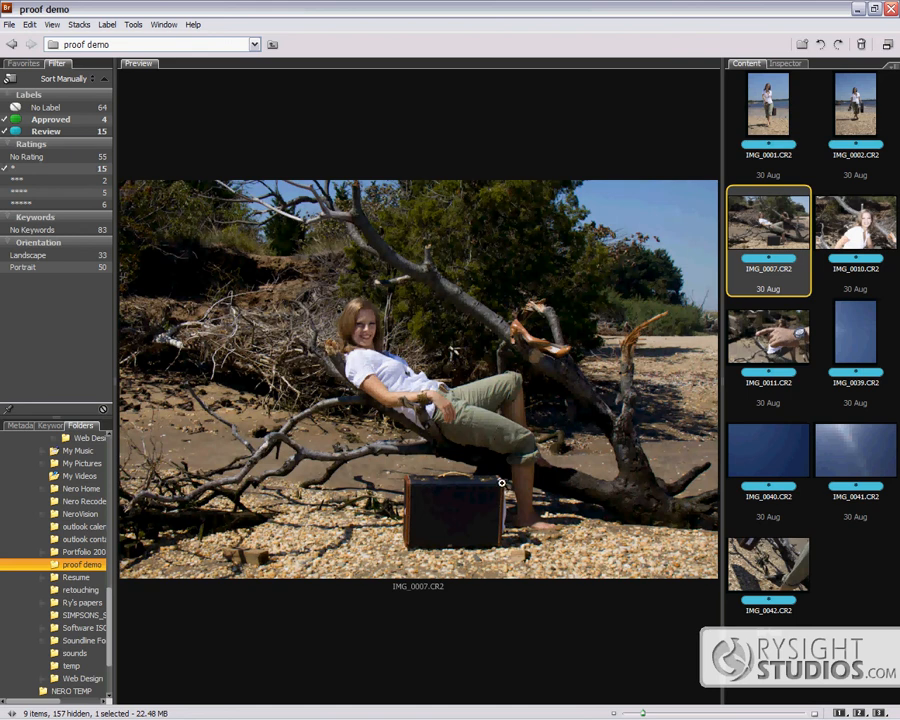
{"action": "mouse_move", "coordinate": [432, 388]}
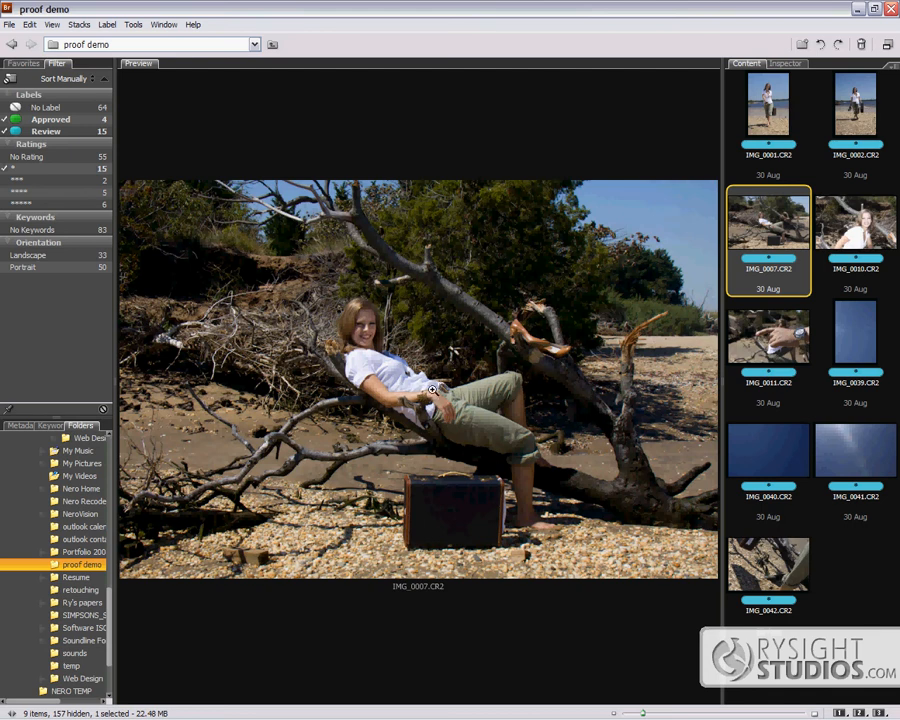
{"action": "mouse_move", "coordinate": [452, 406]}
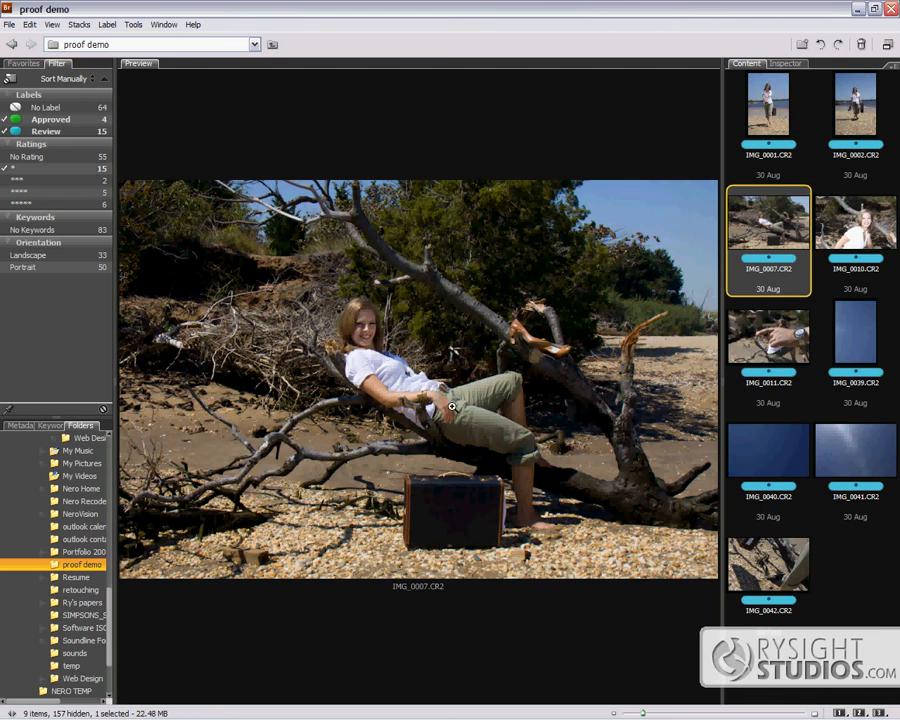
{"action": "mouse_move", "coordinate": [422, 378]}
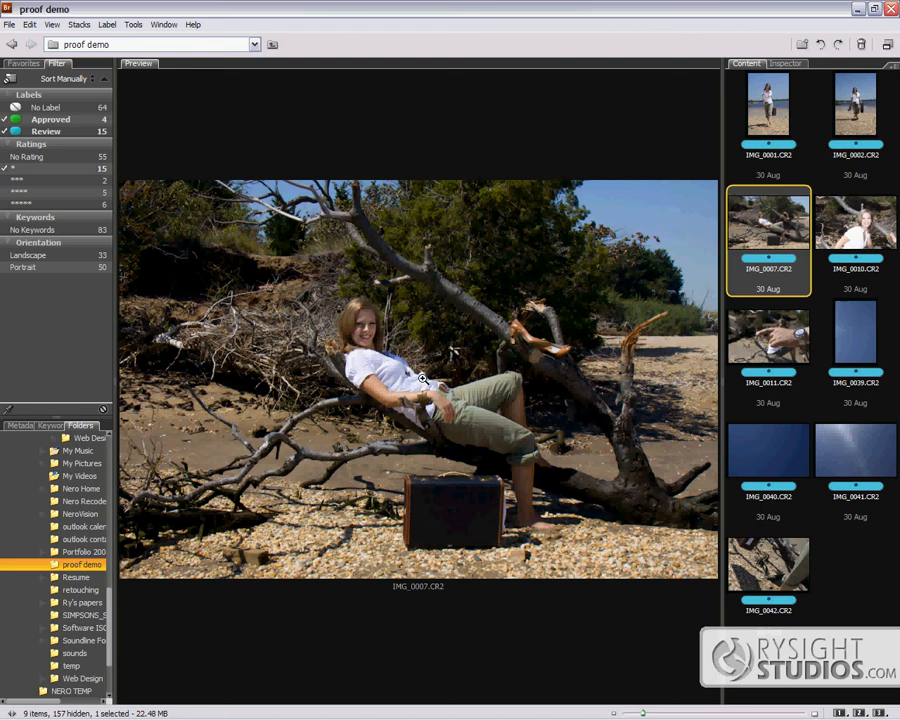
{"action": "mouse_move", "coordinate": [344, 286]}
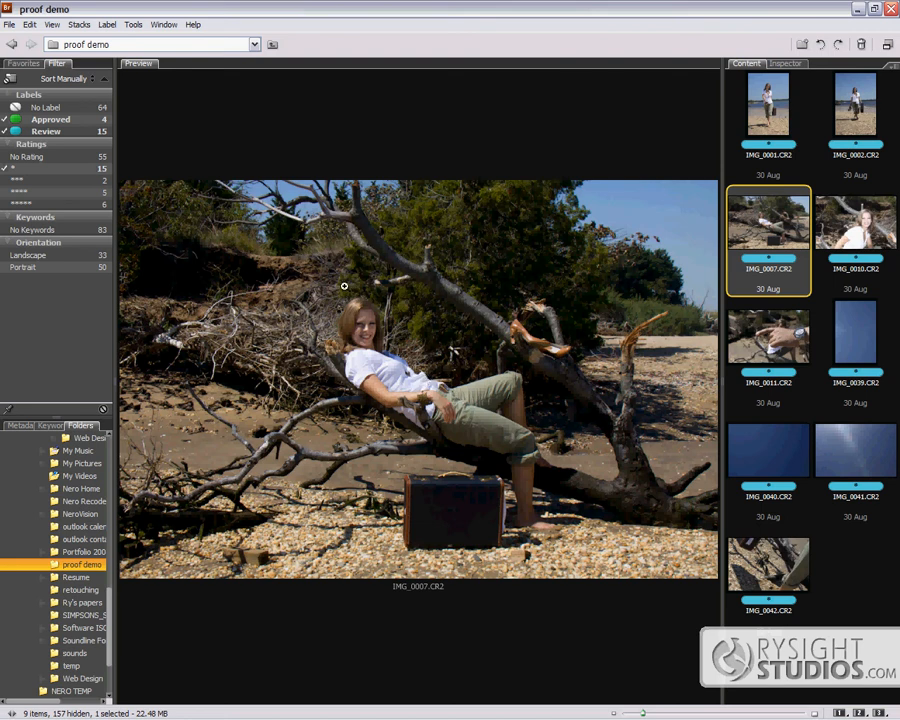
{"action": "left_click", "coordinate": [856, 104]}
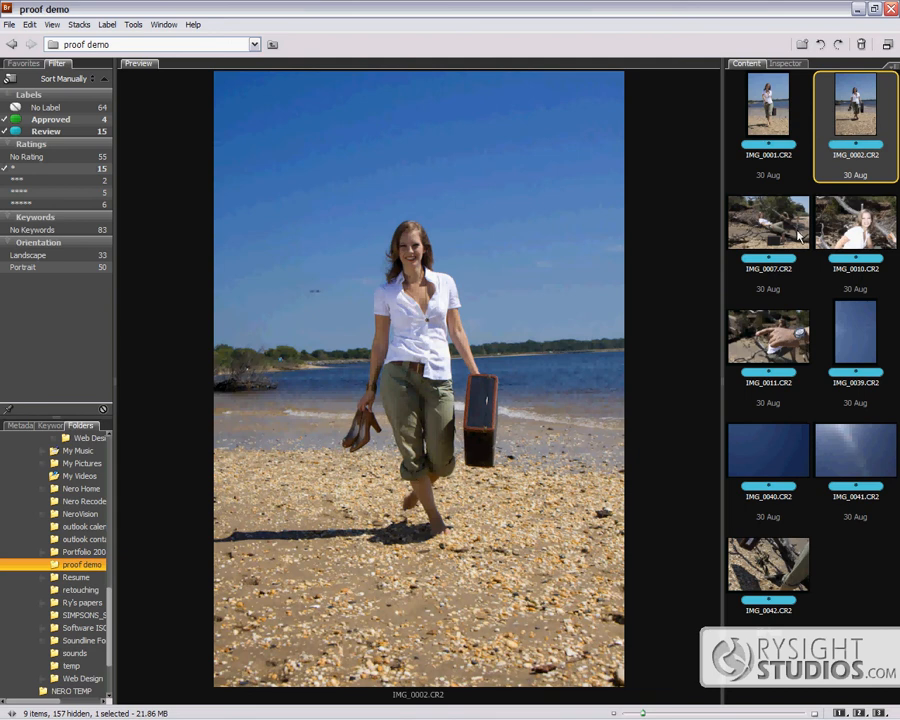
{"action": "left_click", "coordinate": [768, 108]}
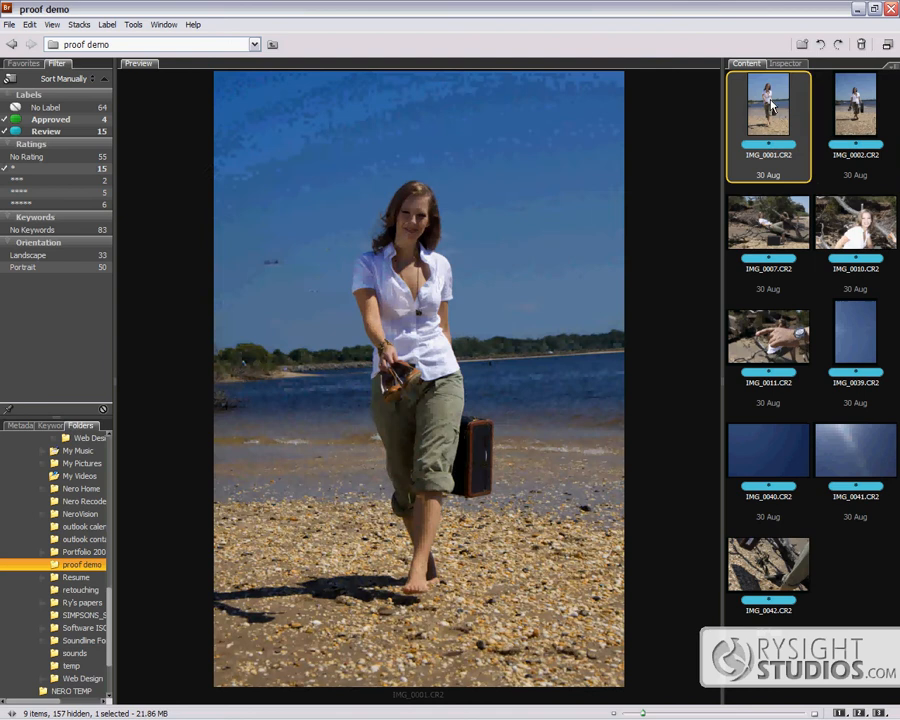
{"action": "left_click", "coordinate": [856, 110]}
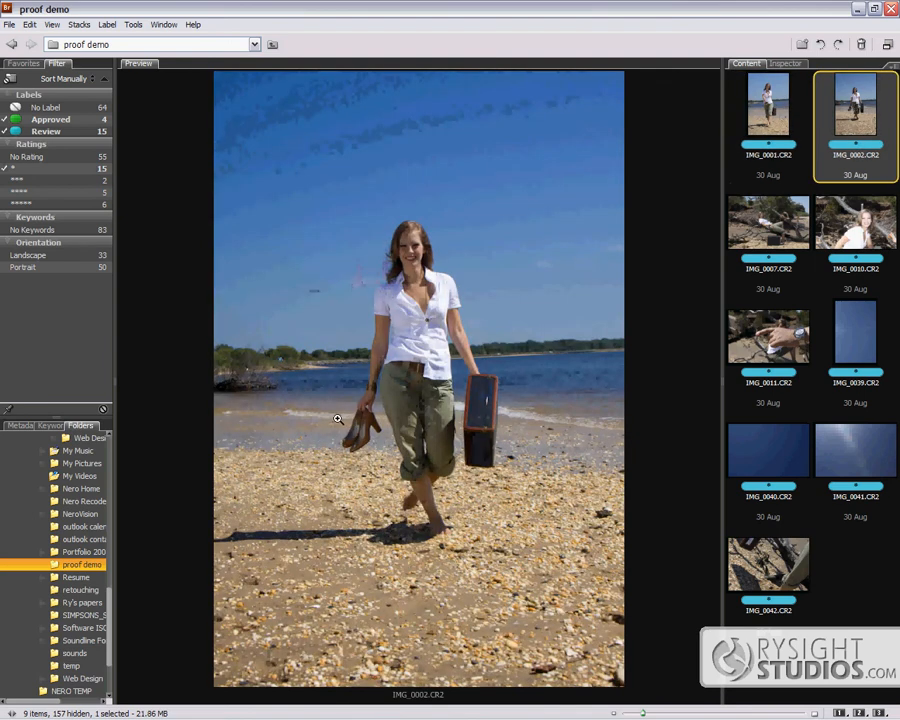
{"action": "mouse_move", "coordinate": [428, 452]}
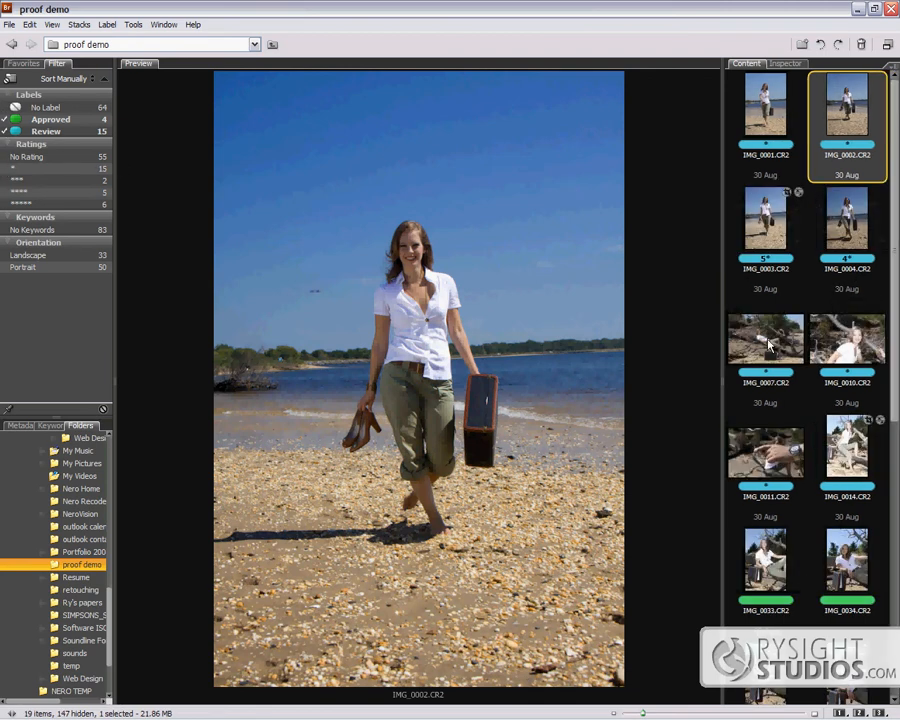
Preview the seated suitcase portraits and the leaning-on-branch portrait, inspecting her smile with the loupe.
{"action": "scroll", "scroll_direction": "down", "scroll_amount": 3}
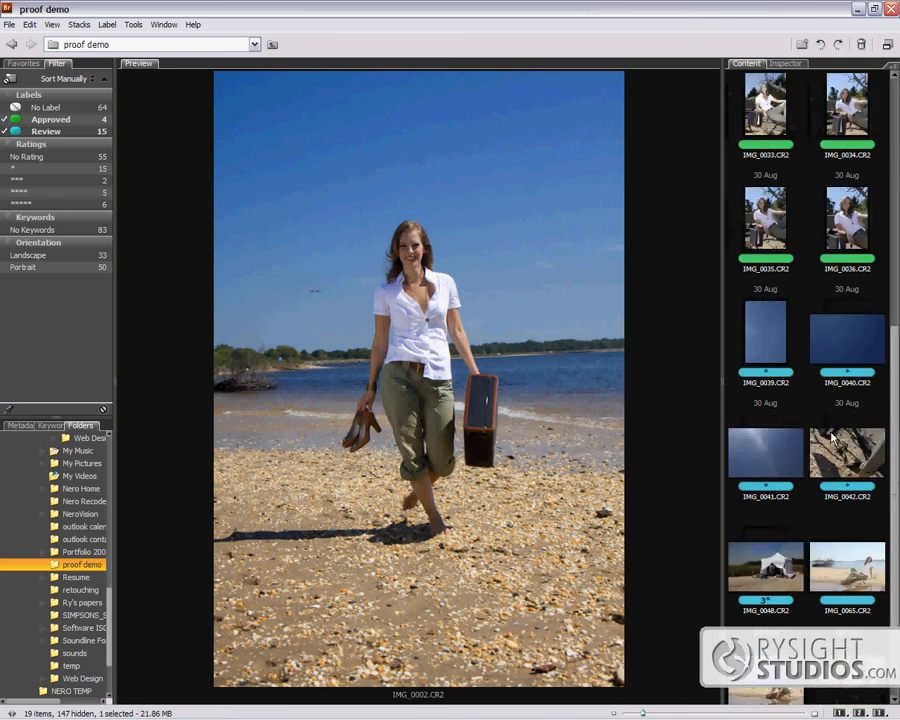
{"action": "scroll", "scroll_direction": "up", "scroll_amount": 3}
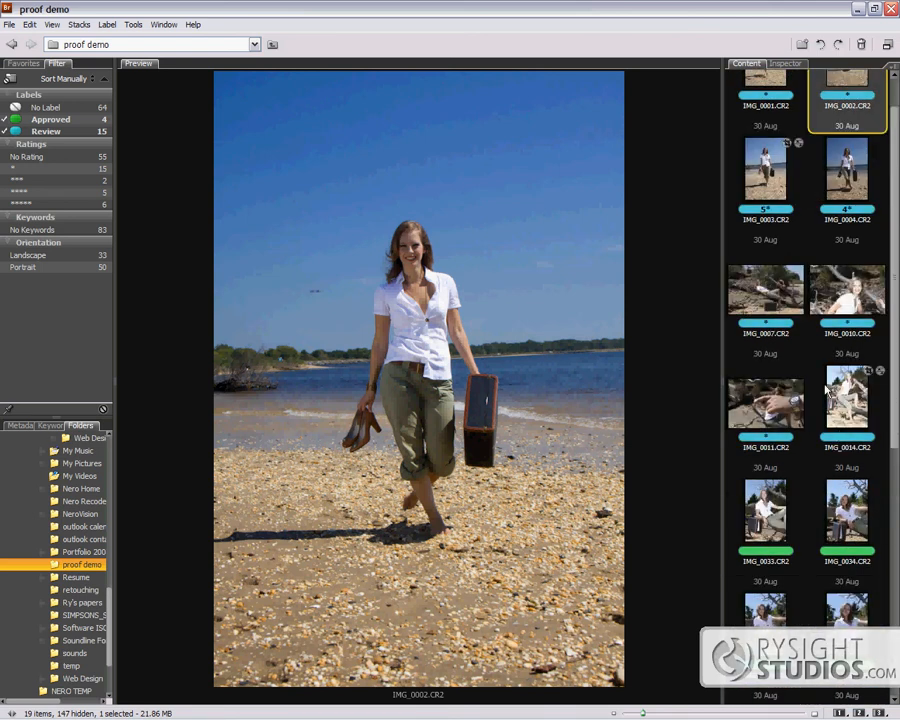
{"action": "scroll", "scroll_direction": "down", "scroll_amount": 3}
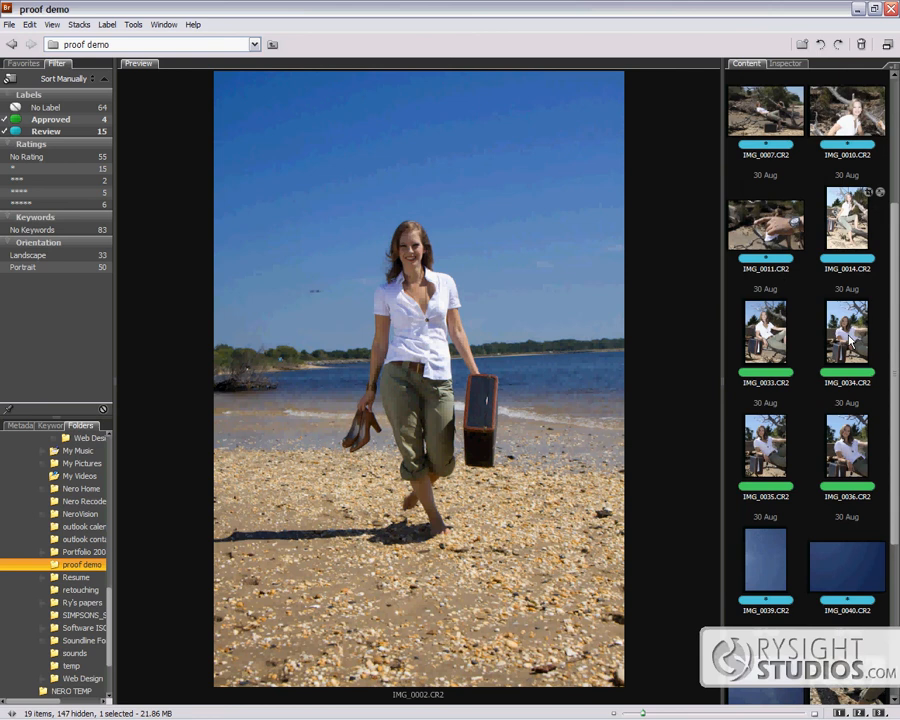
{"action": "left_click", "coordinate": [764, 332]}
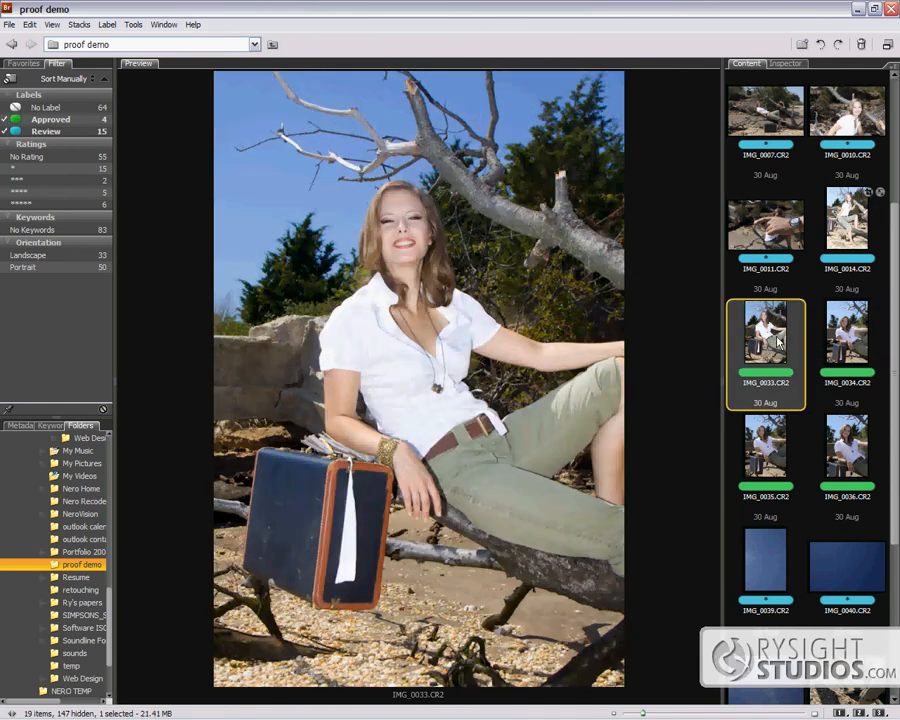
{"action": "left_click", "coordinate": [846, 448]}
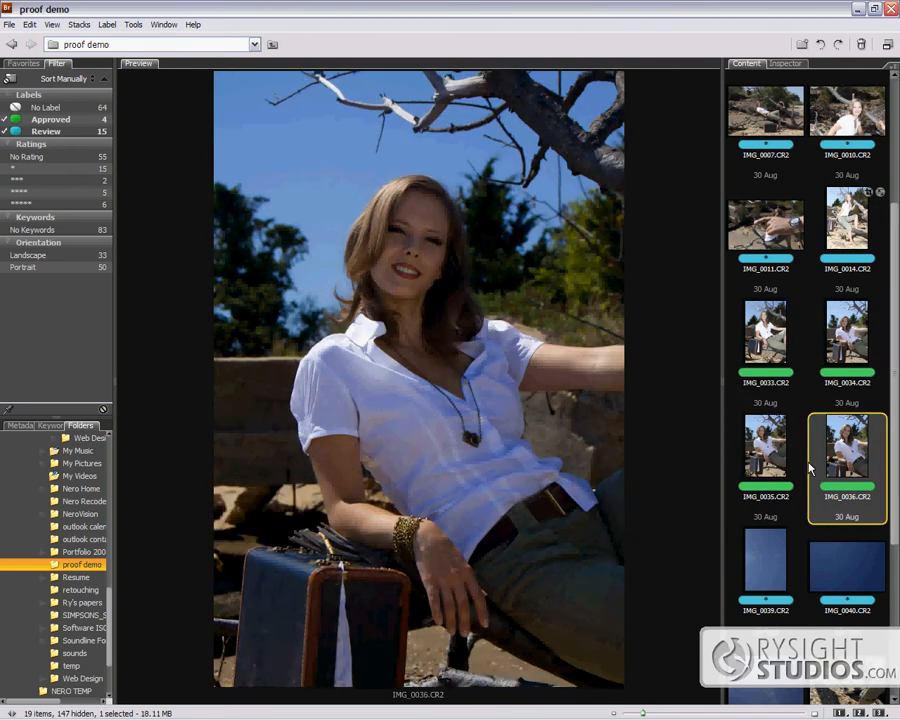
{"action": "left_click", "coordinate": [764, 444]}
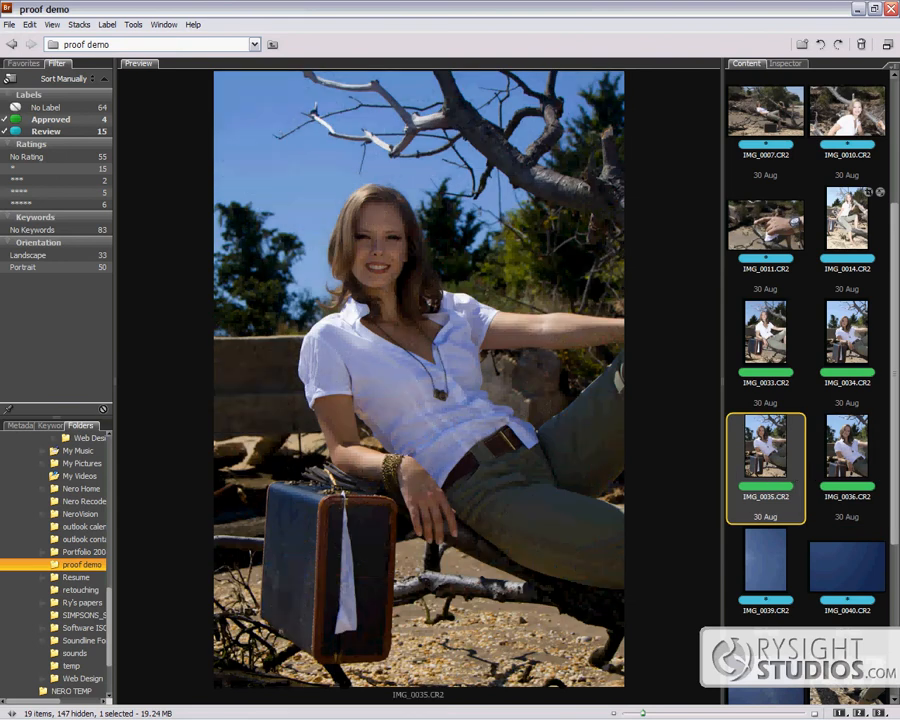
{"action": "left_click", "coordinate": [846, 220]}
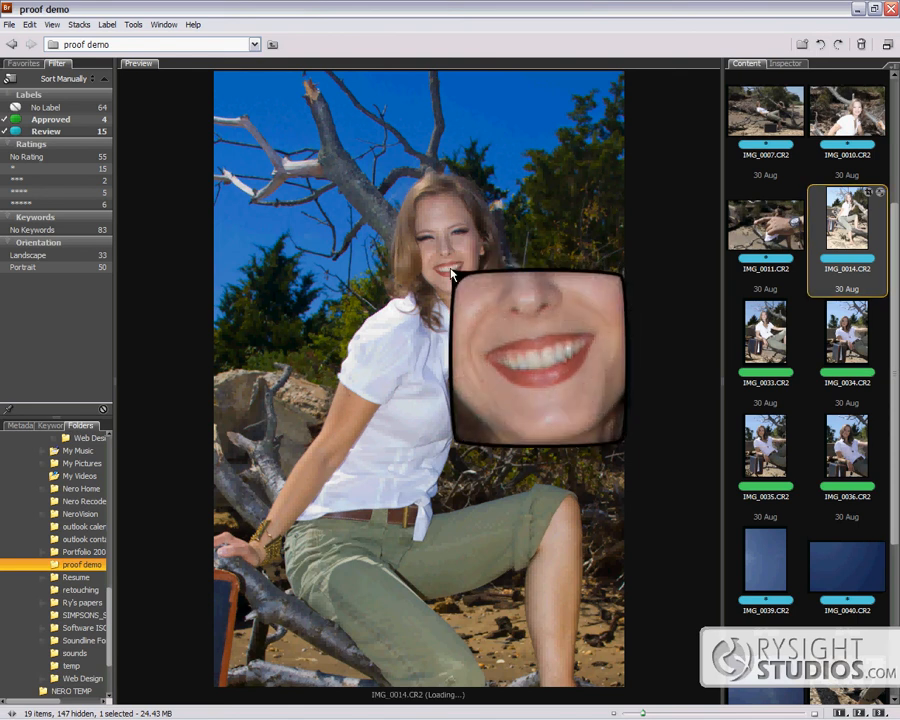
{"action": "mouse_move", "coordinate": [450, 272]}
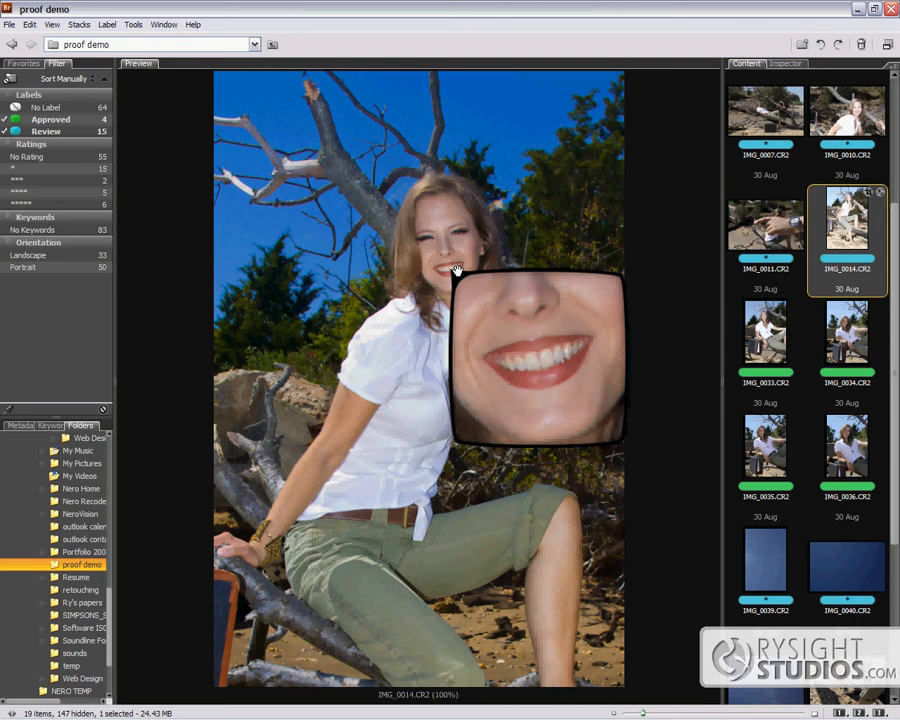
{"action": "mouse_move", "coordinate": [376, 236]}
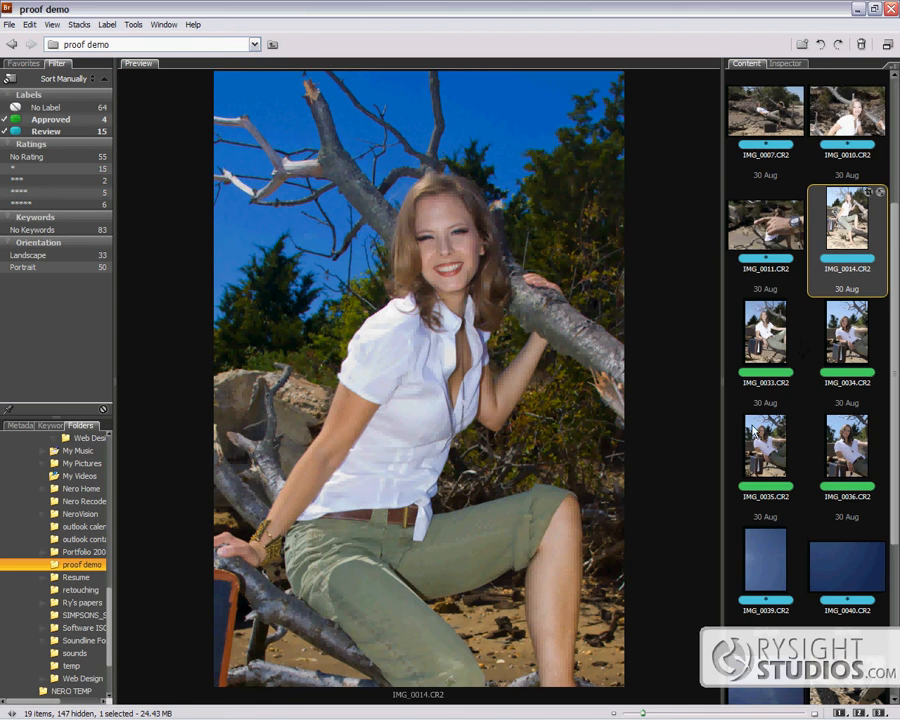
{"action": "mouse_move", "coordinate": [770, 456]}
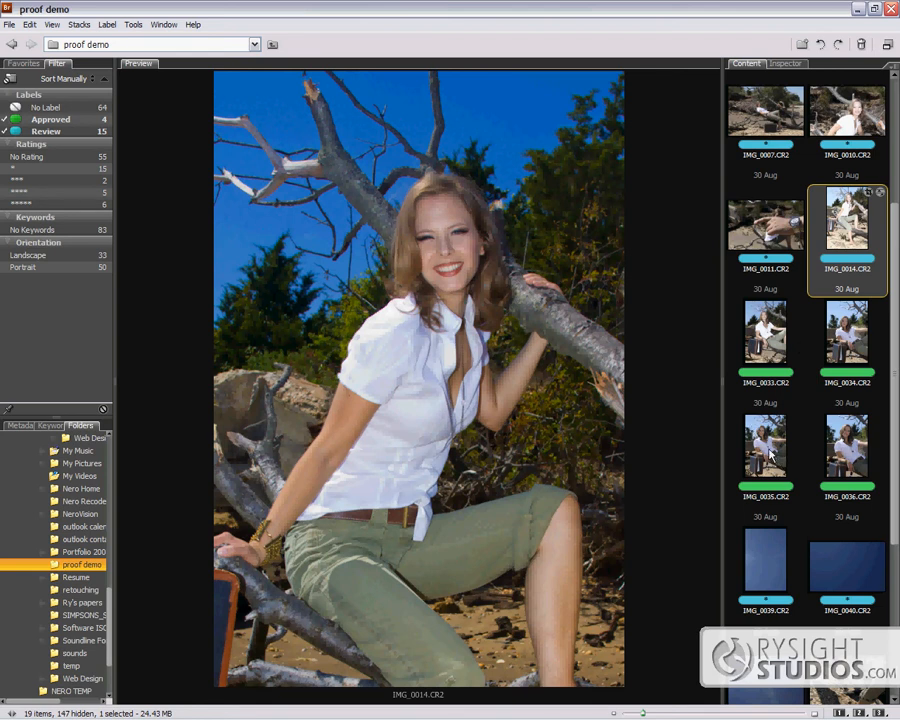
{"action": "mouse_move", "coordinate": [770, 452]}
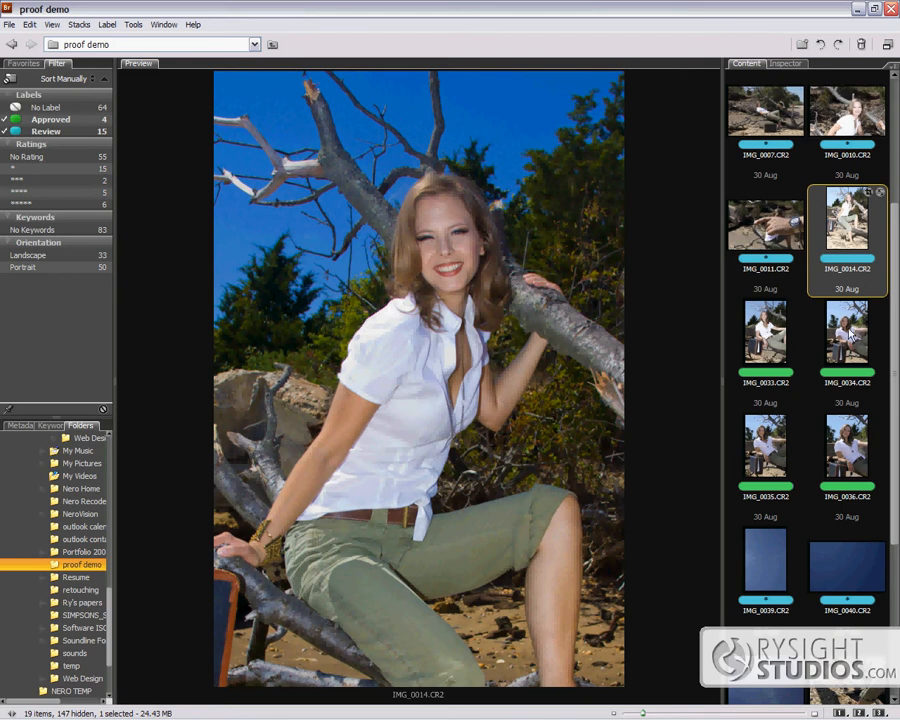
Filter the folder to the five 4-star shots and preview her sitting in shallow water.
{"action": "left_click", "coordinate": [846, 332]}
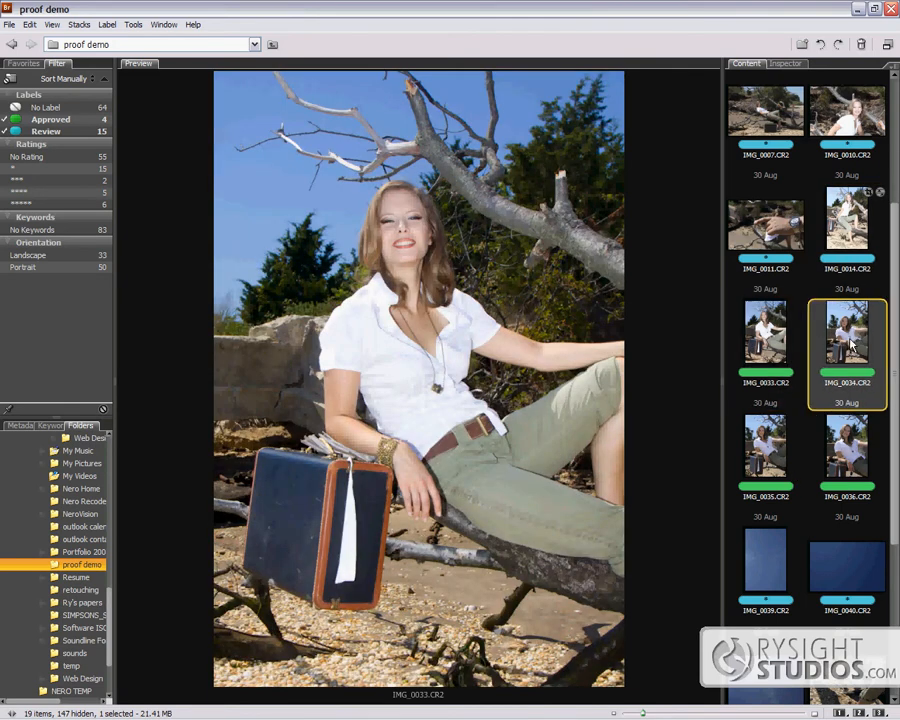
{"action": "left_click", "coordinate": [846, 332]}
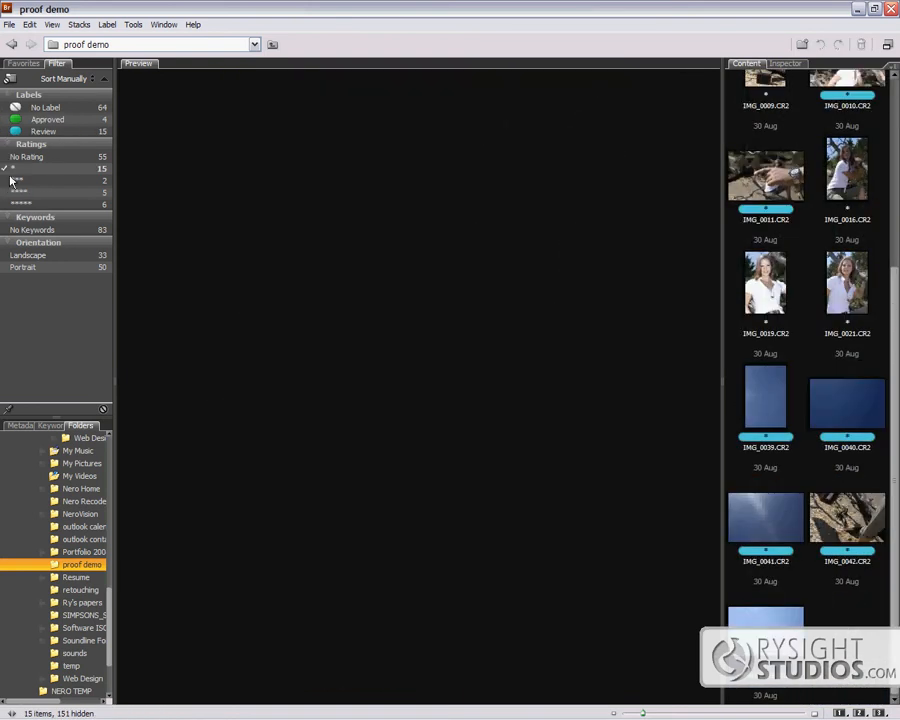
{"action": "left_click", "coordinate": [10, 168]}
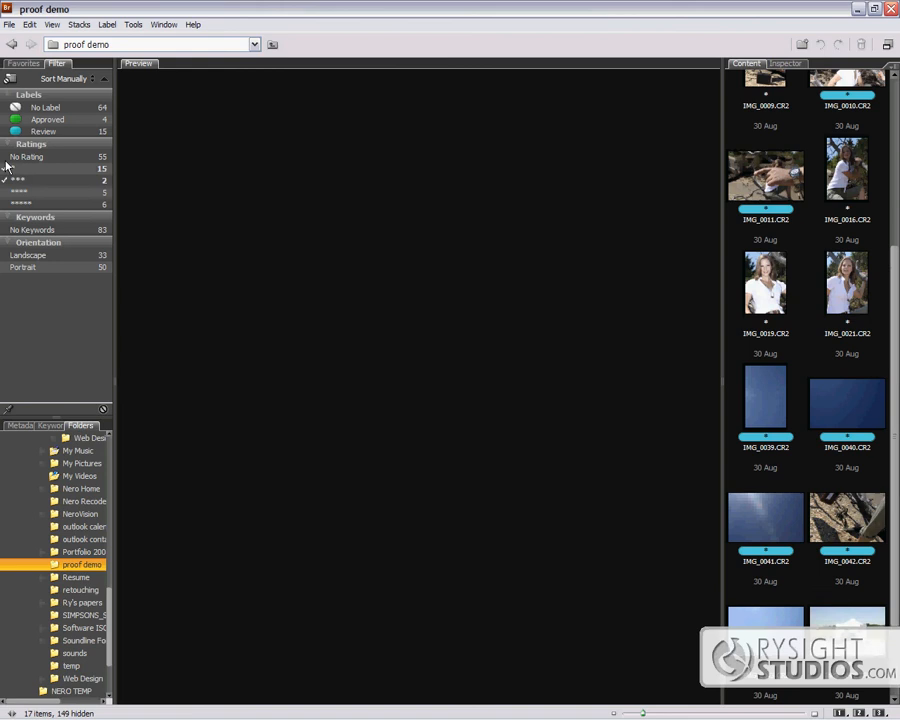
{"action": "left_click", "coordinate": [18, 192]}
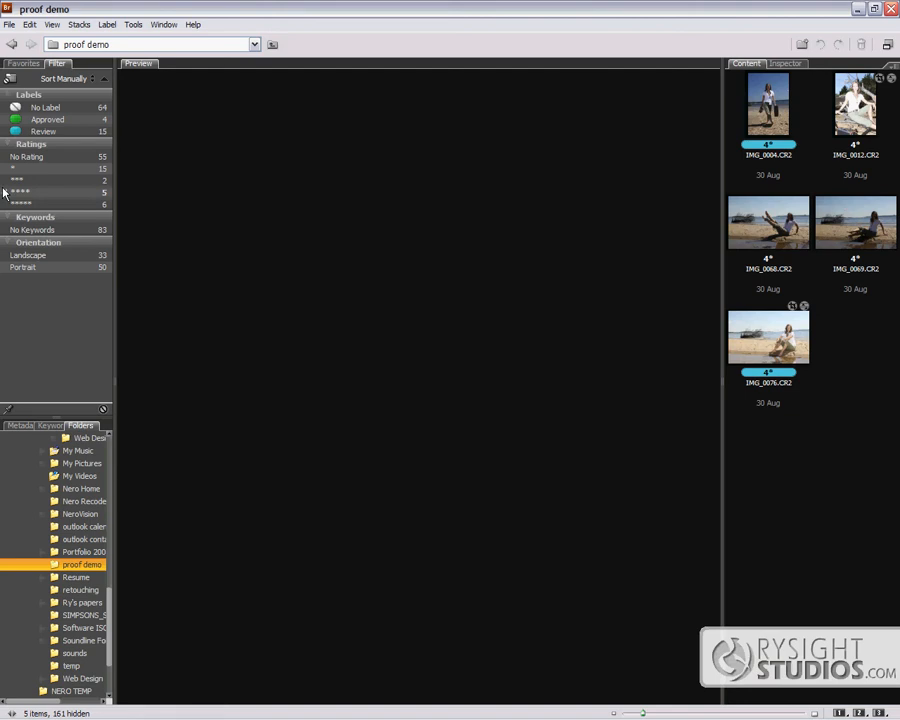
{"action": "left_click", "coordinate": [20, 192]}
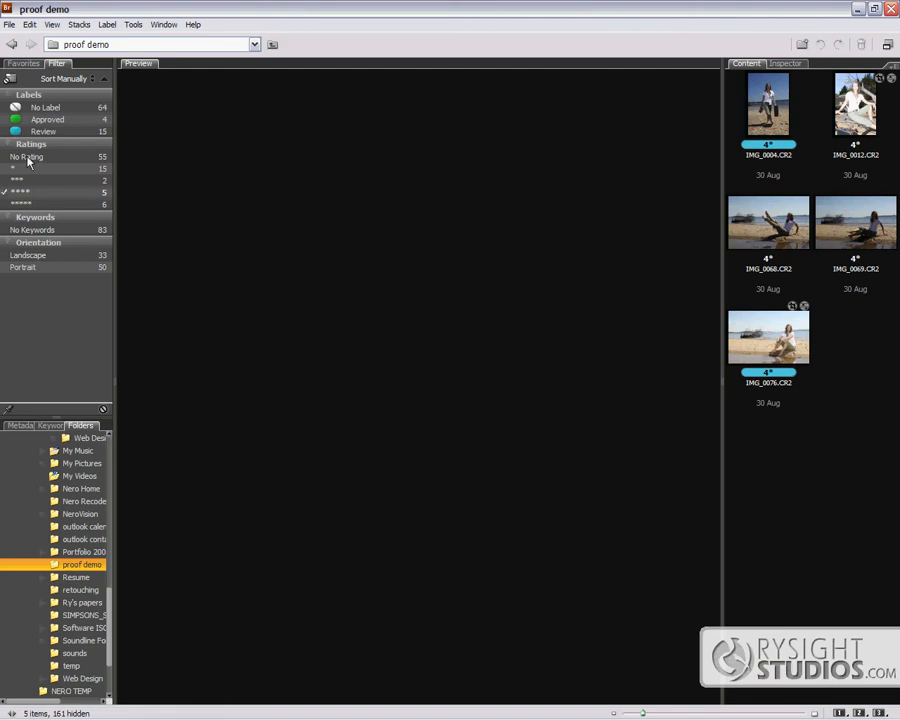
{"action": "mouse_move", "coordinate": [10, 210]}
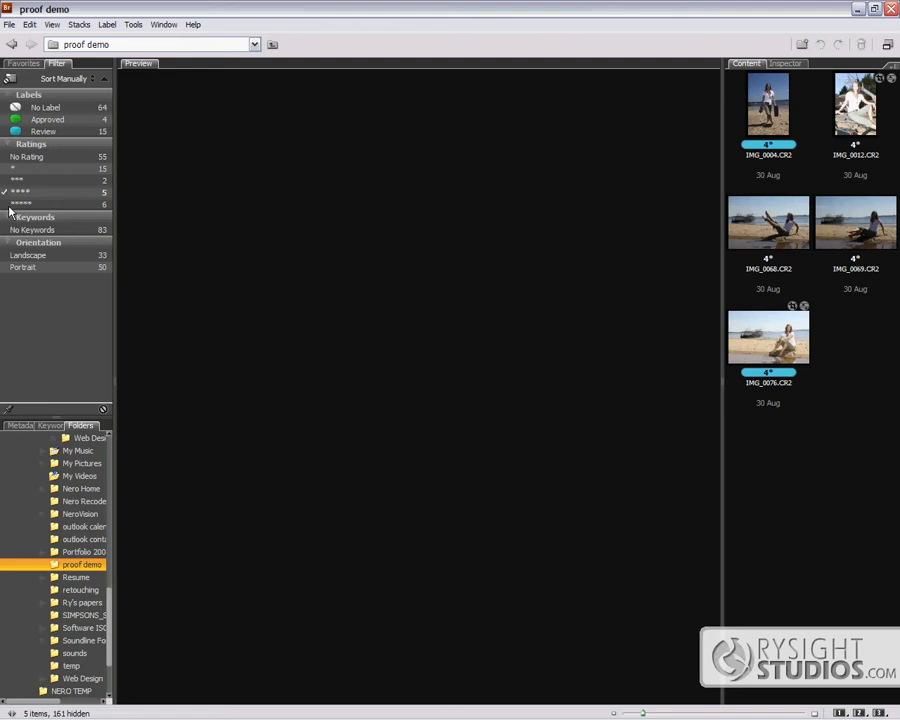
{"action": "left_click", "coordinate": [768, 336]}
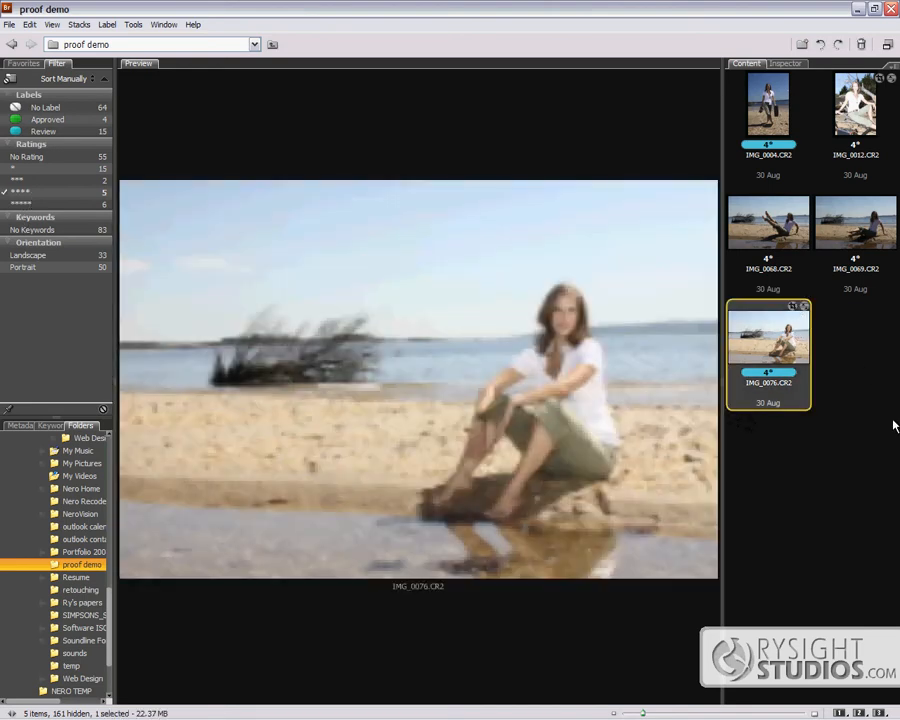
Preview the legs-raised beach shot, then the portrait among the driftwood branches.
{"action": "left_click", "coordinate": [768, 220]}
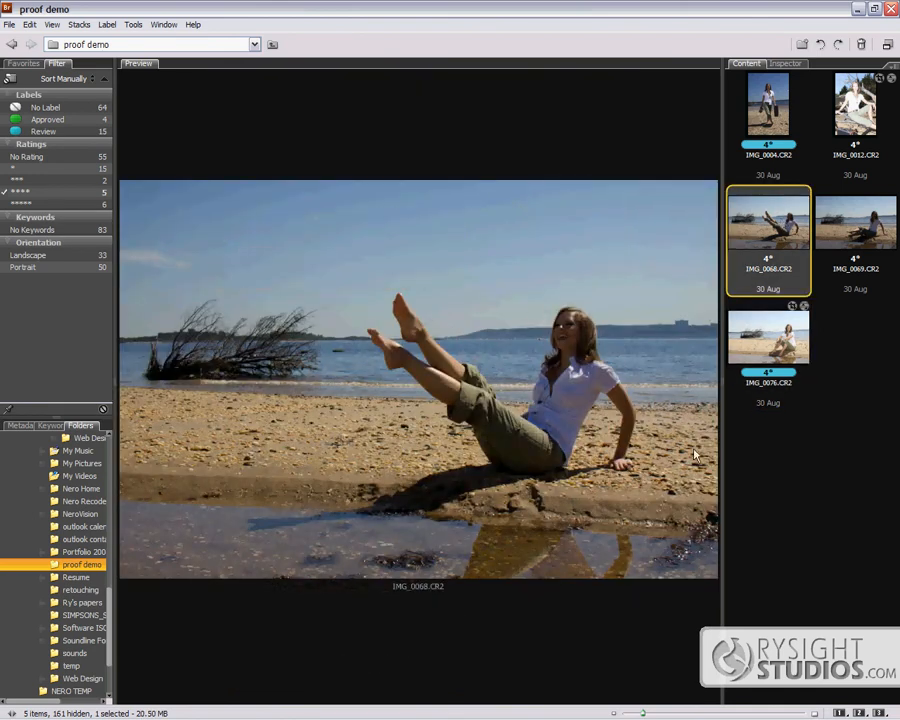
{"action": "mouse_move", "coordinate": [830, 276]}
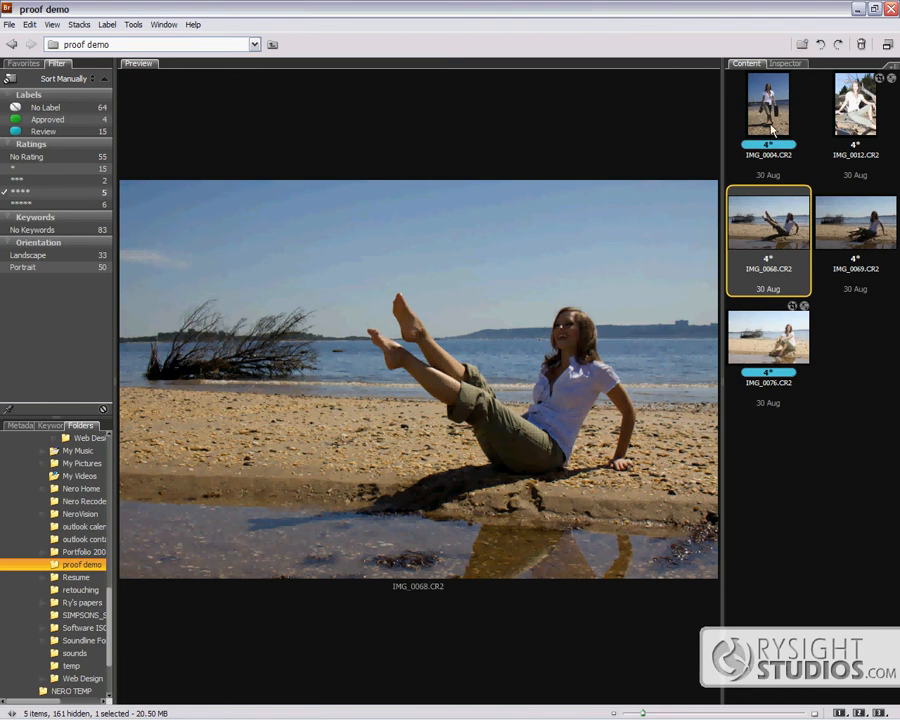
{"action": "mouse_move", "coordinate": [788, 210]}
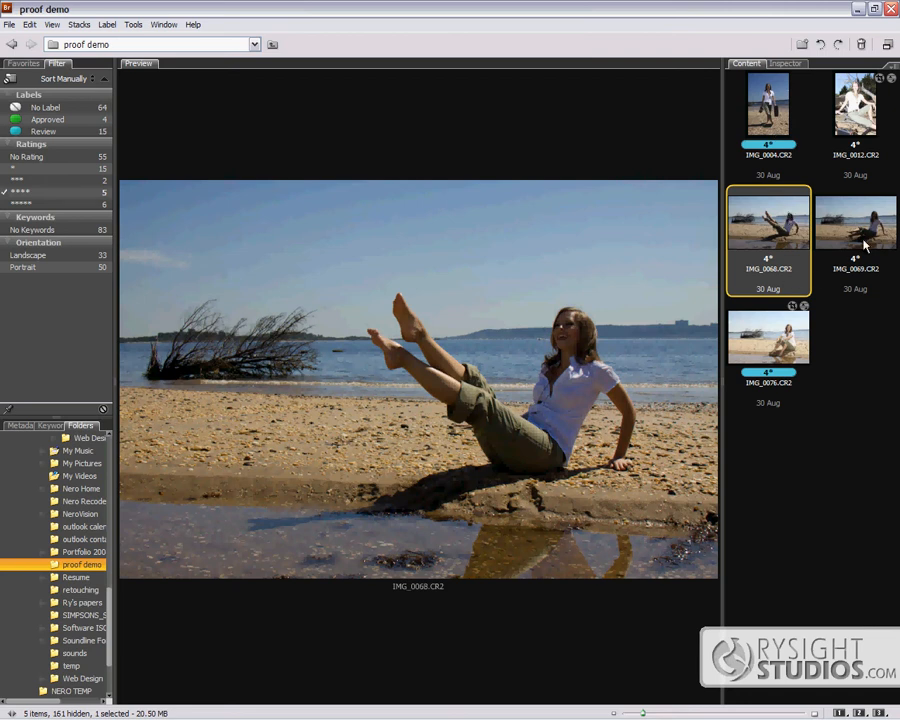
{"action": "mouse_move", "coordinate": [860, 232]}
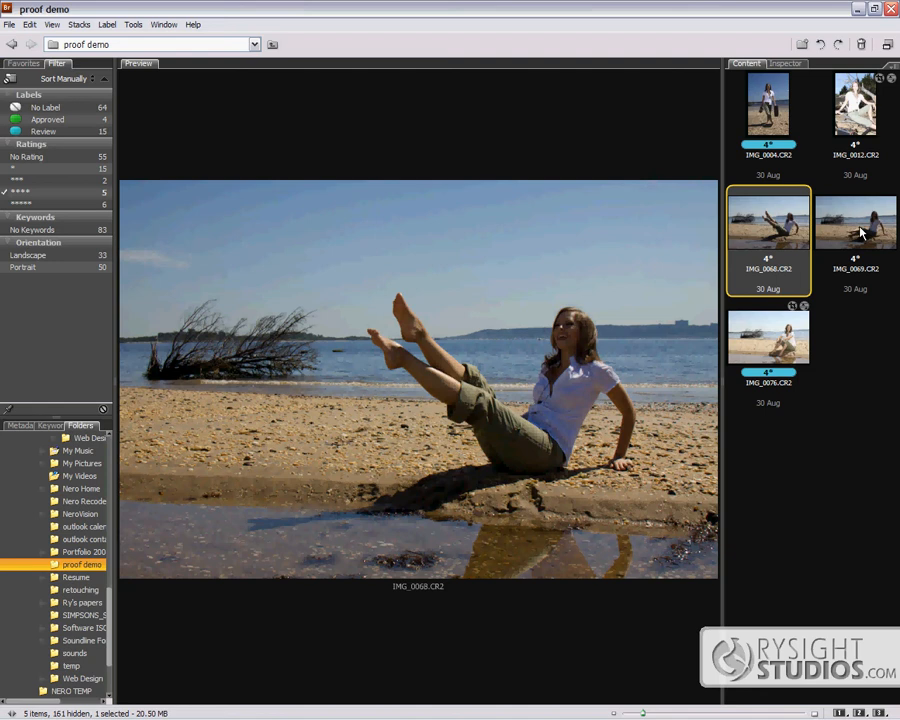
{"action": "left_click", "coordinate": [856, 104]}
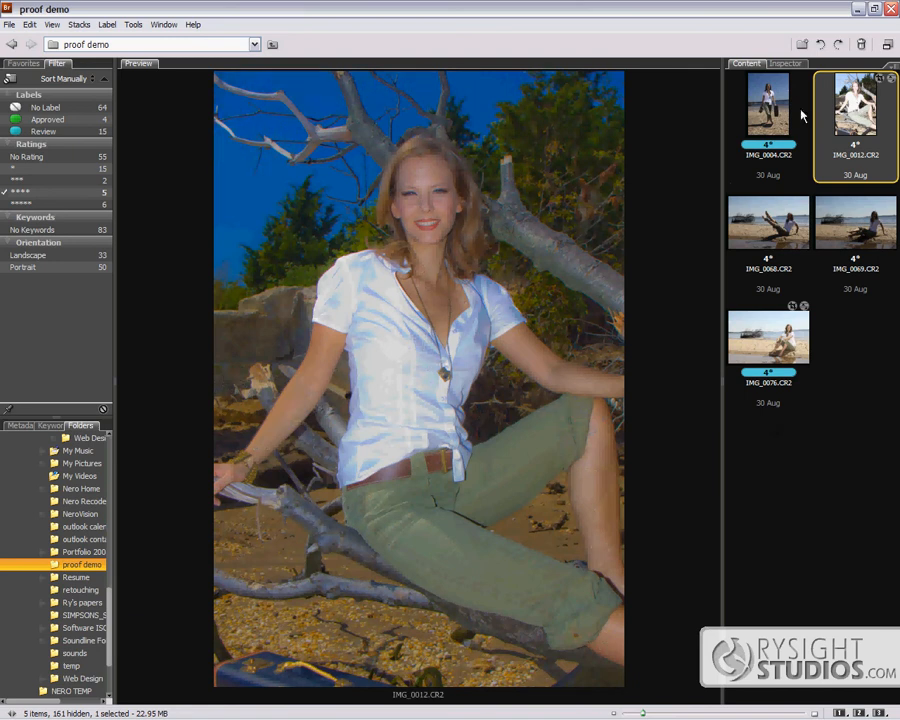
{"action": "mouse_move", "coordinate": [856, 112]}
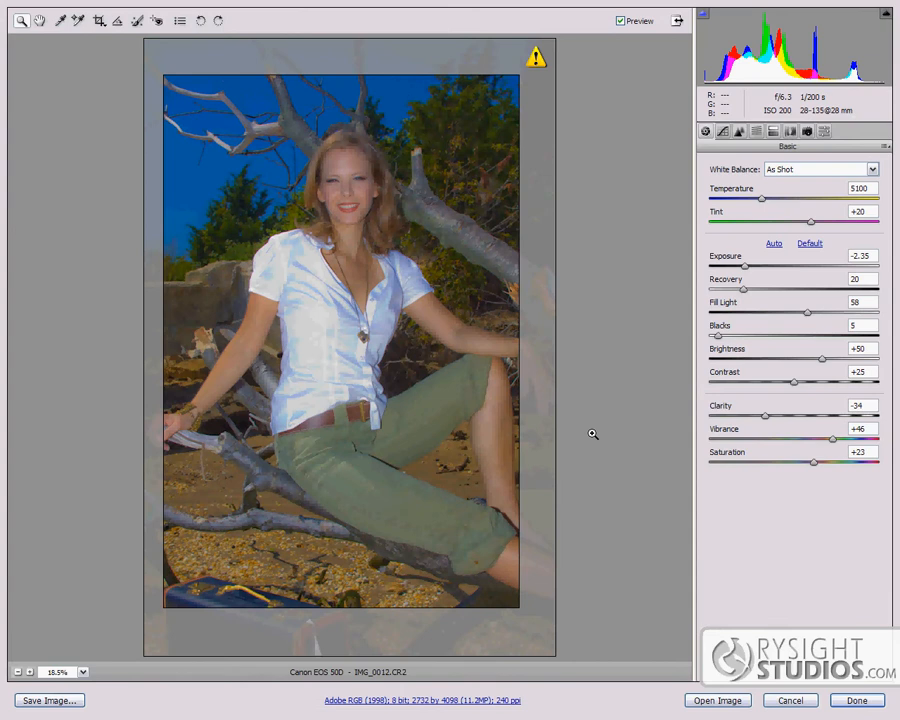
{"action": "mouse_move", "coordinate": [330, 292]}
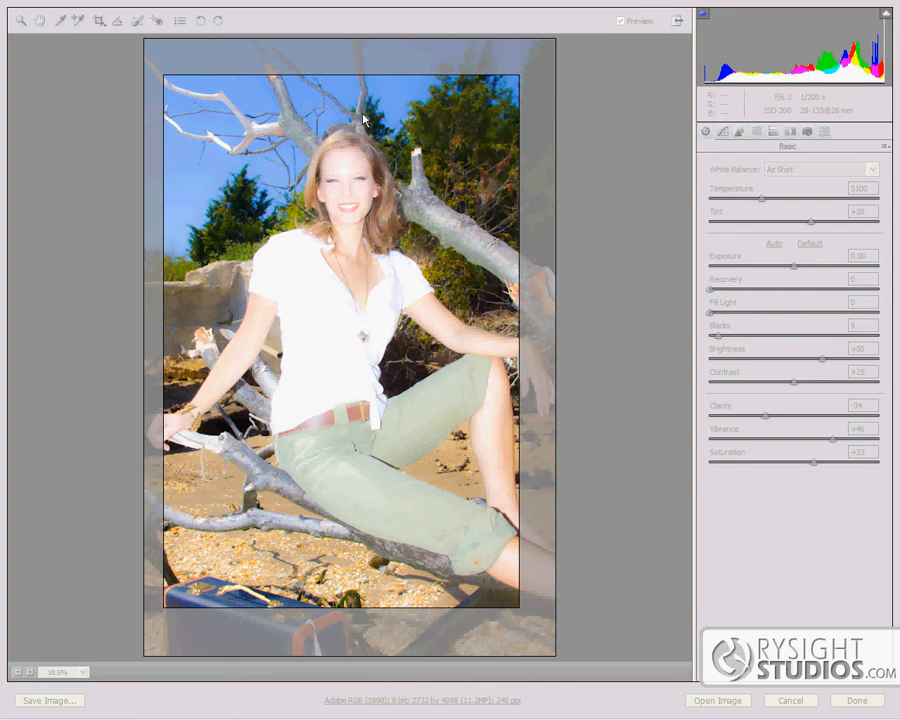
Darken the portrait to exposure -2.00, raise fill light and recovery, and boost clarity and vibrance.
{"action": "left_click", "coordinate": [100, 20]}
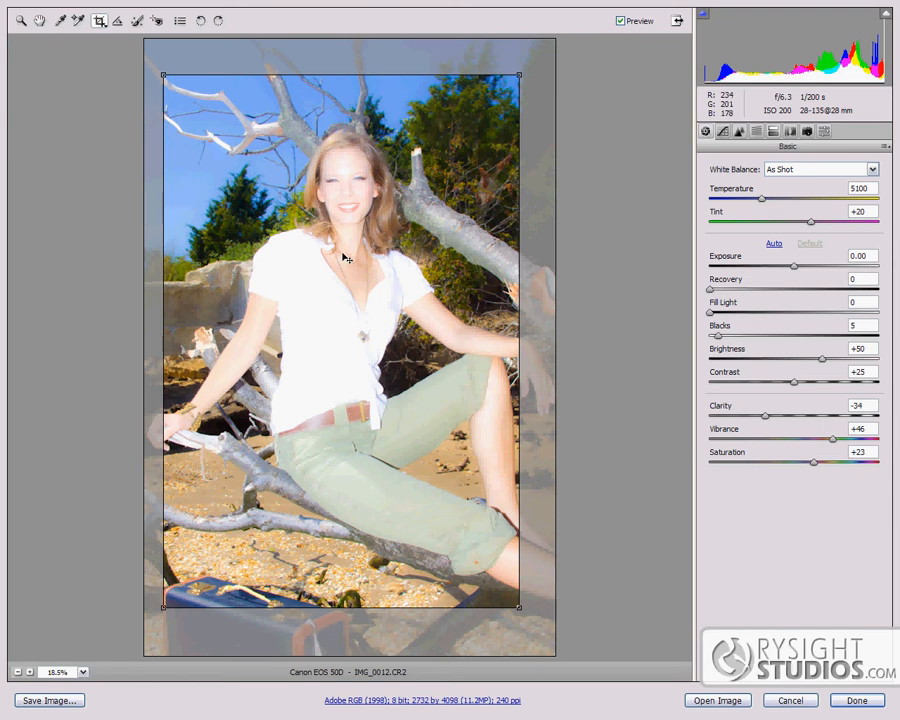
{"action": "mouse_move", "coordinate": [760, 270]}
{"action": "type", "text": "-2"}
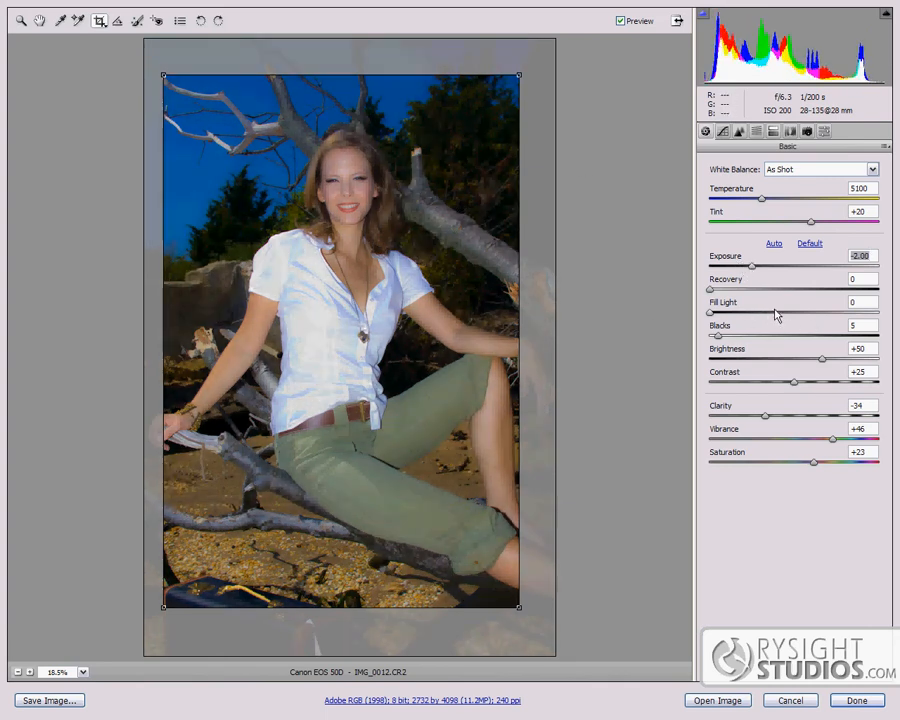
{"action": "left_click_drag", "start_coordinate": [710, 312], "coordinate": [776, 312]}
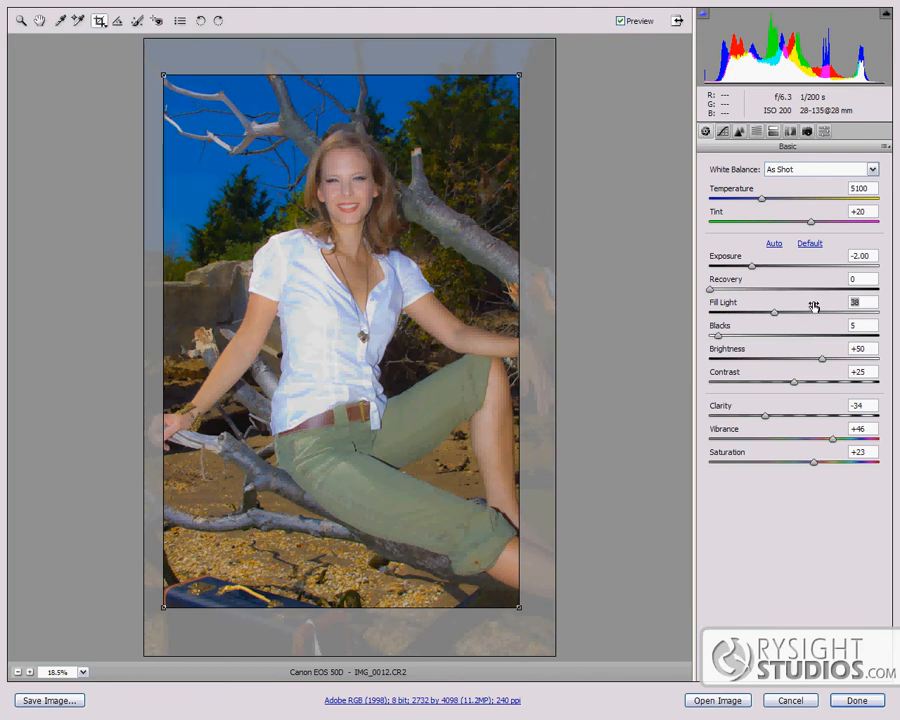
{"action": "mouse_move", "coordinate": [824, 292]}
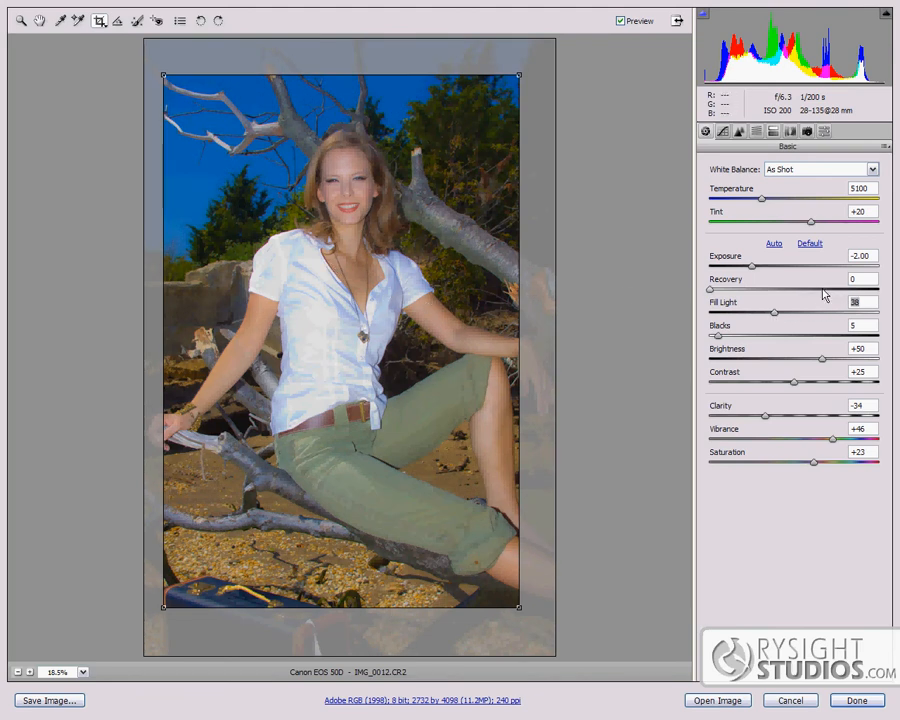
{"action": "left_click_drag", "start_coordinate": [720, 290], "coordinate": [832, 290]}
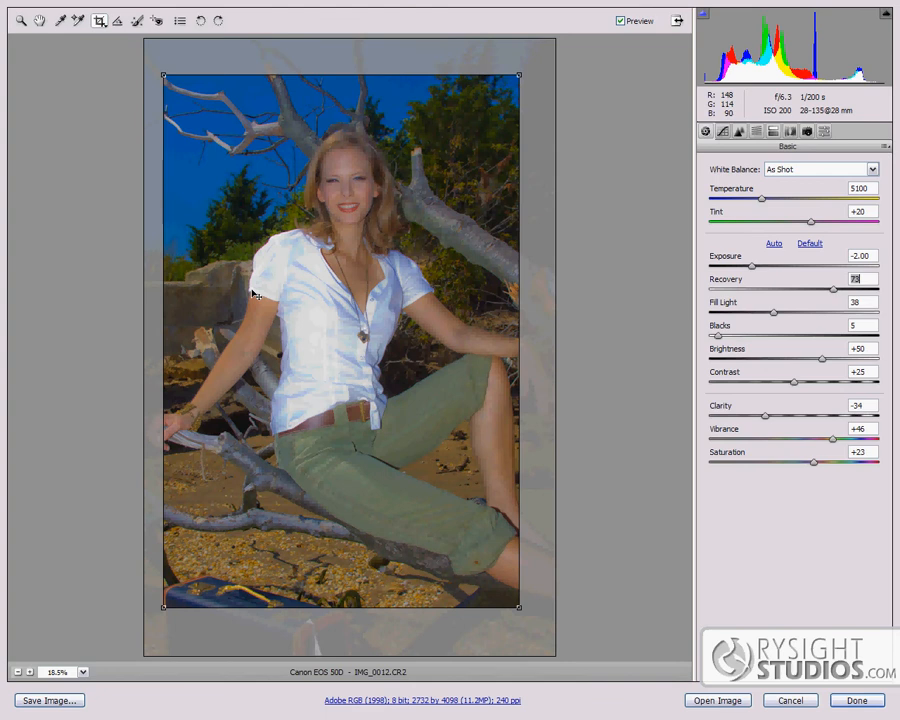
{"action": "mouse_move", "coordinate": [818, 424]}
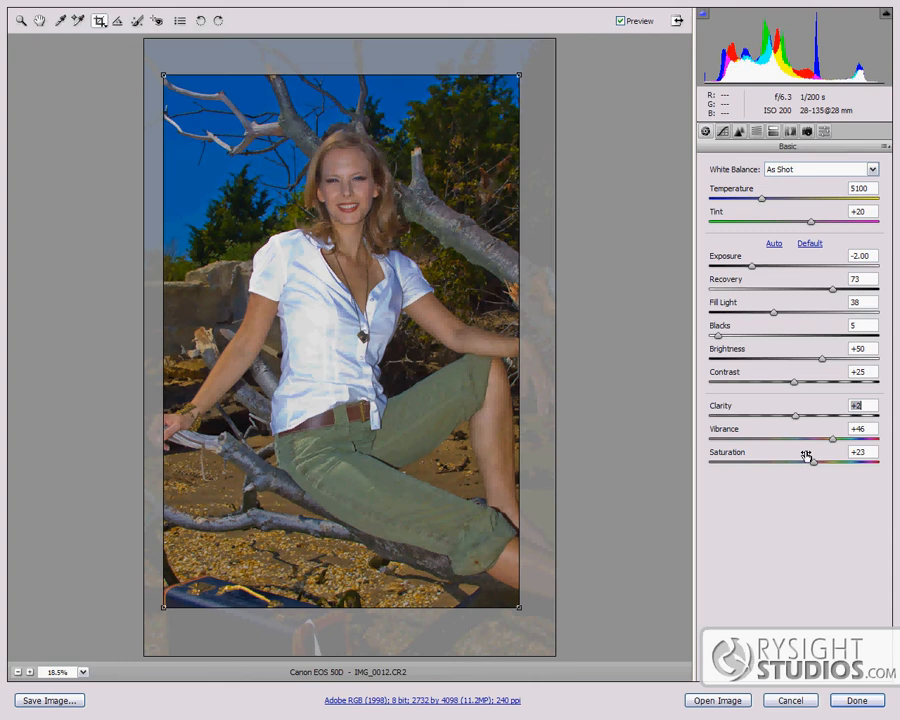
{"action": "left_click_drag", "start_coordinate": [832, 440], "coordinate": [858, 440]}
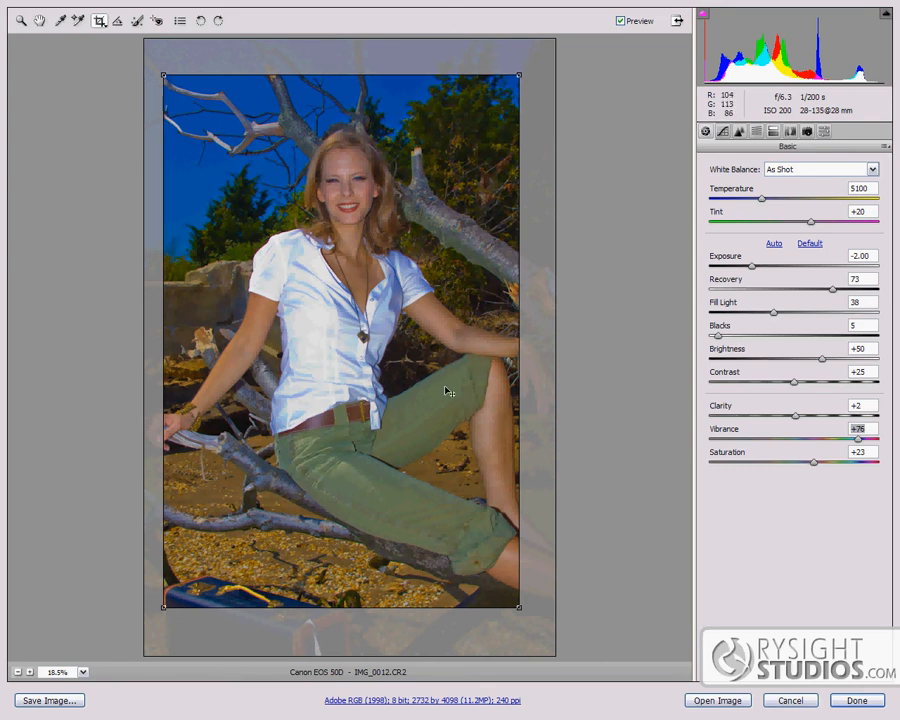
{"action": "mouse_move", "coordinate": [376, 300]}
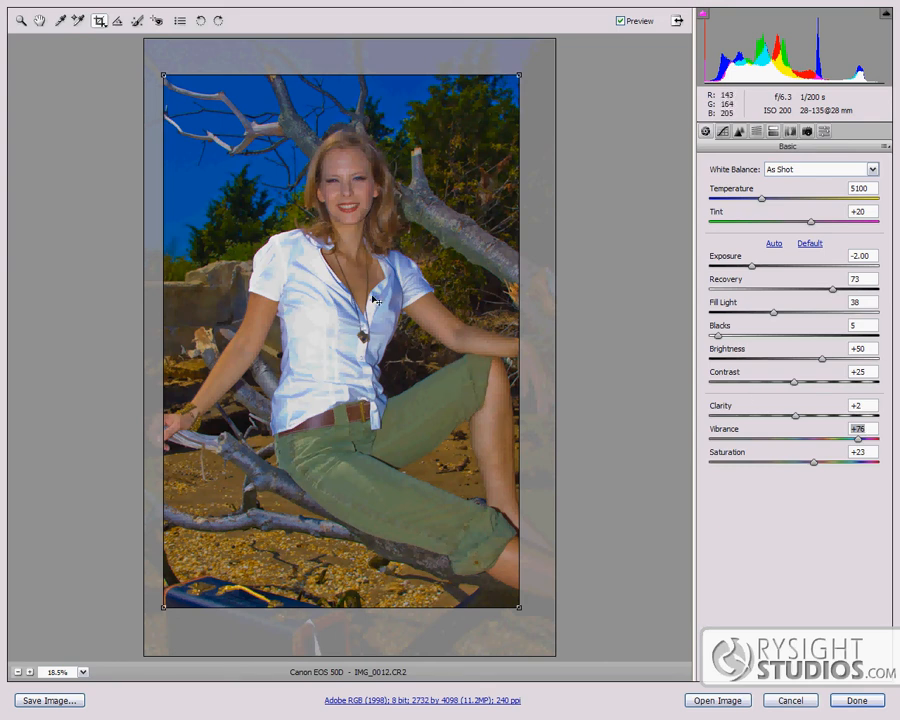
{"action": "mouse_move", "coordinate": [144, 68]}
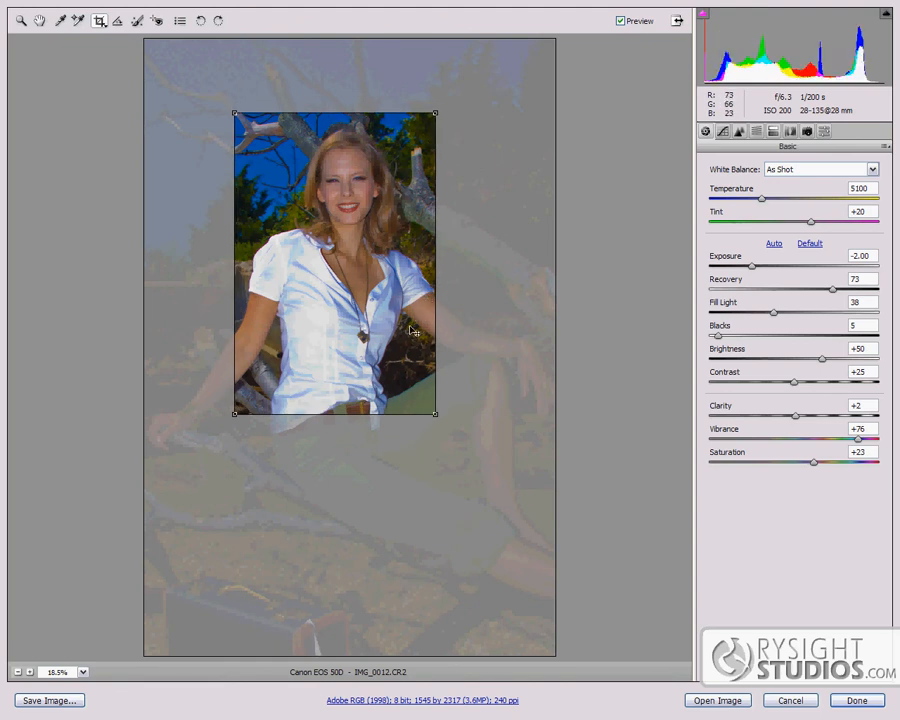
{"action": "mouse_move", "coordinate": [388, 392]}
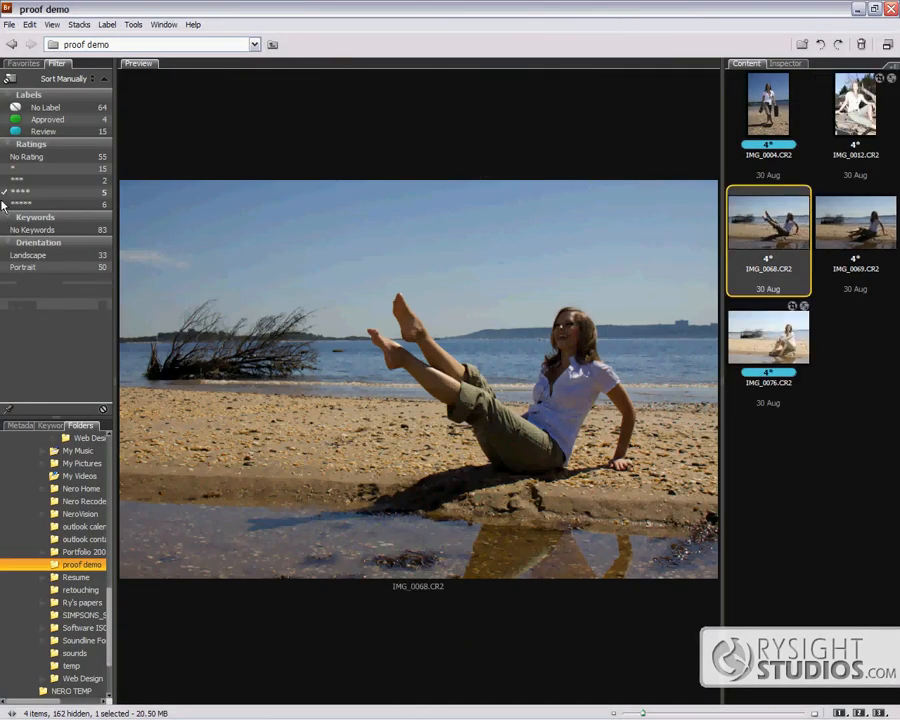
Filter to the six 5-star shots and preview the tree close-up, suitcase walk and seated beach shot.
{"action": "left_click", "coordinate": [20, 204]}
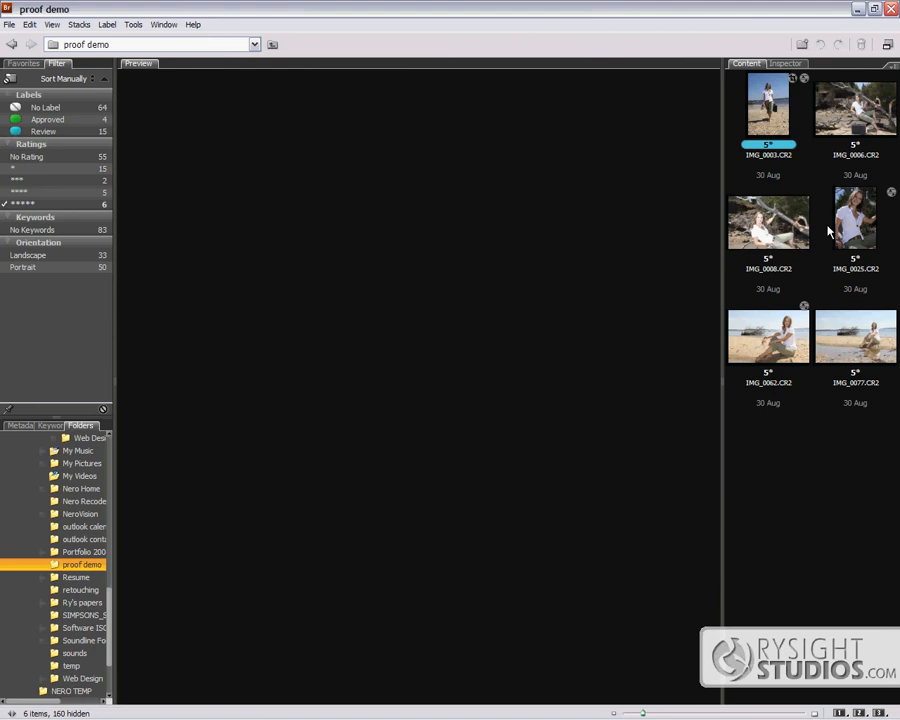
{"action": "left_click", "coordinate": [856, 220]}
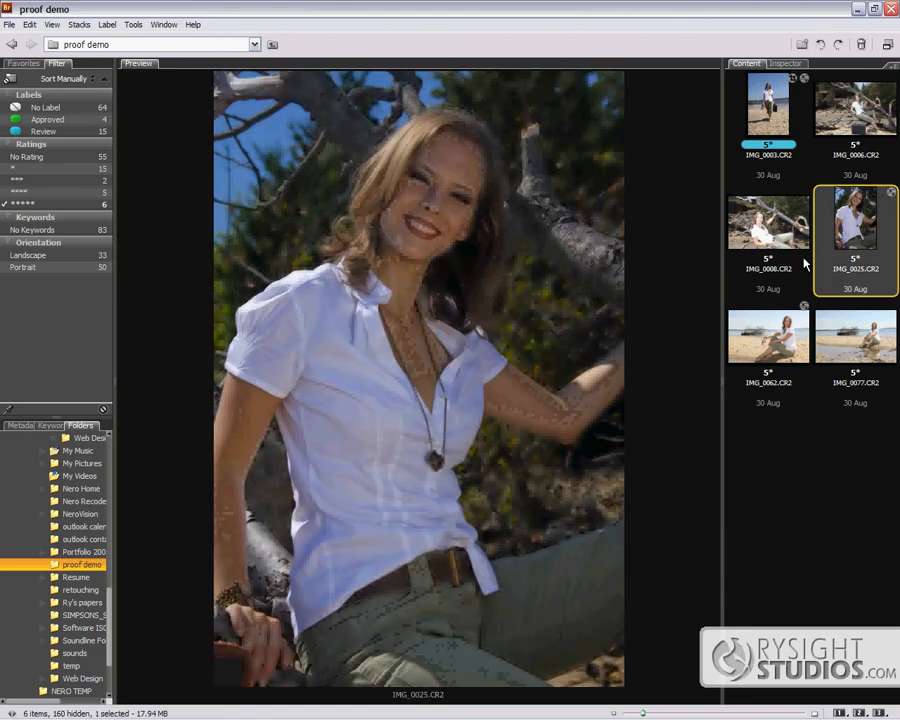
{"action": "left_click", "coordinate": [768, 104]}
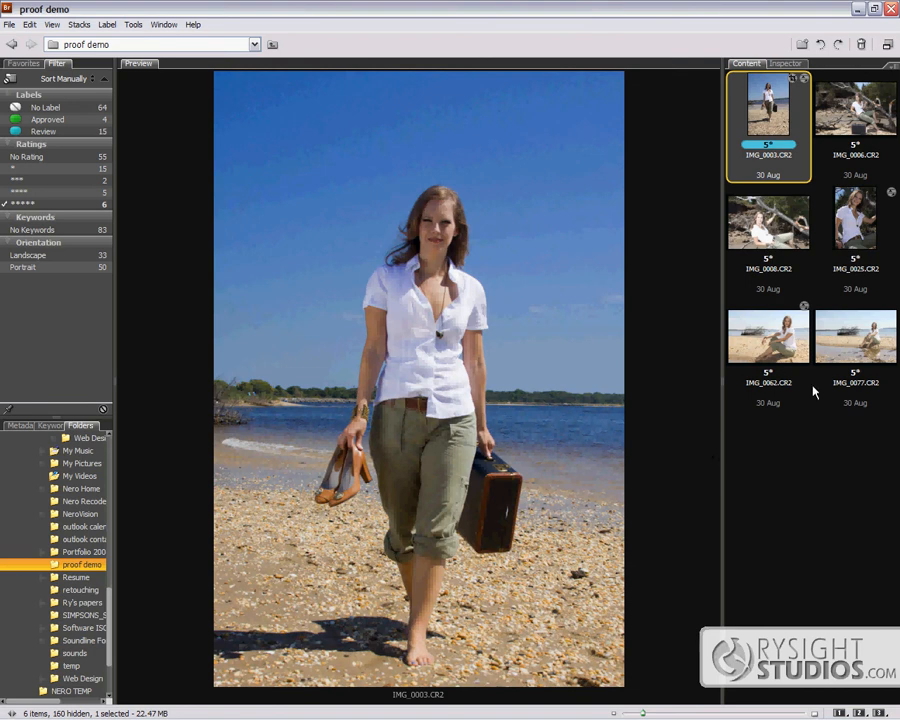
{"action": "left_click", "coordinate": [856, 220]}
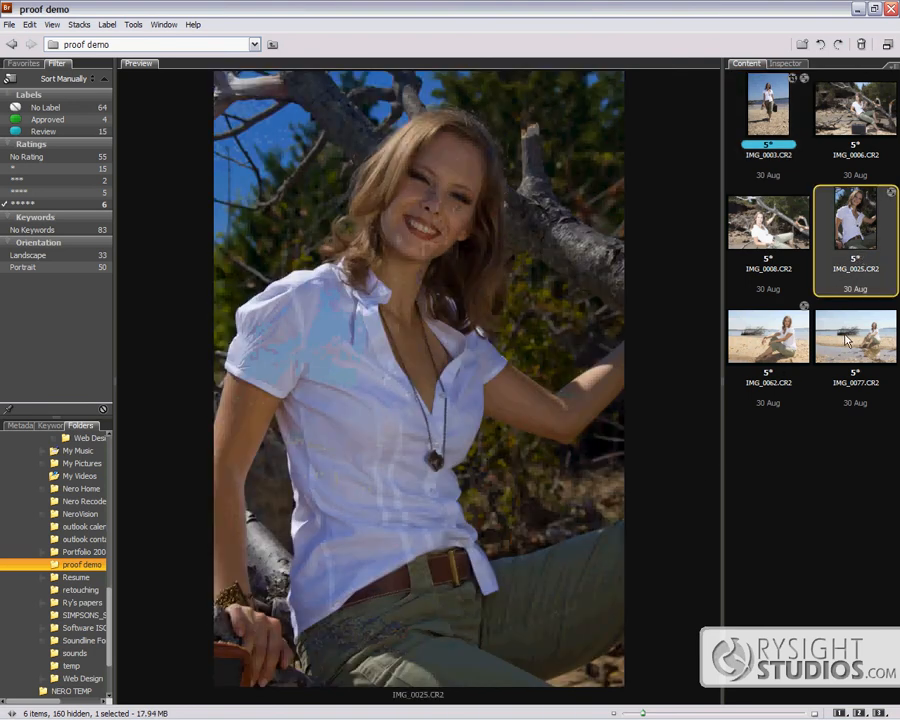
{"action": "left_click", "coordinate": [768, 336]}
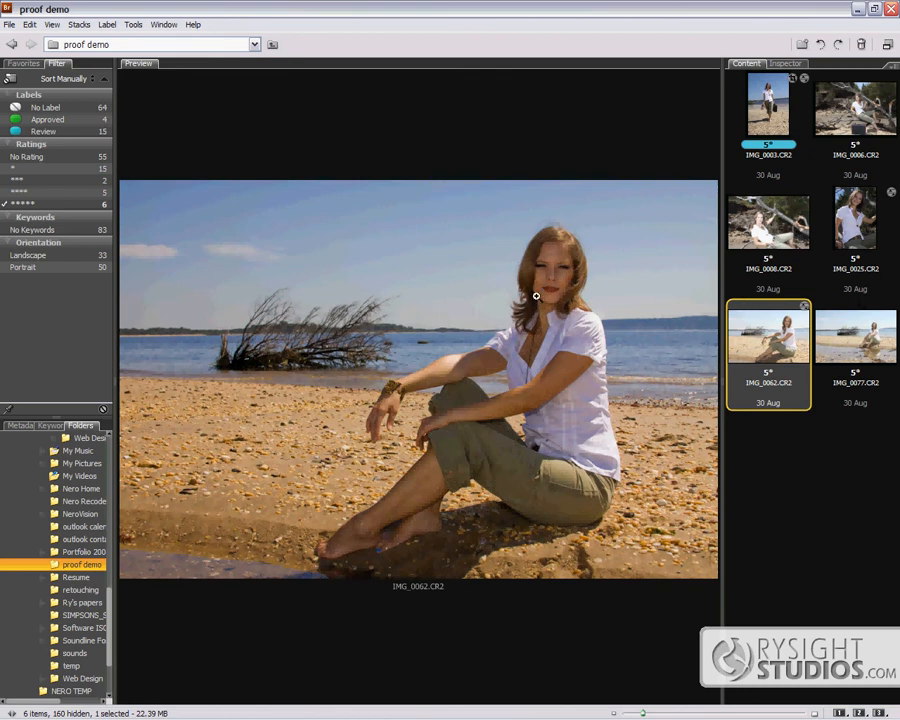
{"action": "mouse_move", "coordinate": [136, 410]}
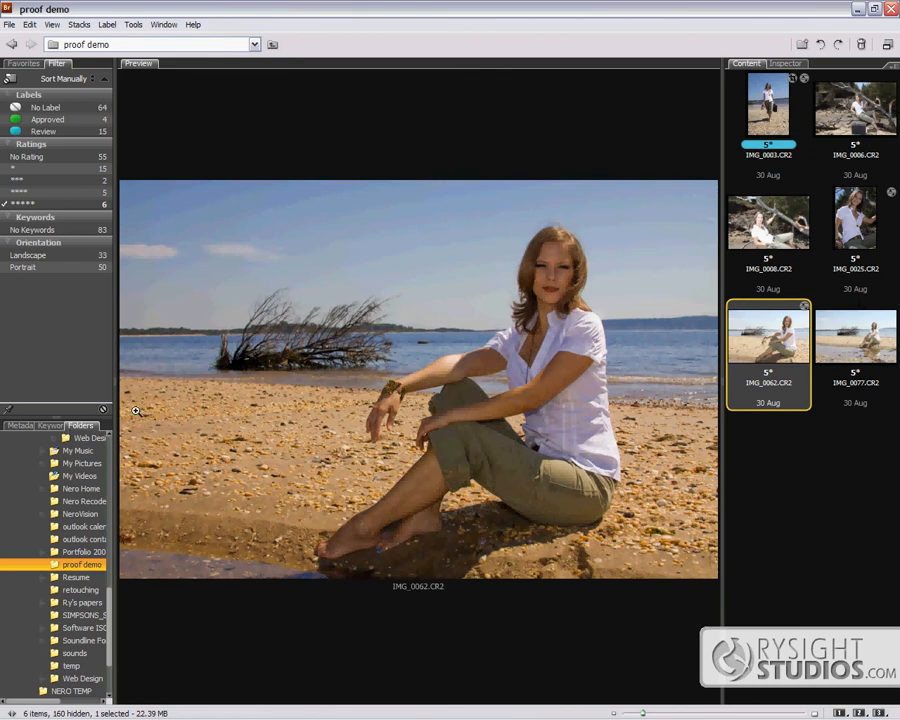
{"action": "mouse_move", "coordinate": [672, 320]}
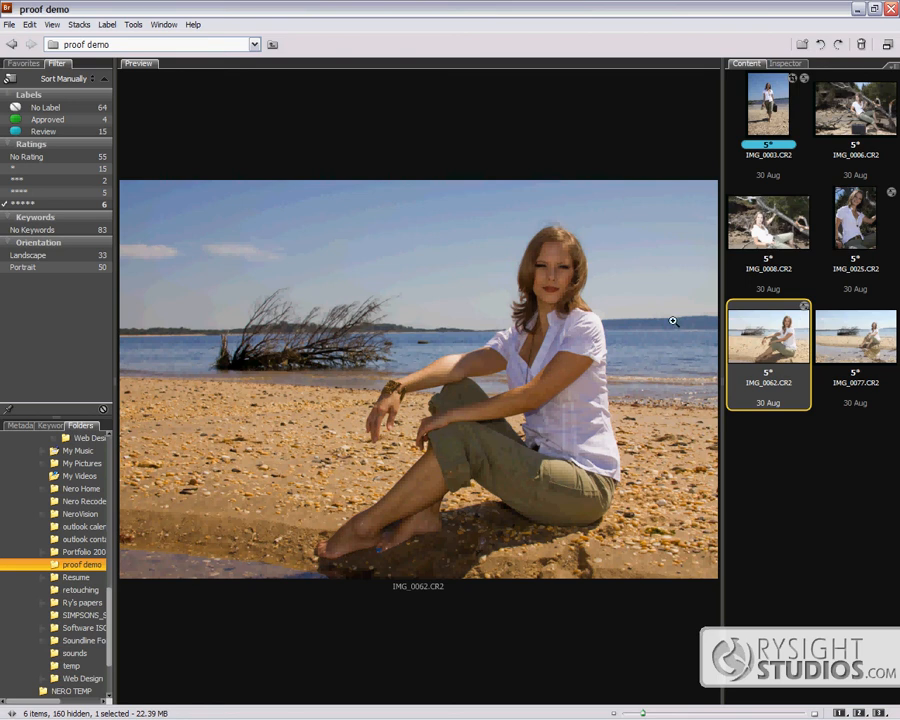
{"action": "mouse_move", "coordinate": [656, 480]}
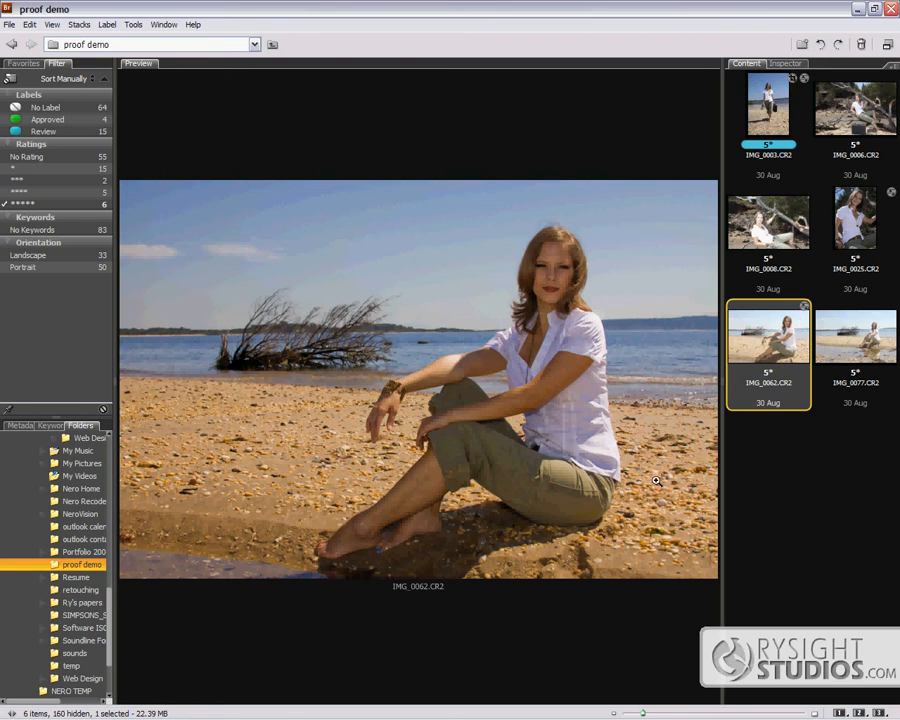
{"action": "mouse_move", "coordinate": [640, 472]}
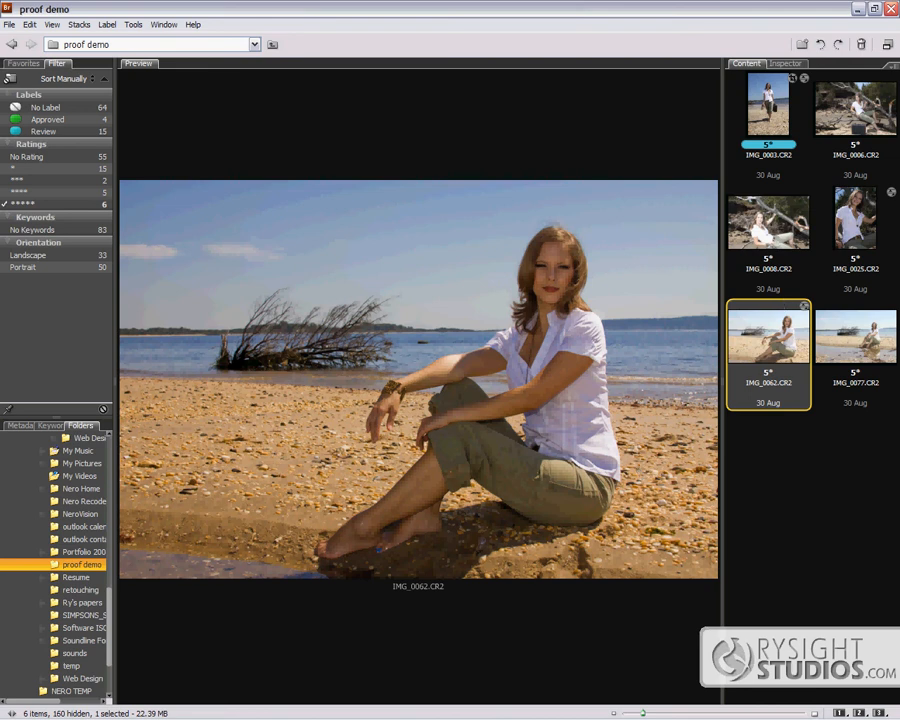
{"action": "mouse_move", "coordinate": [766, 256]}
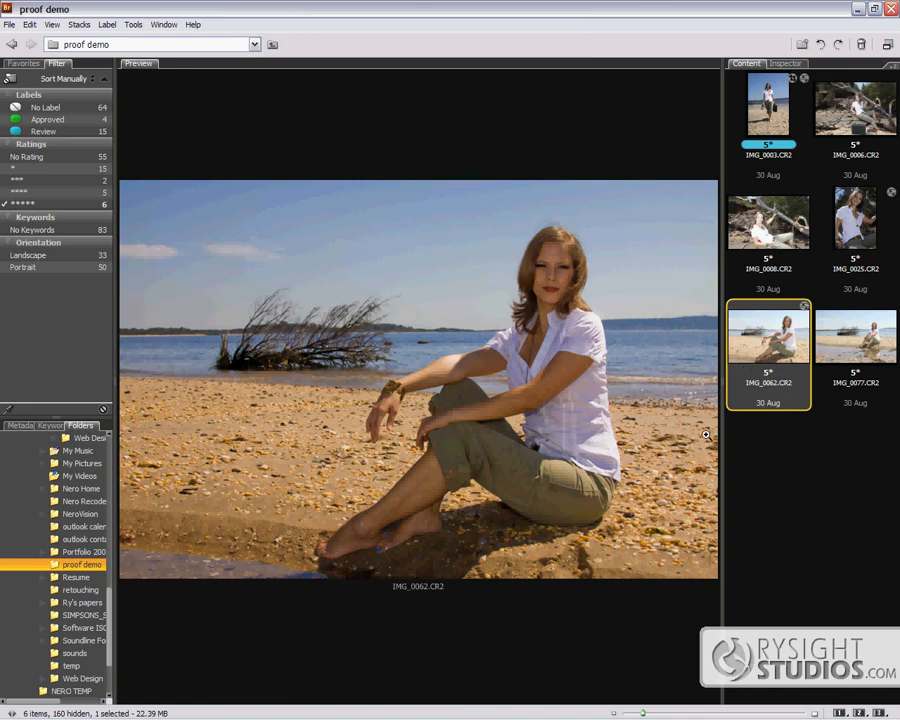
{"action": "mouse_move", "coordinate": [844, 268]}
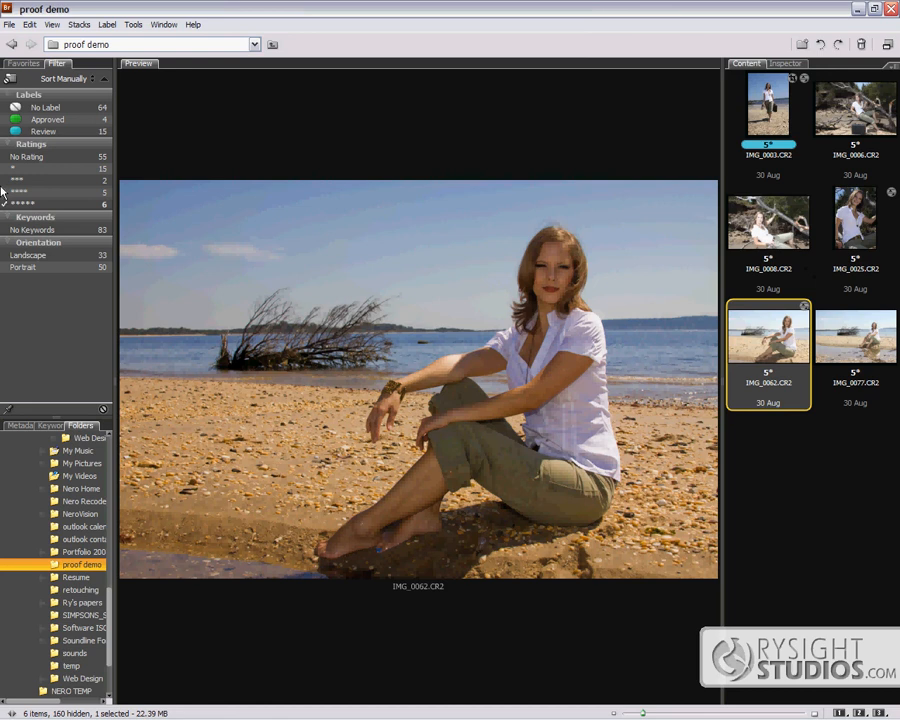
Filter to the two 3-star tent photos and preview the second white beach tent shot.
{"action": "left_click", "coordinate": [8, 180]}
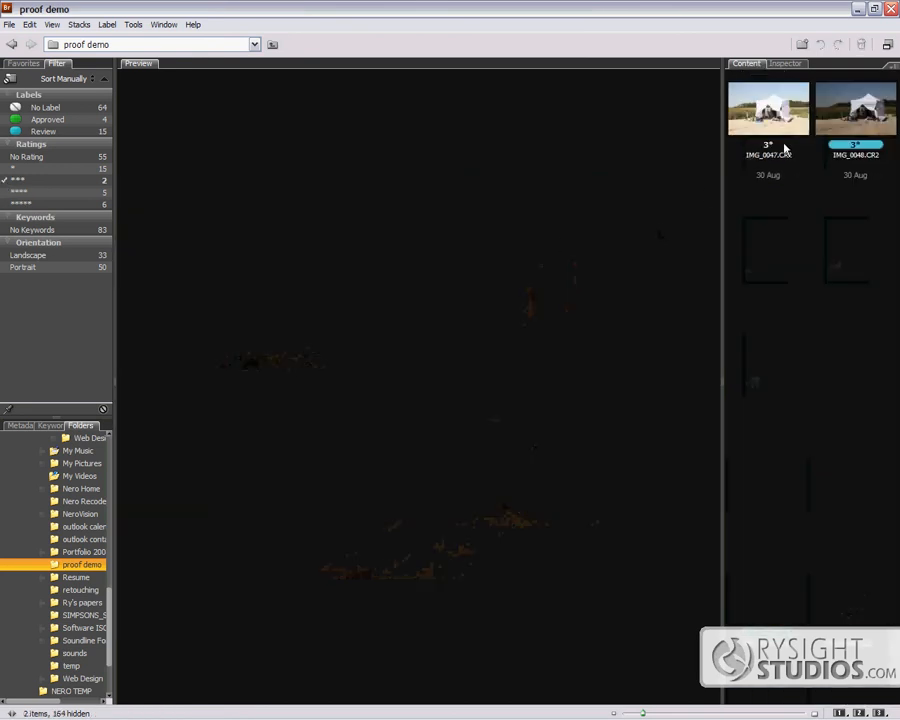
{"action": "left_click", "coordinate": [856, 108]}
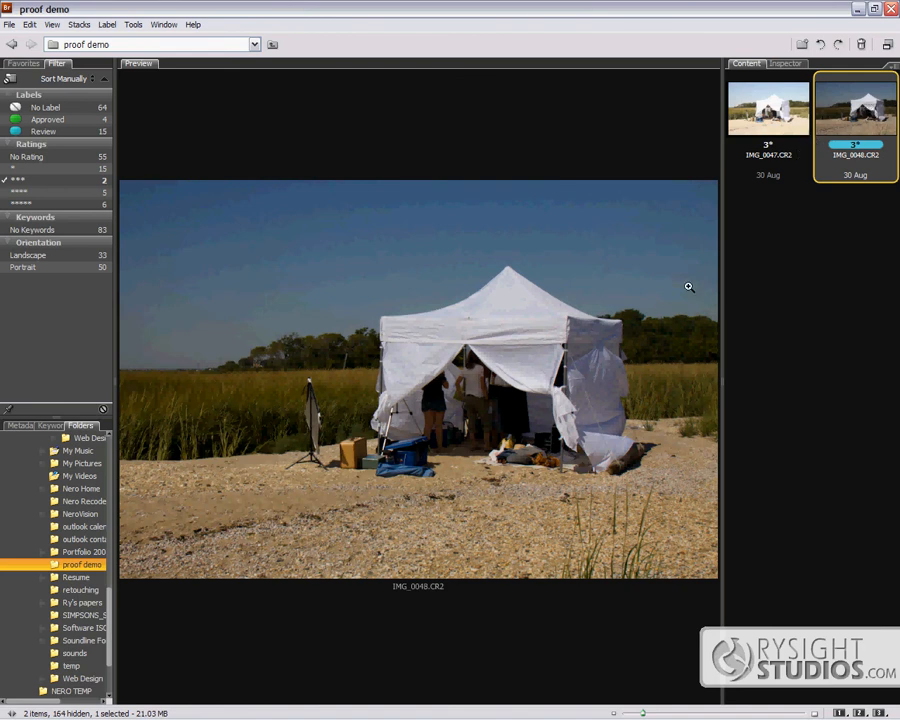
{"action": "mouse_move", "coordinate": [828, 408]}
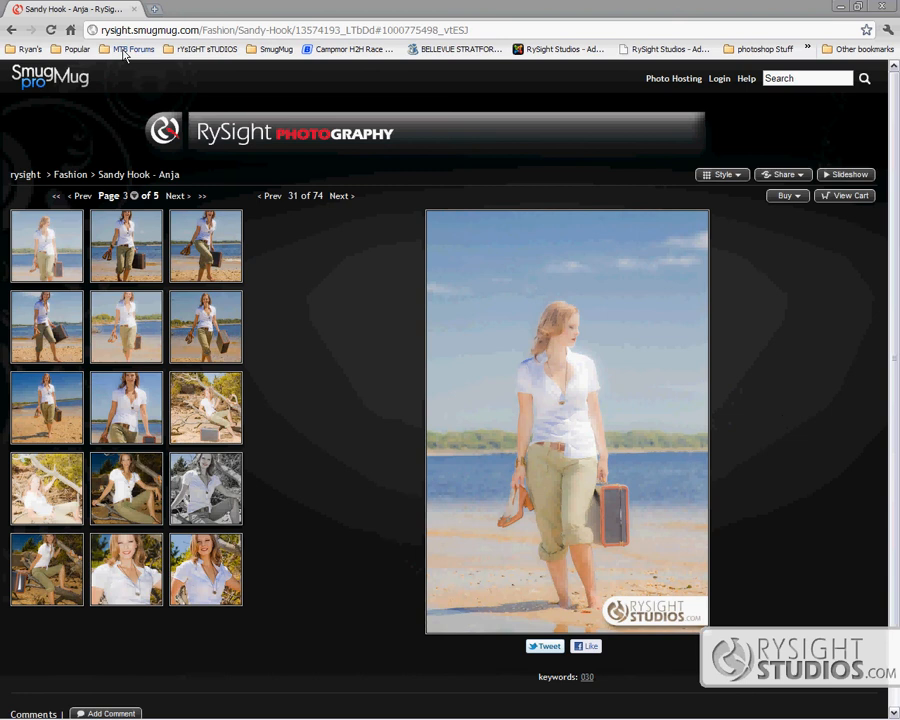
{"action": "mouse_move", "coordinate": [288, 452]}
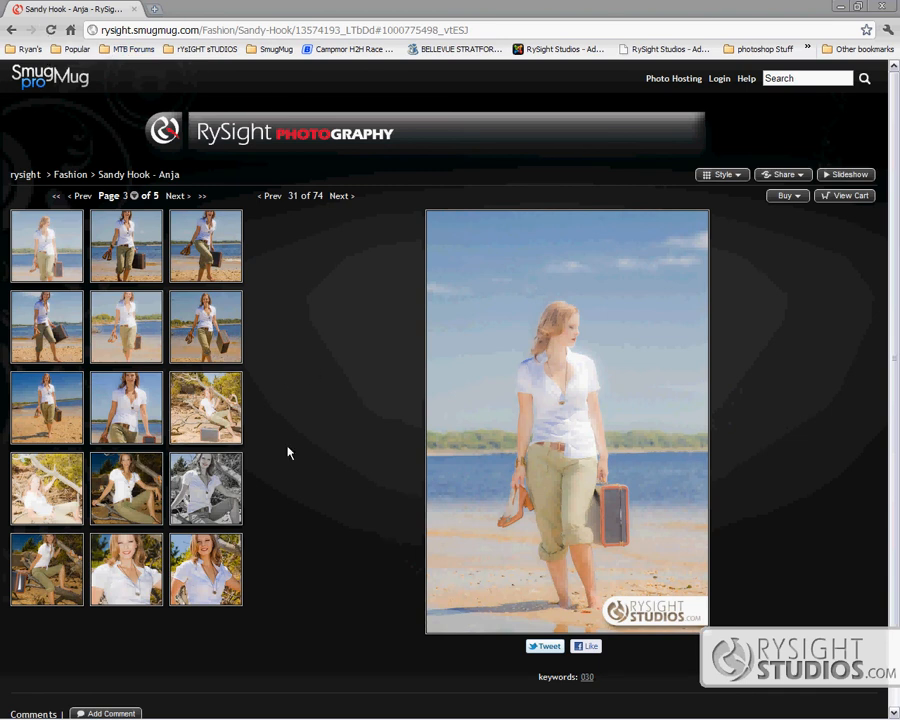
{"action": "mouse_move", "coordinate": [184, 456]}
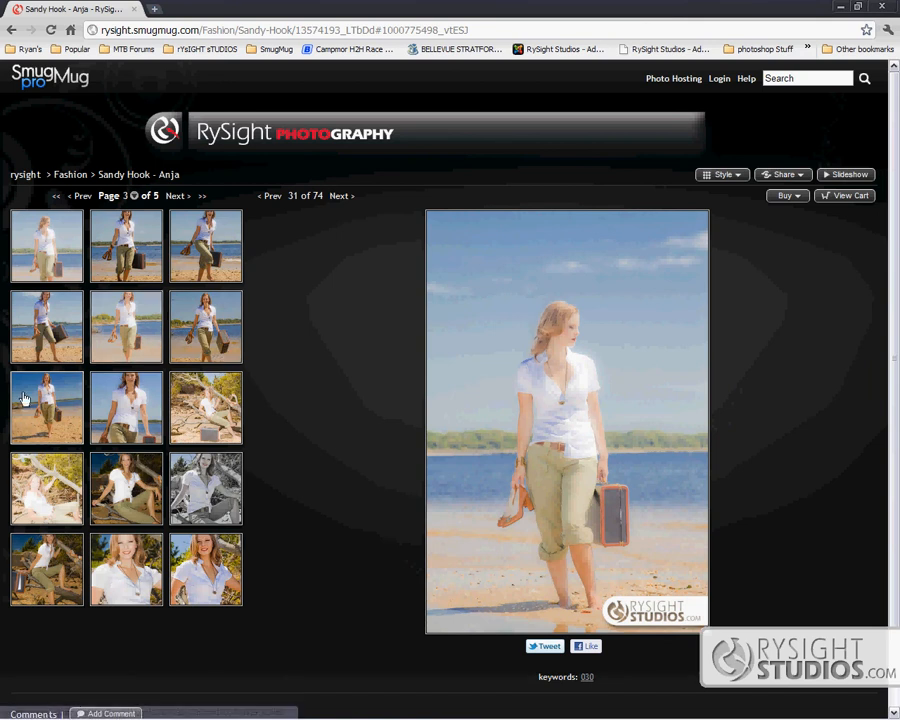
Flip through the walking-with-suitcase and kicking-through-water photos in the filmstrip.
{"action": "left_click", "coordinate": [112, 196]}
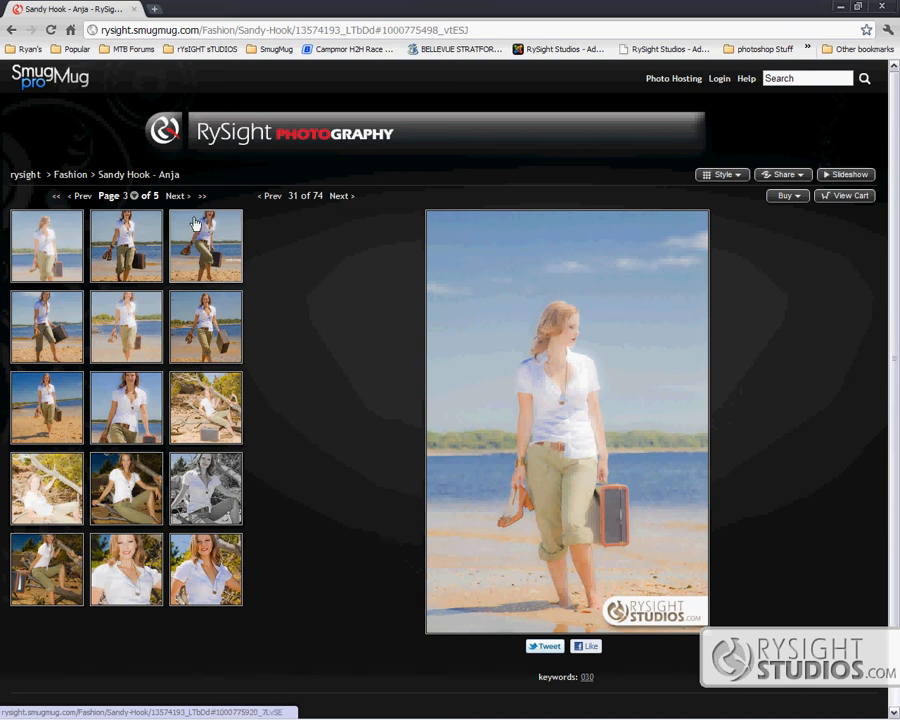
{"action": "mouse_move", "coordinate": [256, 360]}
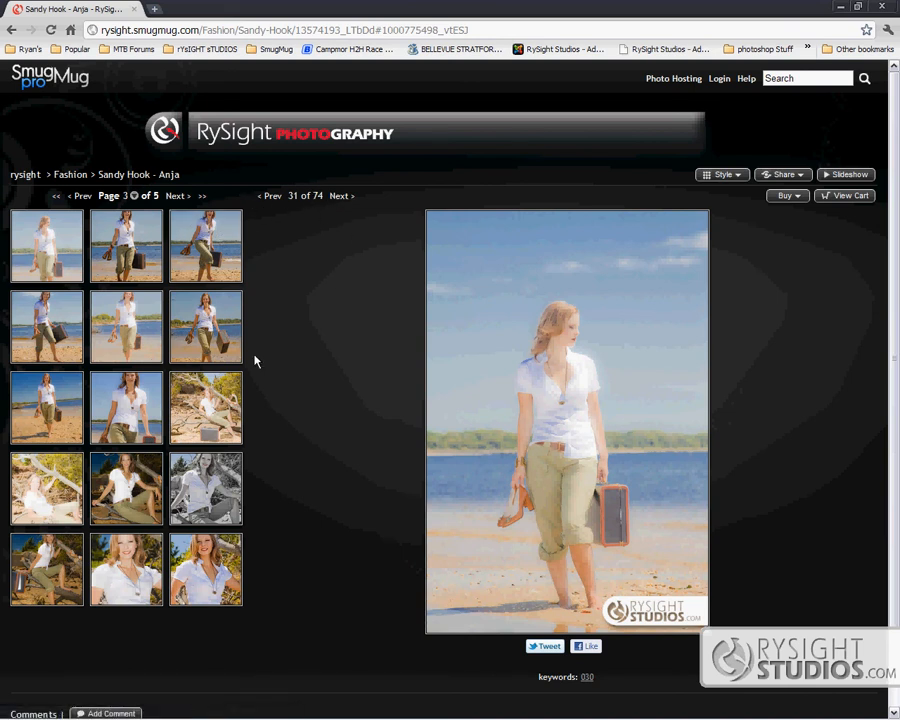
{"action": "left_click", "coordinate": [340, 196]}
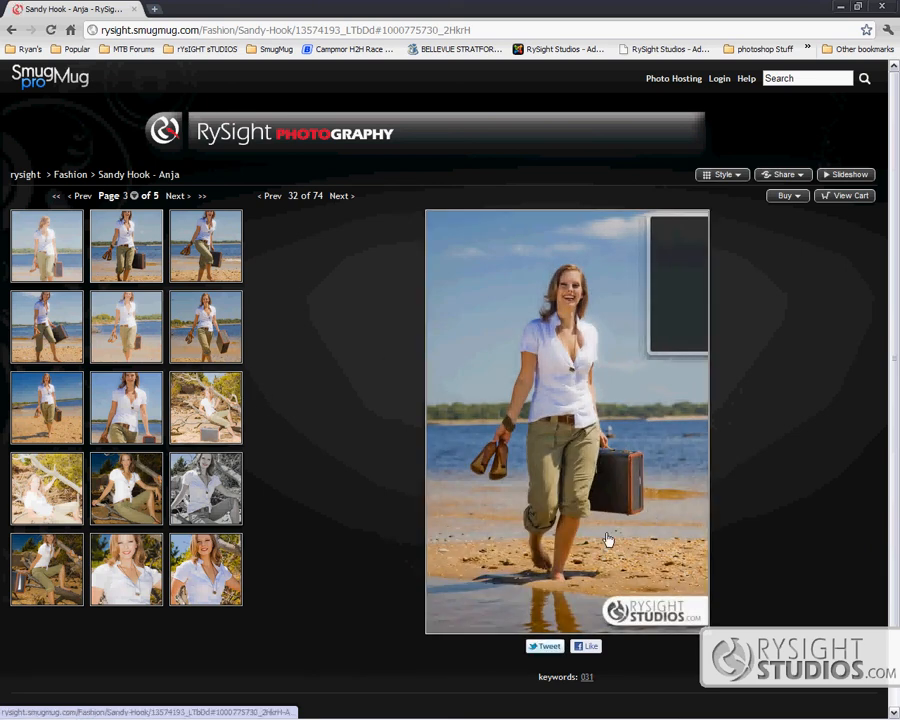
{"action": "left_click", "coordinate": [340, 196]}
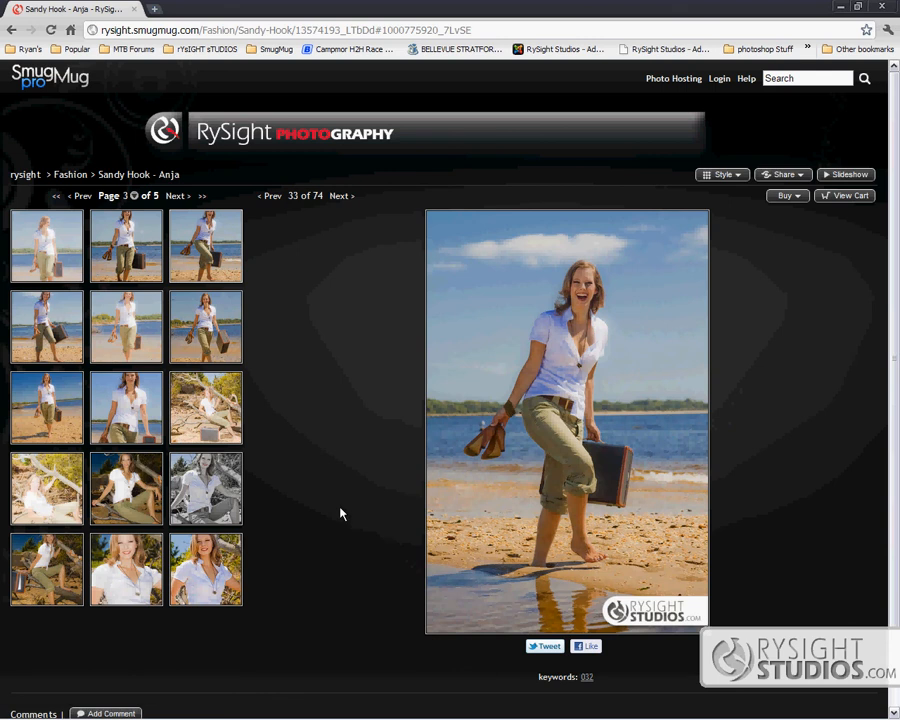
{"action": "mouse_move", "coordinate": [336, 466]}
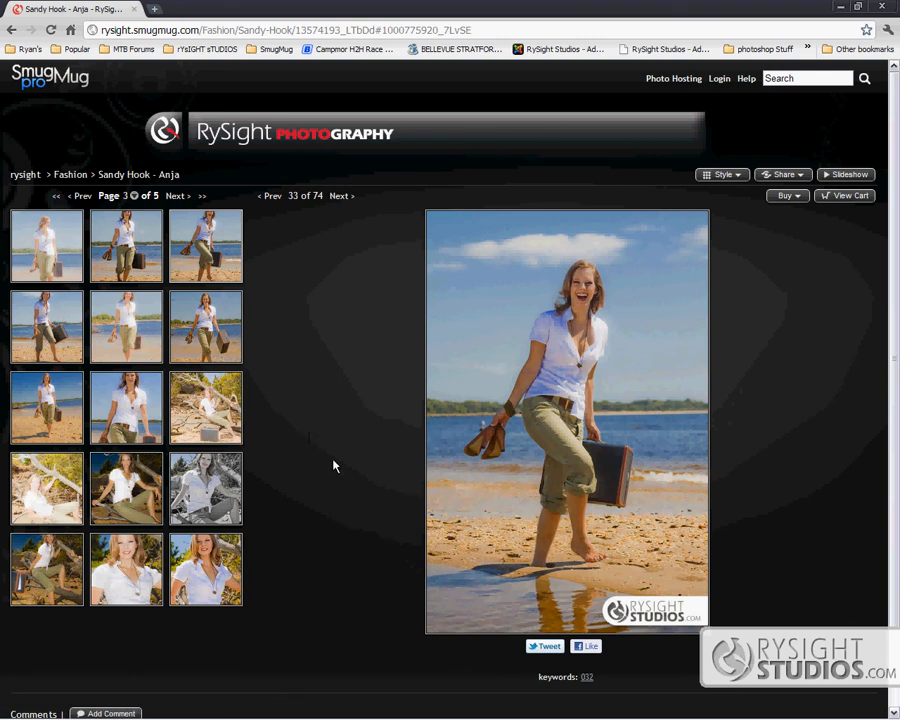
View the smiling close-up and photo 42, landing on the driftwood seated portrait, 41 of 74.
{"action": "scroll", "scroll_direction": "down", "scroll_amount": 3}
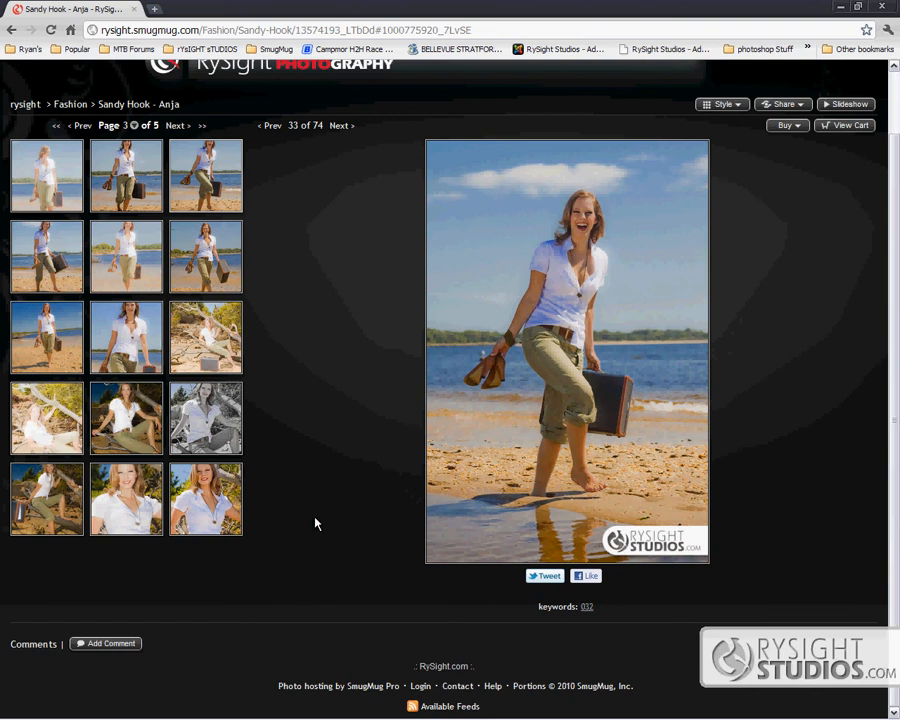
{"action": "left_click", "coordinate": [204, 498]}
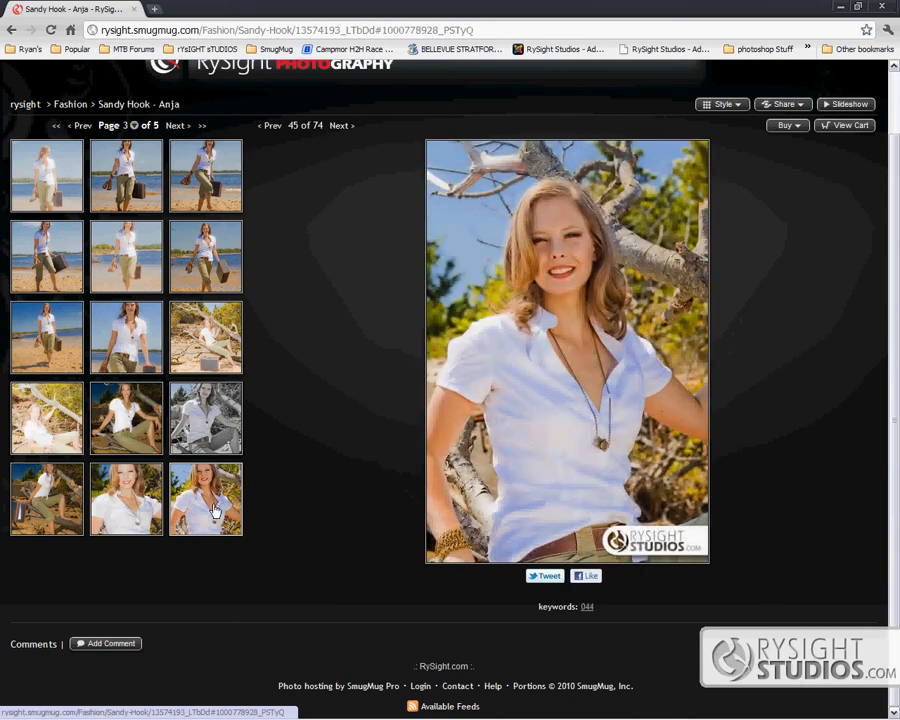
{"action": "left_click", "coordinate": [204, 418]}
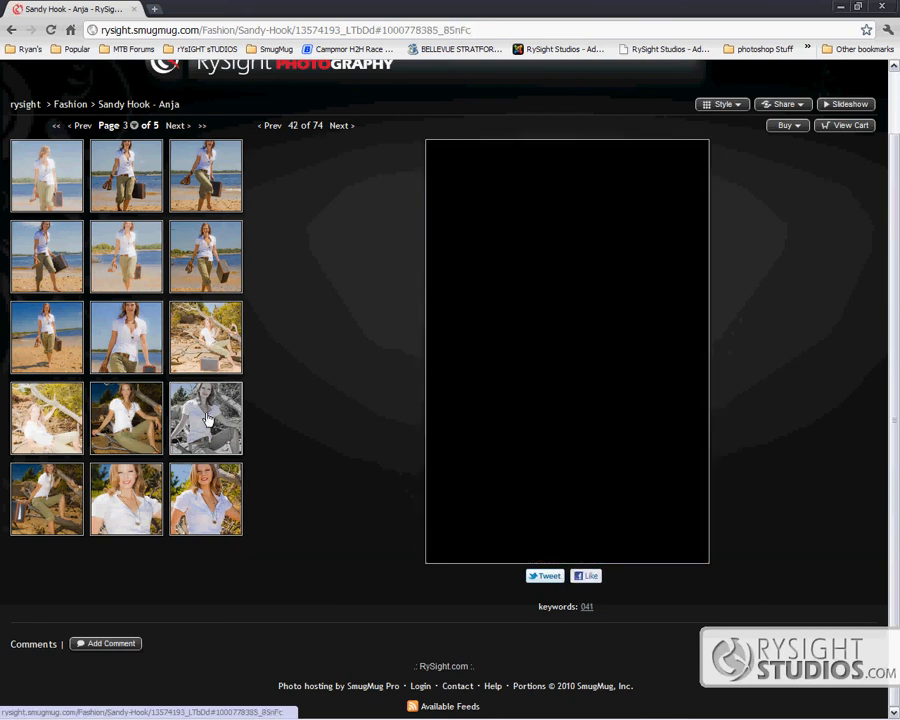
{"action": "left_click", "coordinate": [126, 336]}
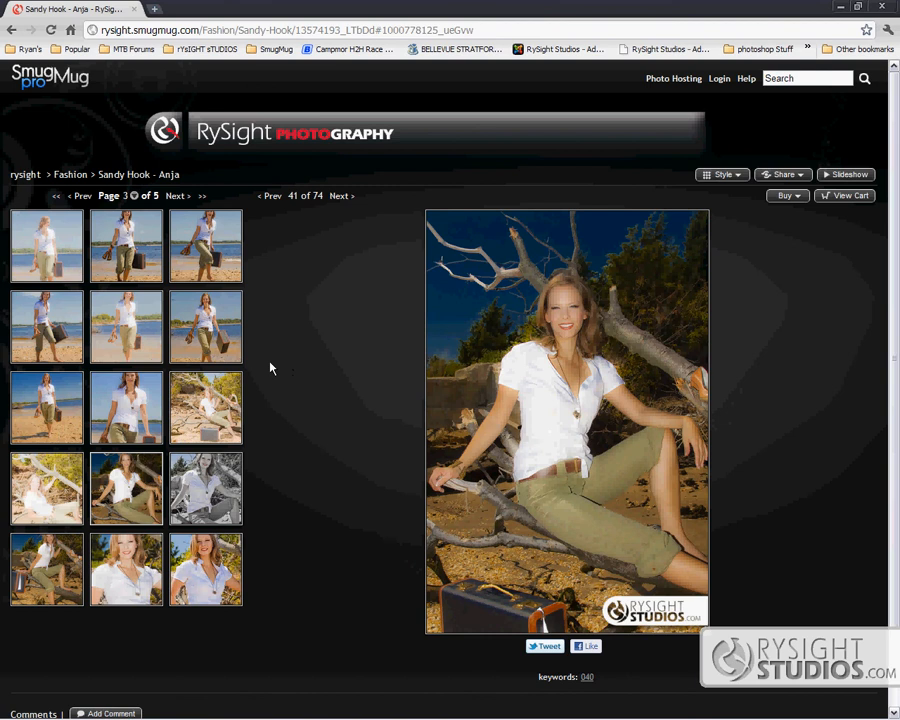
{"action": "mouse_move", "coordinate": [330, 374]}
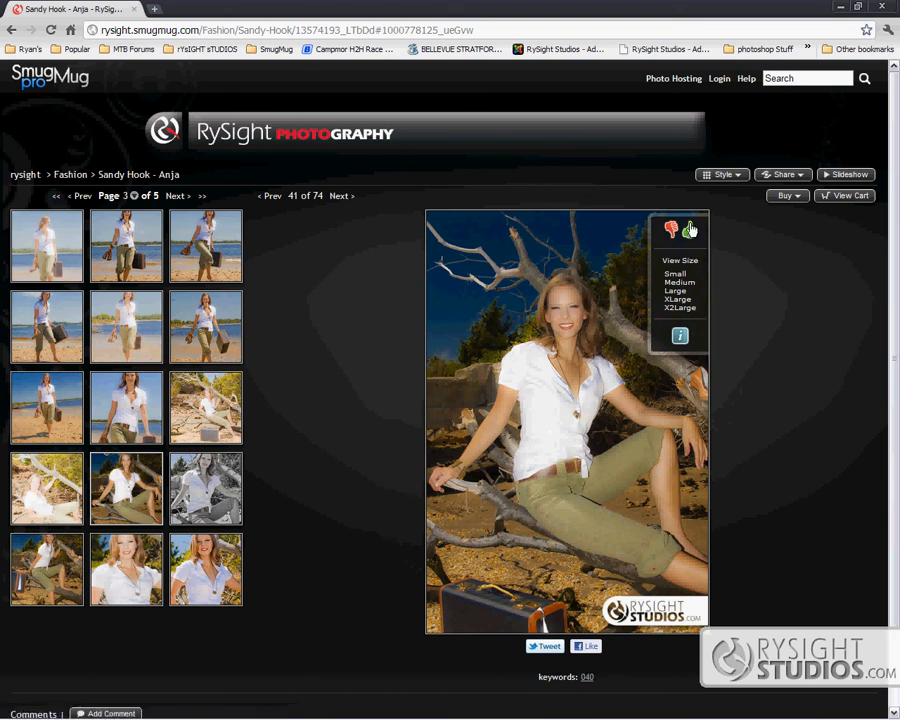
{"action": "mouse_move", "coordinate": [308, 388]}
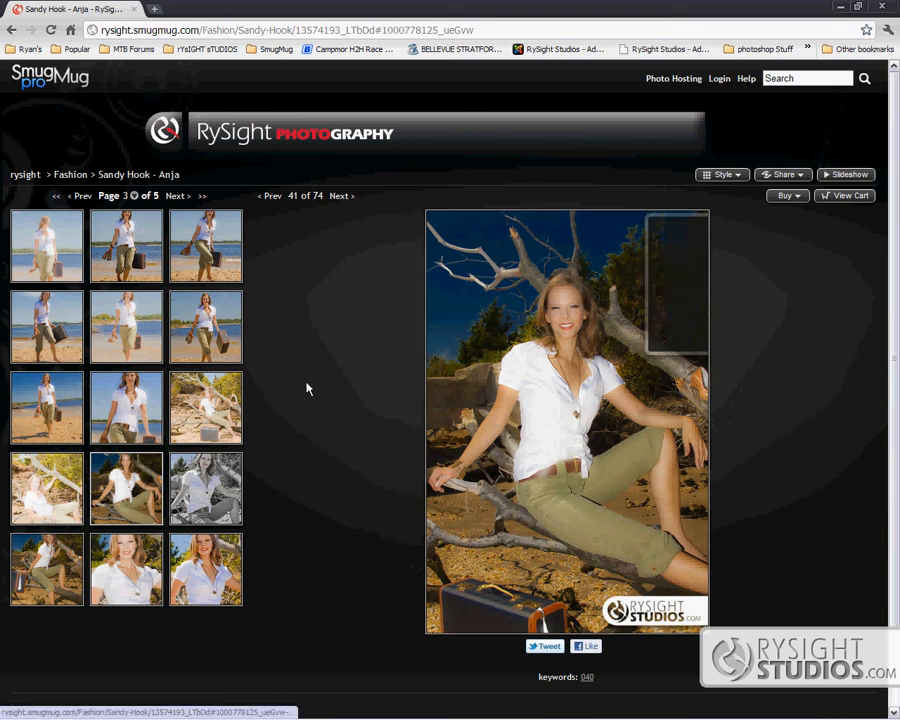
Show the wide driftwood shot's Photo Information with Detailed camera and exposure data.
{"action": "scroll", "scroll_direction": "down", "scroll_amount": 3}
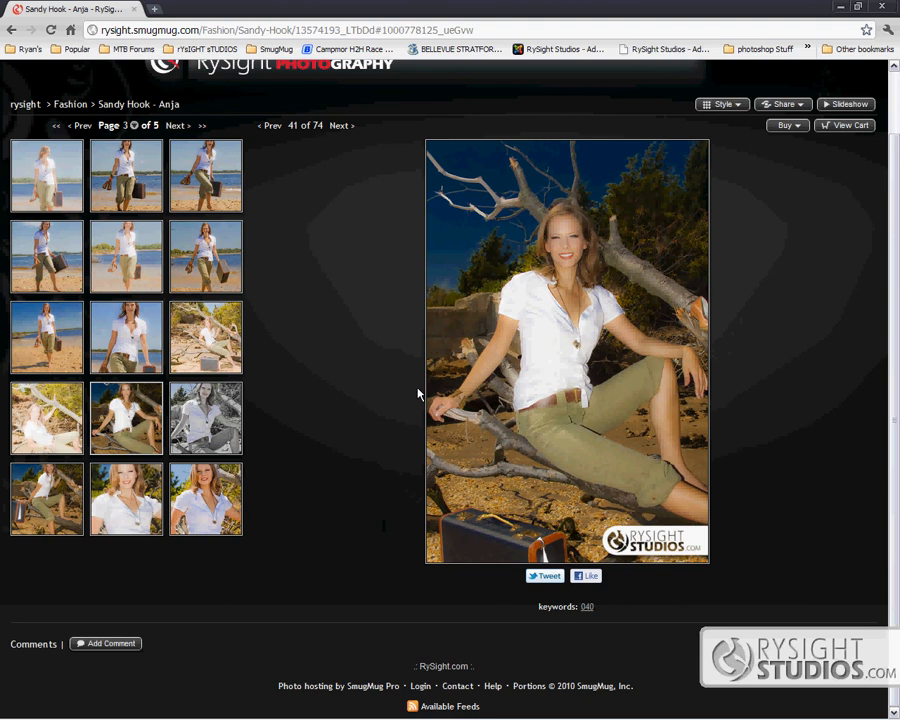
{"action": "scroll", "scroll_direction": "up", "scroll_amount": 3}
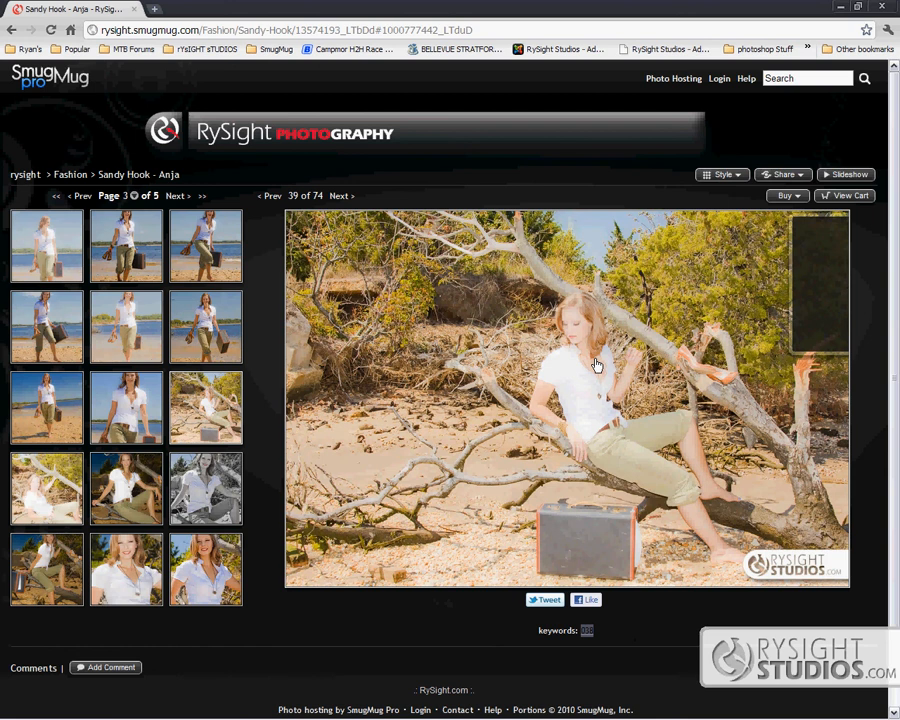
{"action": "left_click", "coordinate": [820, 336]}
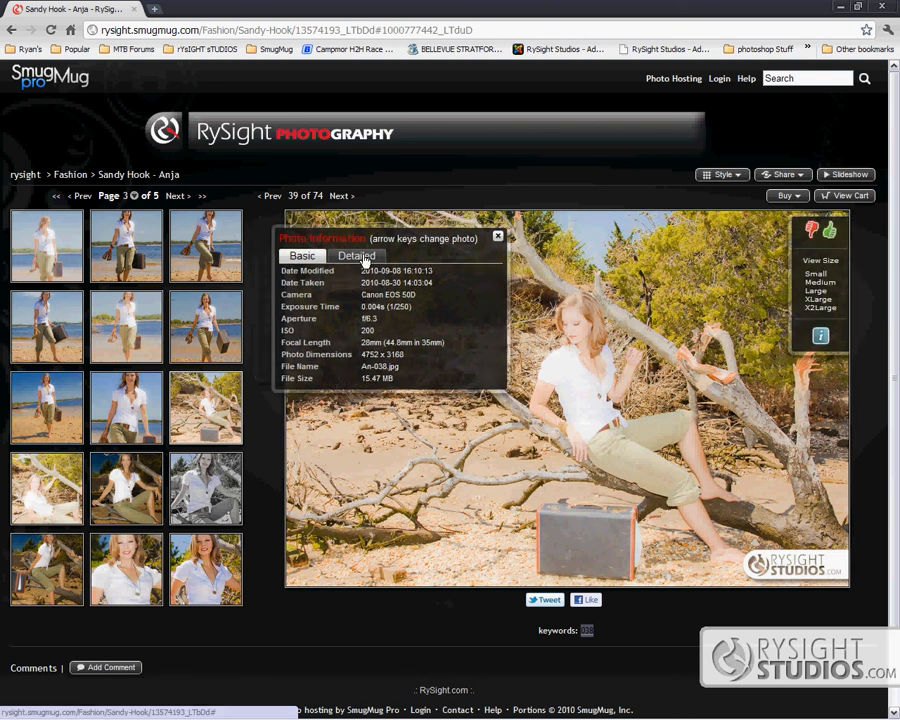
{"action": "left_click", "coordinate": [356, 256]}
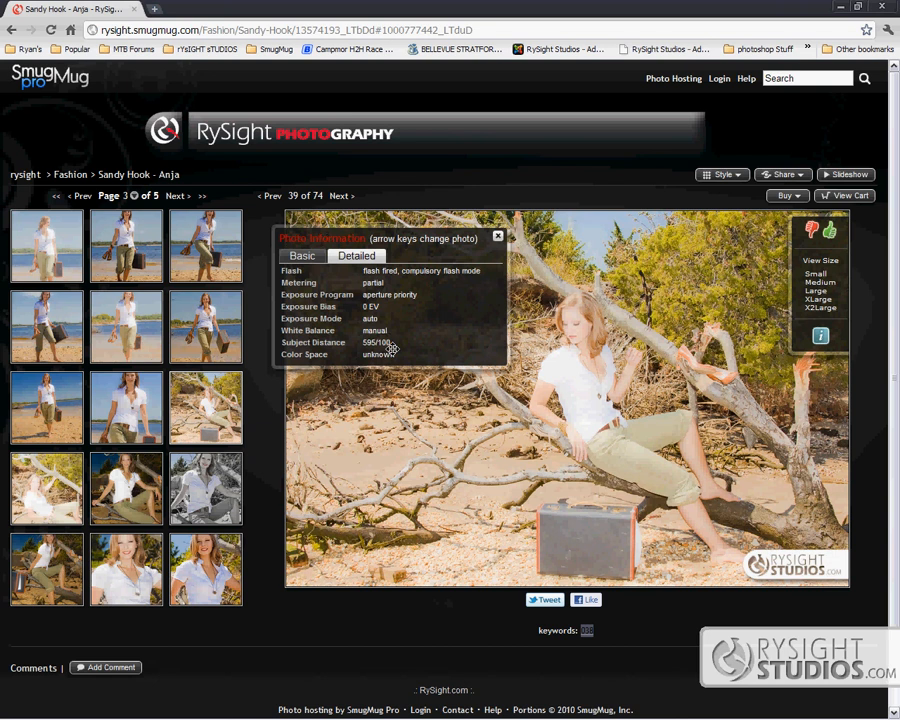
View the walking-on-the-beach photo, return to photo 39, then advance to the gallery's next page.
{"action": "left_click", "coordinate": [496, 236]}
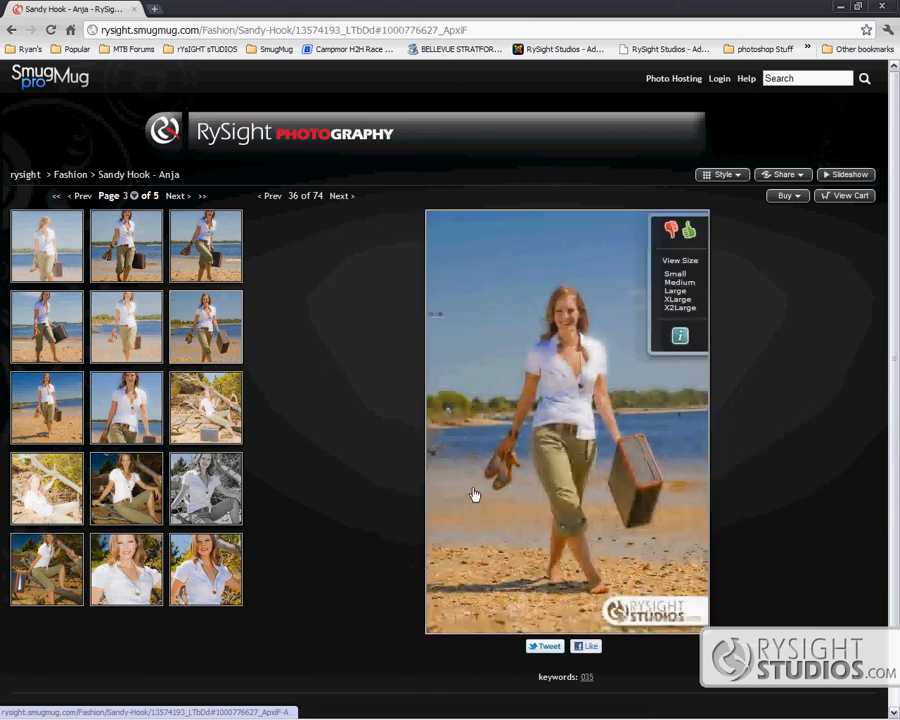
{"action": "left_click", "coordinate": [204, 488]}
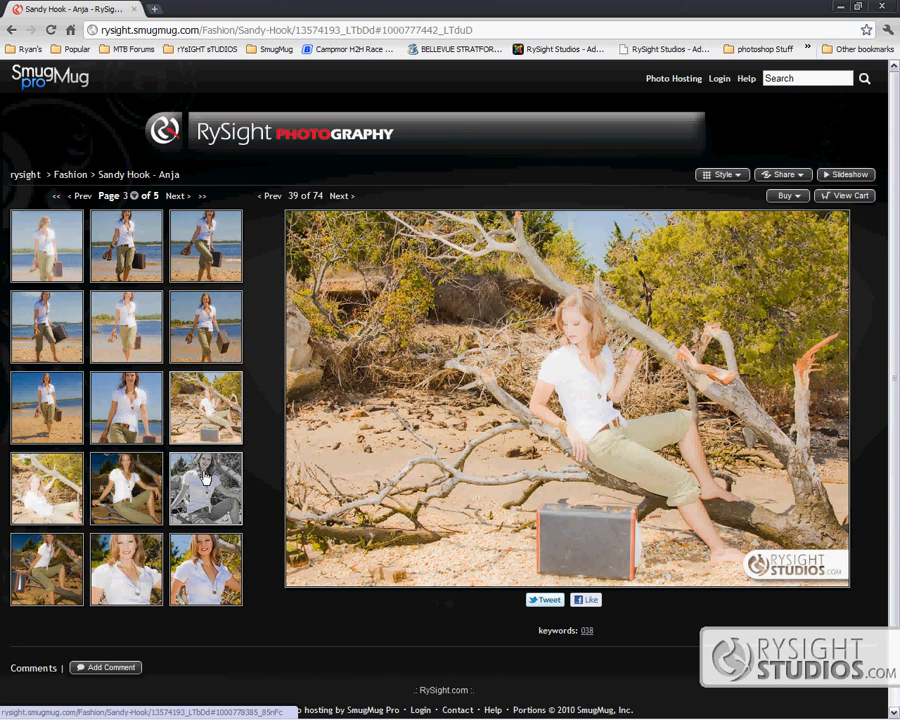
{"action": "left_click", "coordinate": [340, 196]}
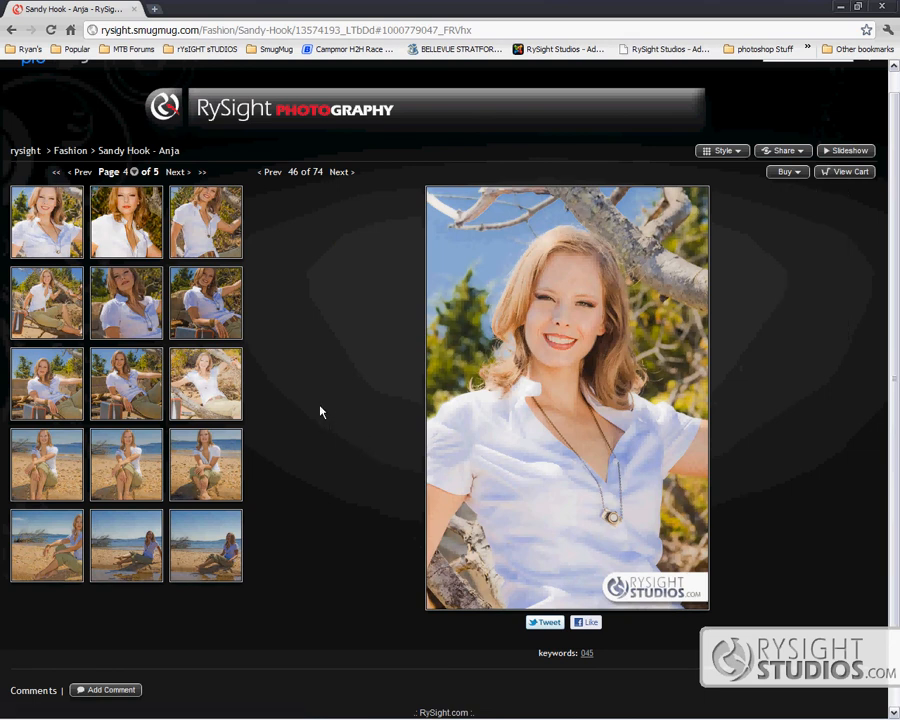
{"action": "mouse_move", "coordinate": [204, 544]}
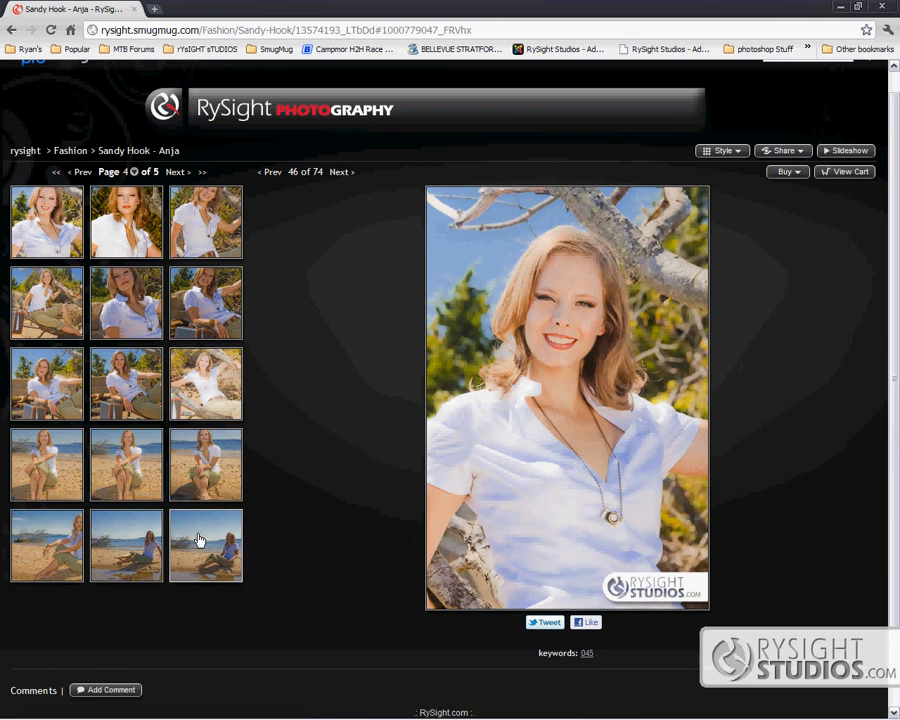
View the seated-by-the-water shot, then reach page 5 of 5 with the black-and-white photo 62 of 74.
{"action": "left_click", "coordinate": [204, 544]}
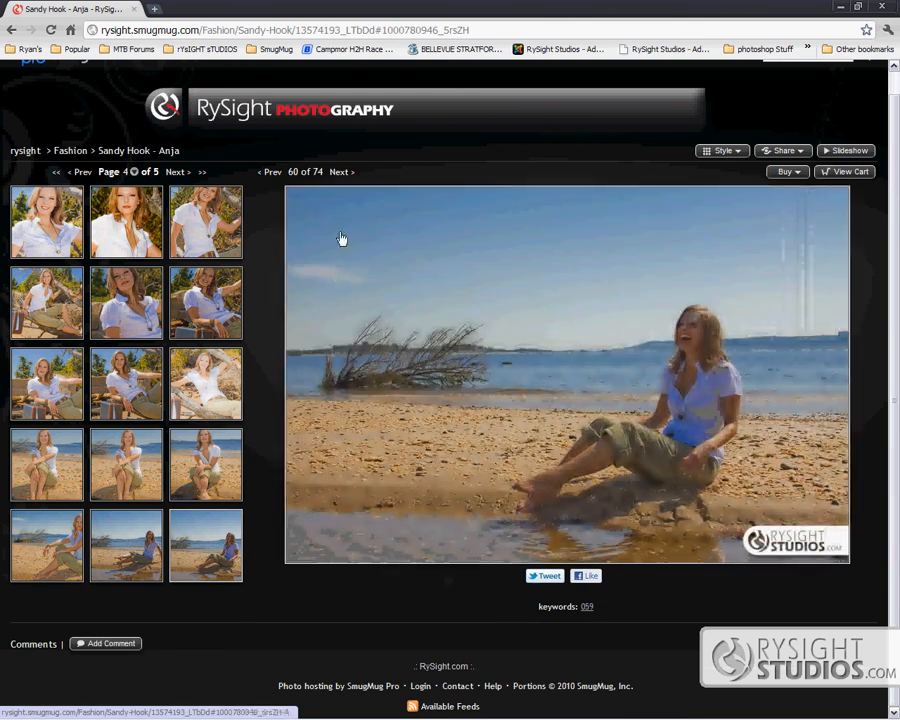
{"action": "left_click", "coordinate": [340, 172]}
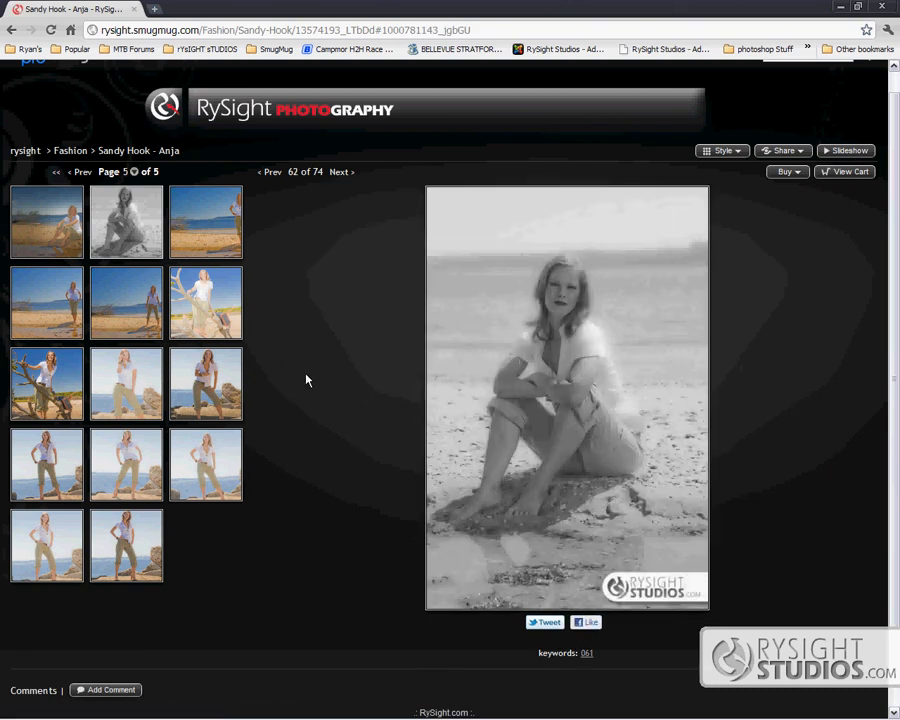
{"action": "mouse_move", "coordinate": [180, 308]}
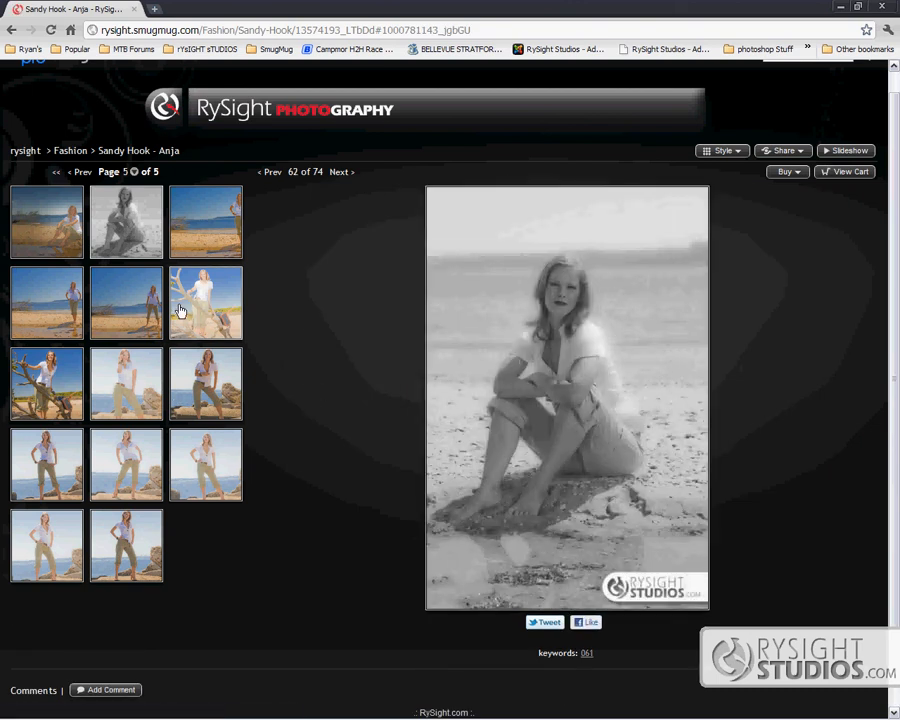